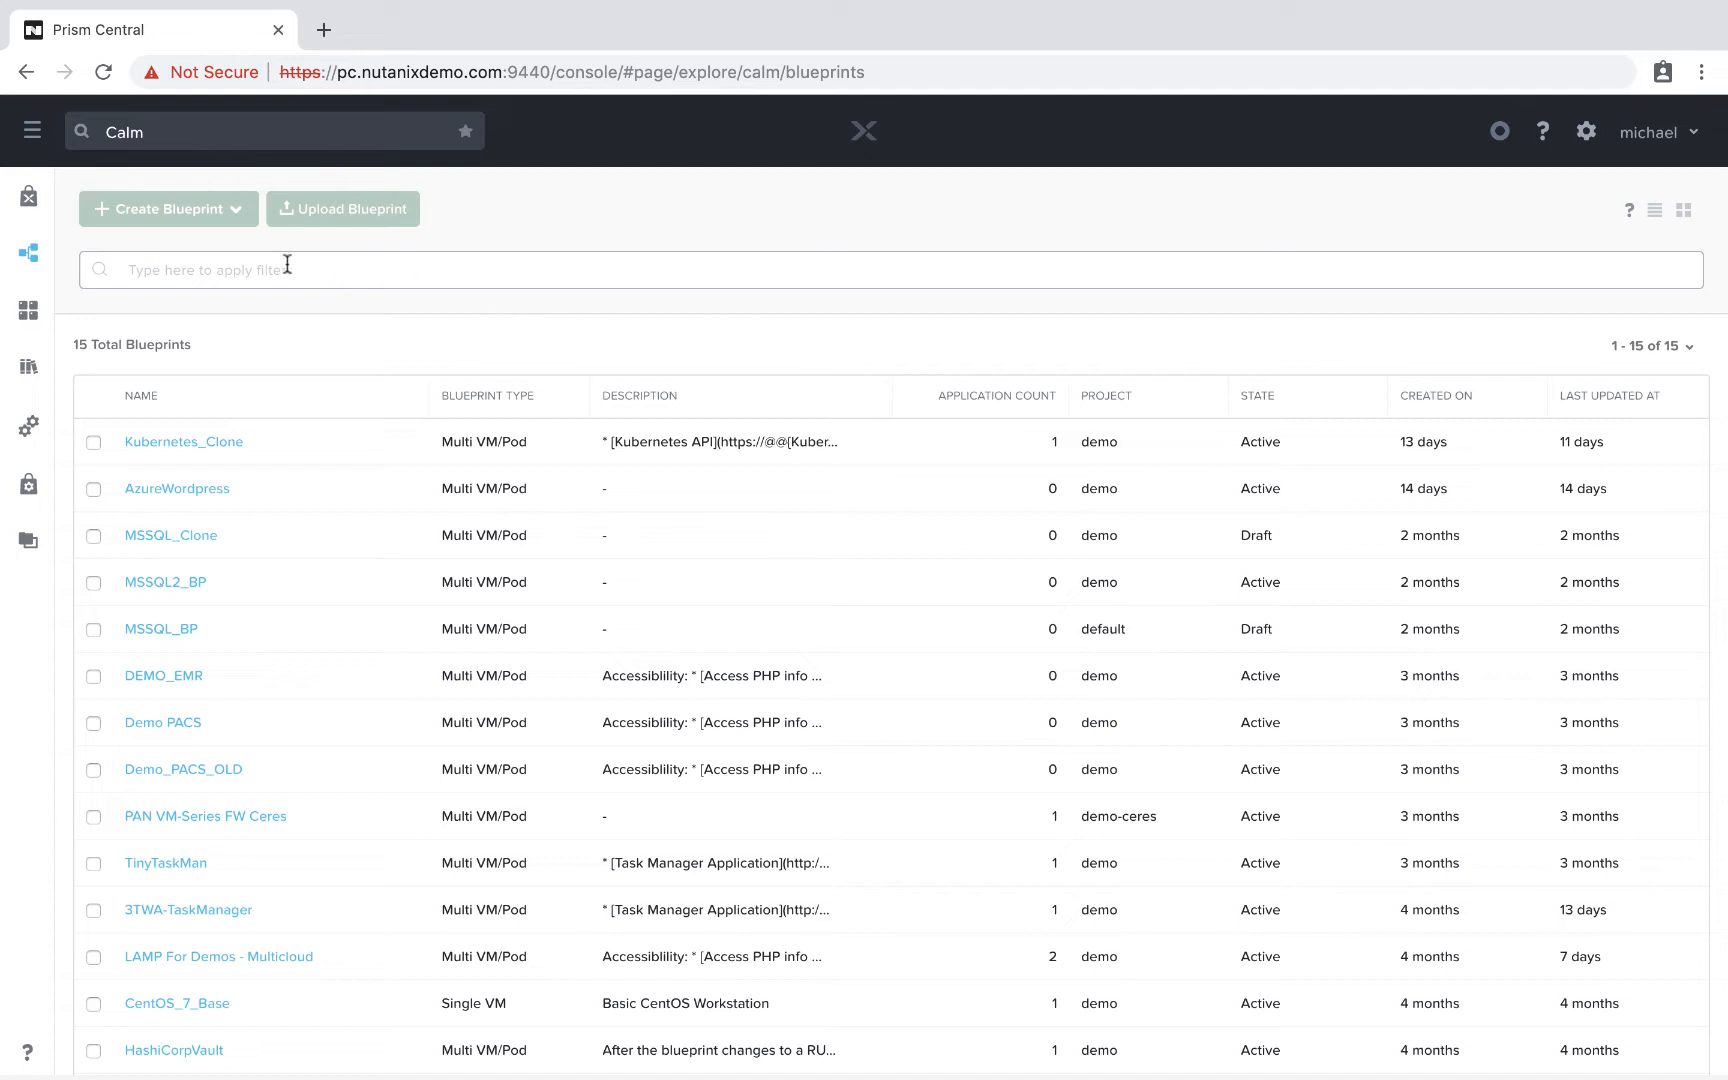
Step: Start a new Single VM Blueprint from the Create Blueprint menu
click(166, 208)
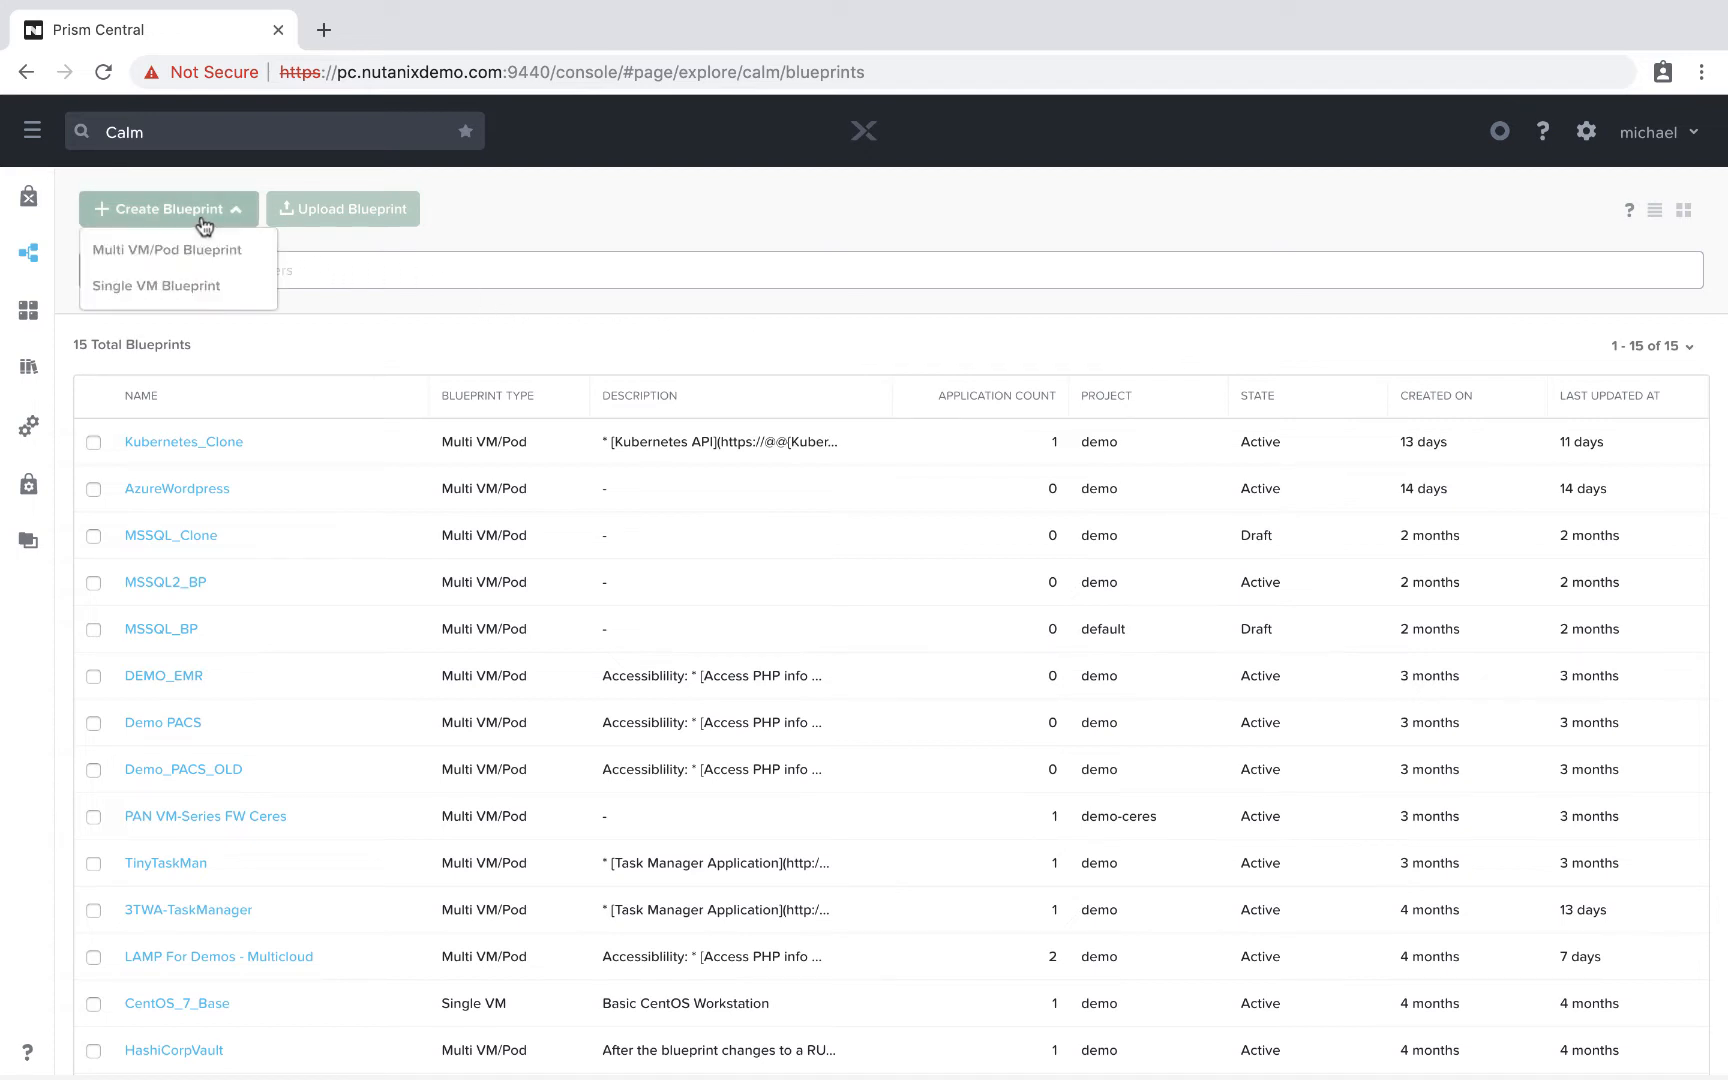
mouse_move(165, 249)
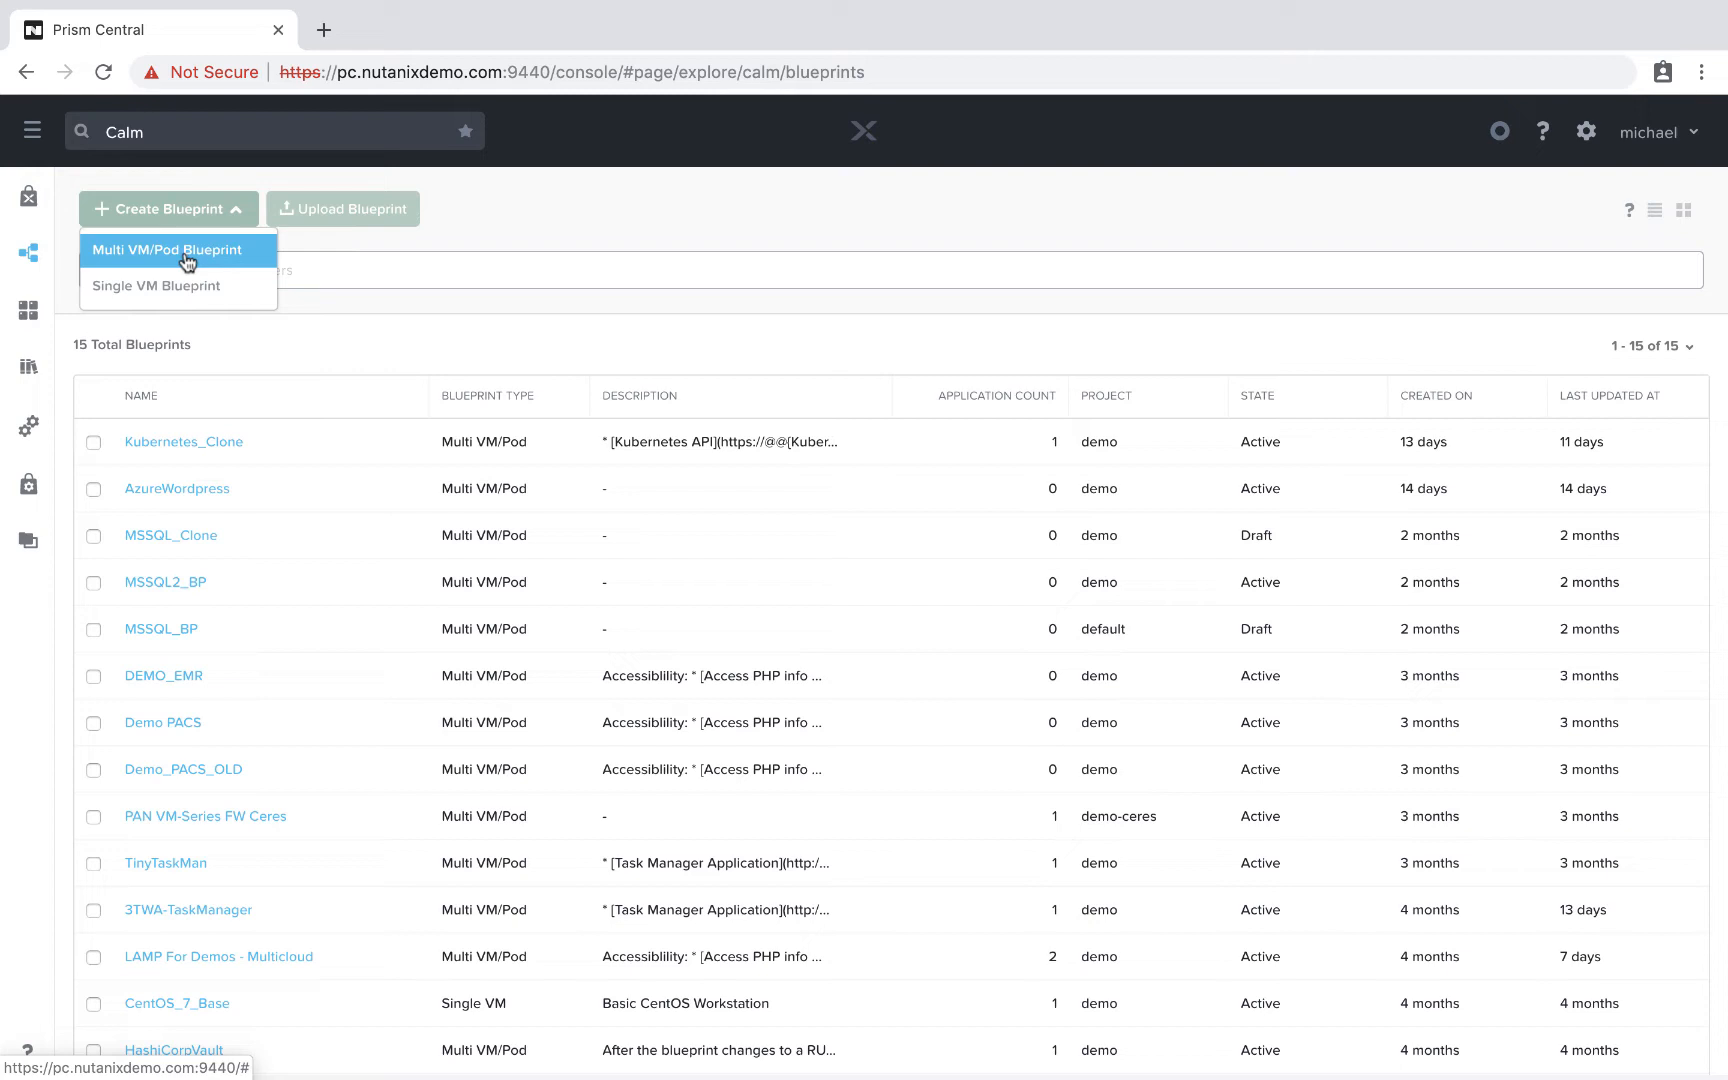
mouse_move(176, 285)
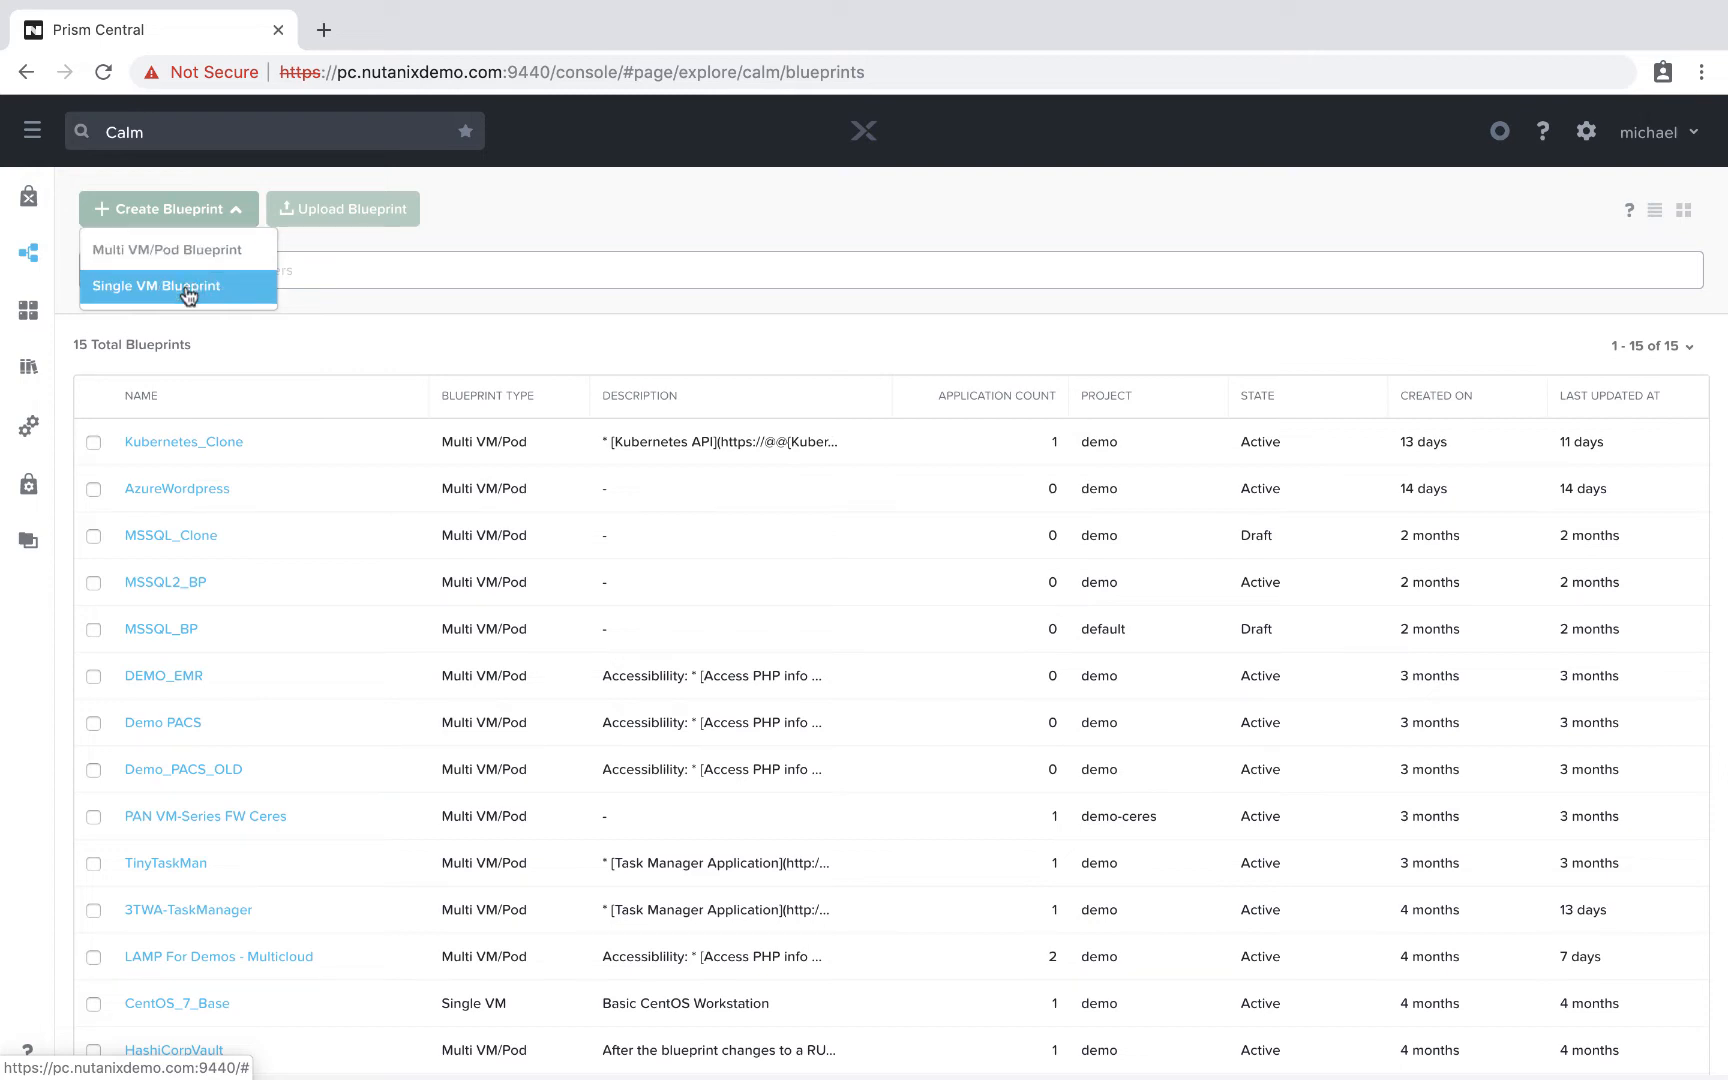
click(156, 287)
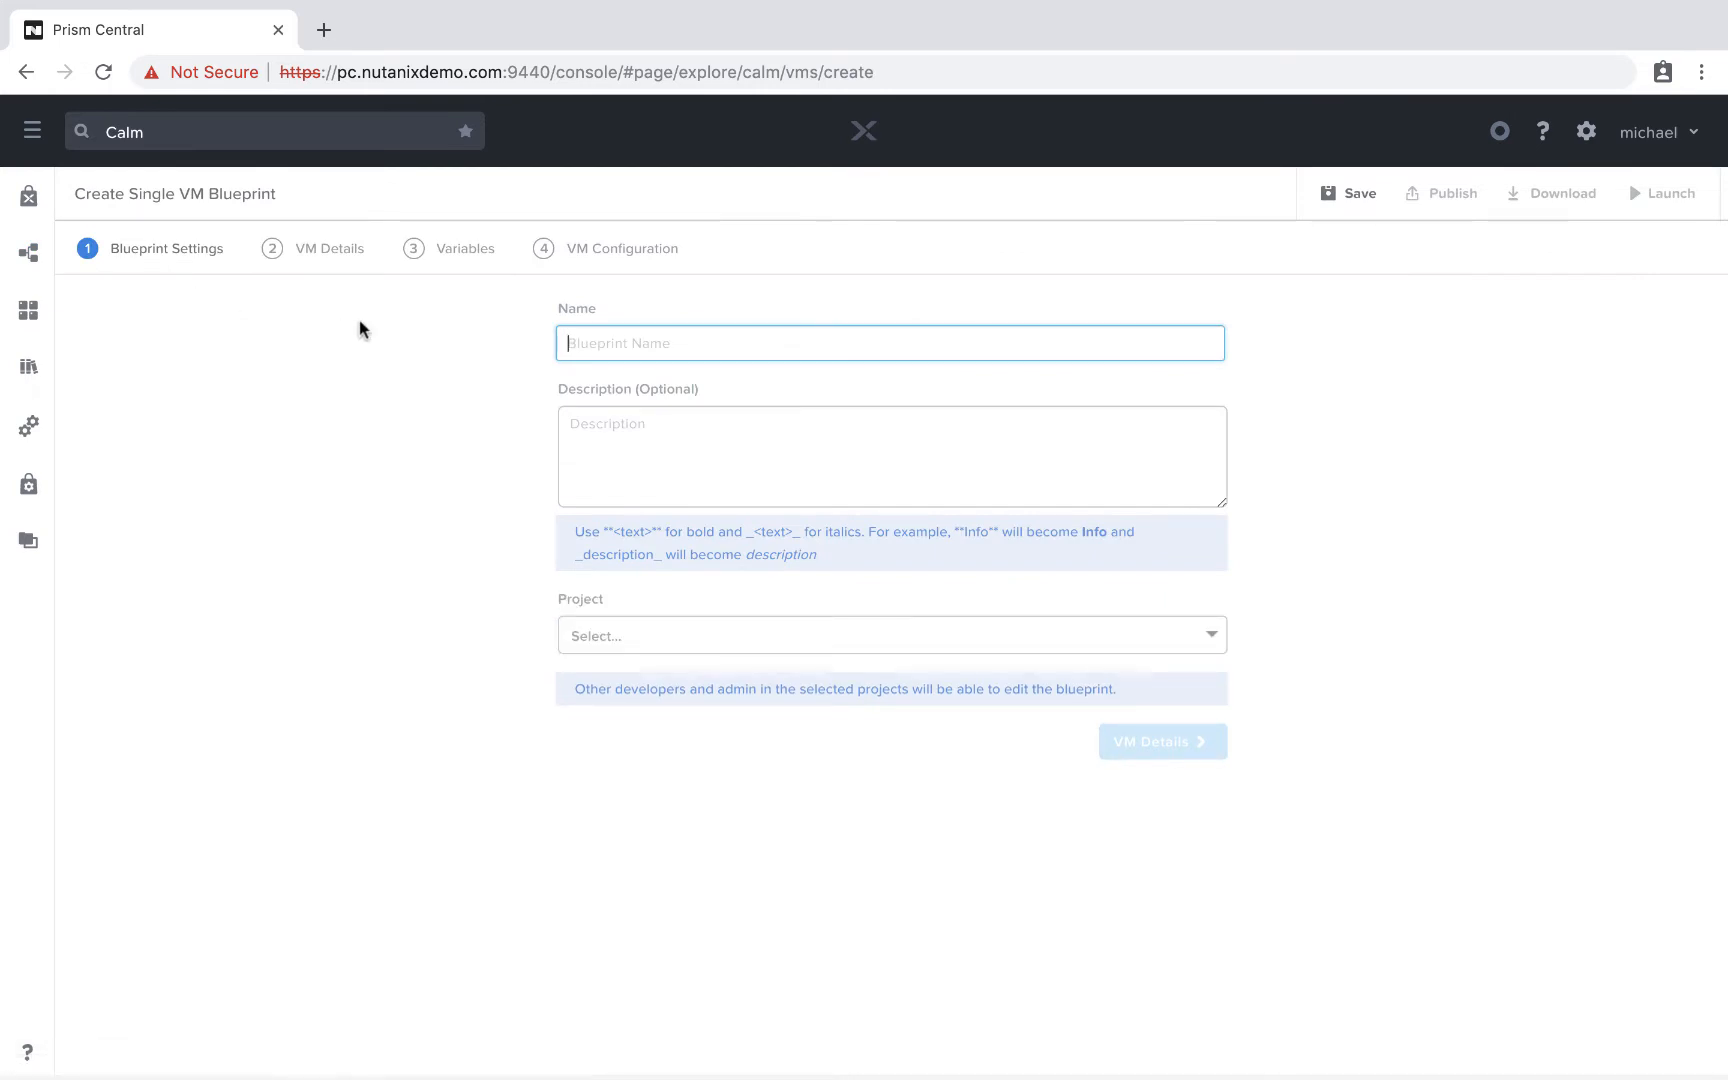
Step: Name the blueprint AWS_DevMachine and assign it to the demo project
text(AWS_DevMachine)
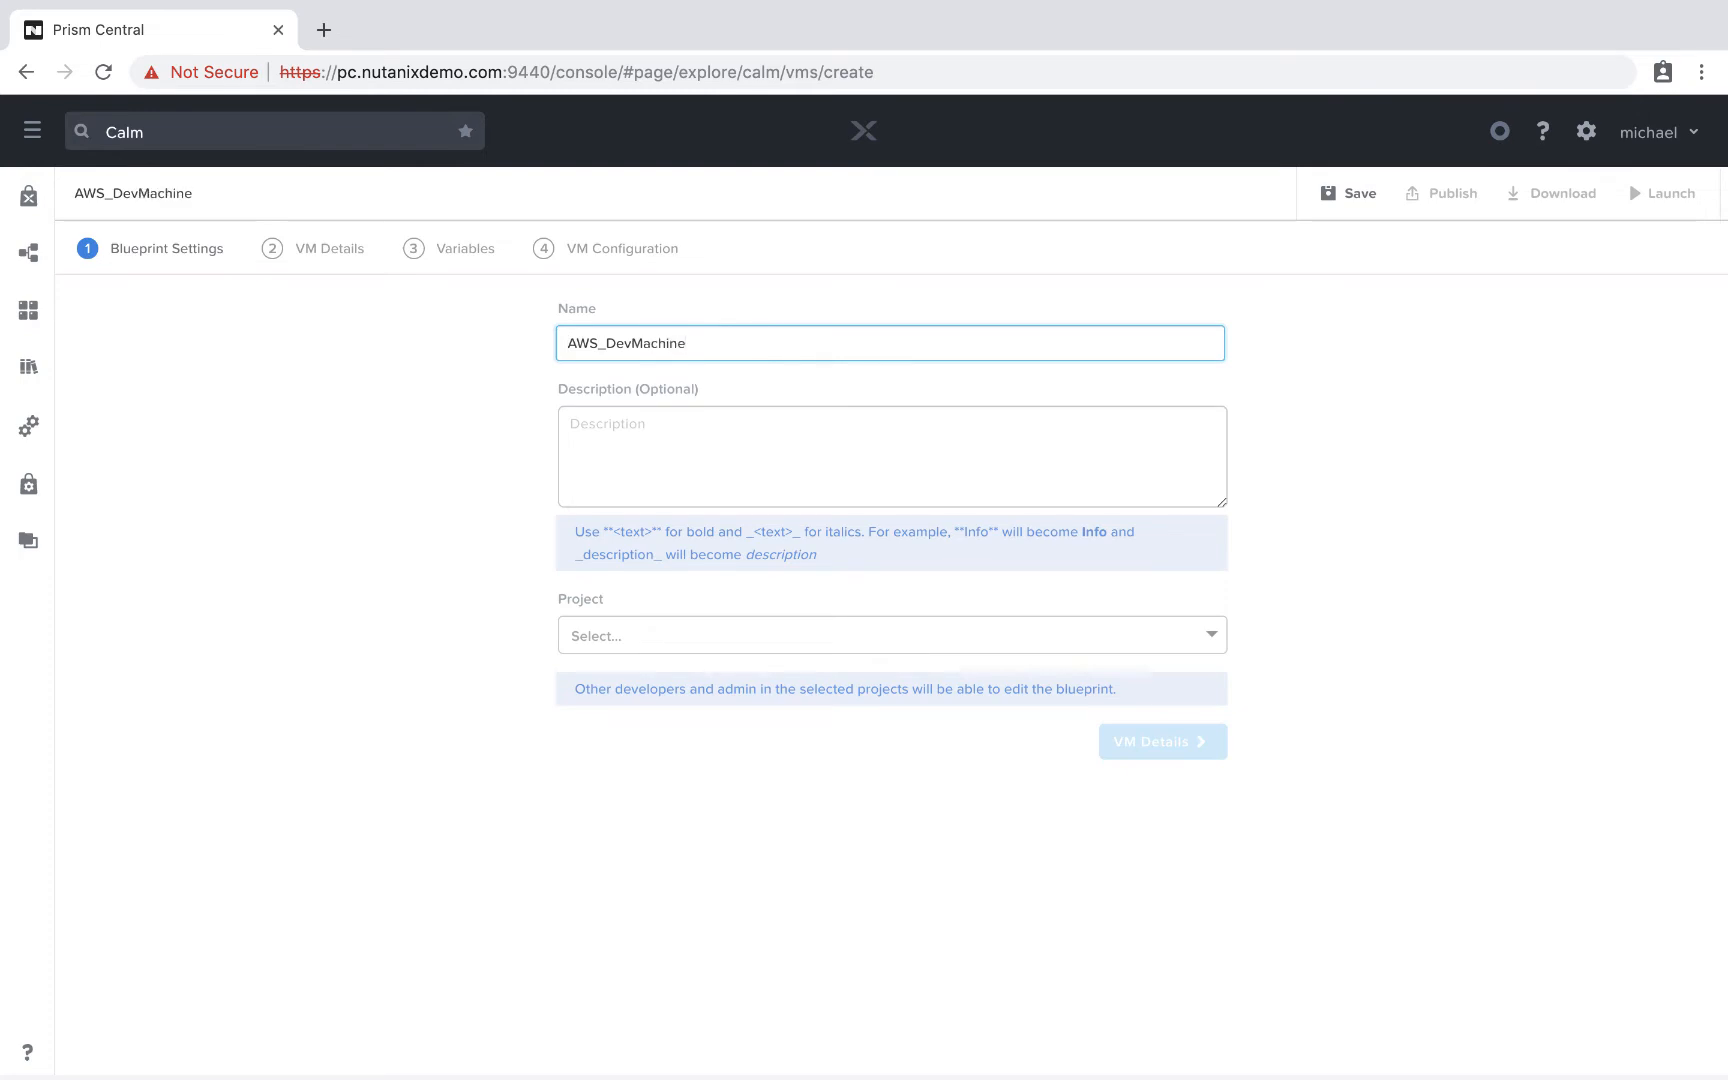
mouse_move(605, 477)
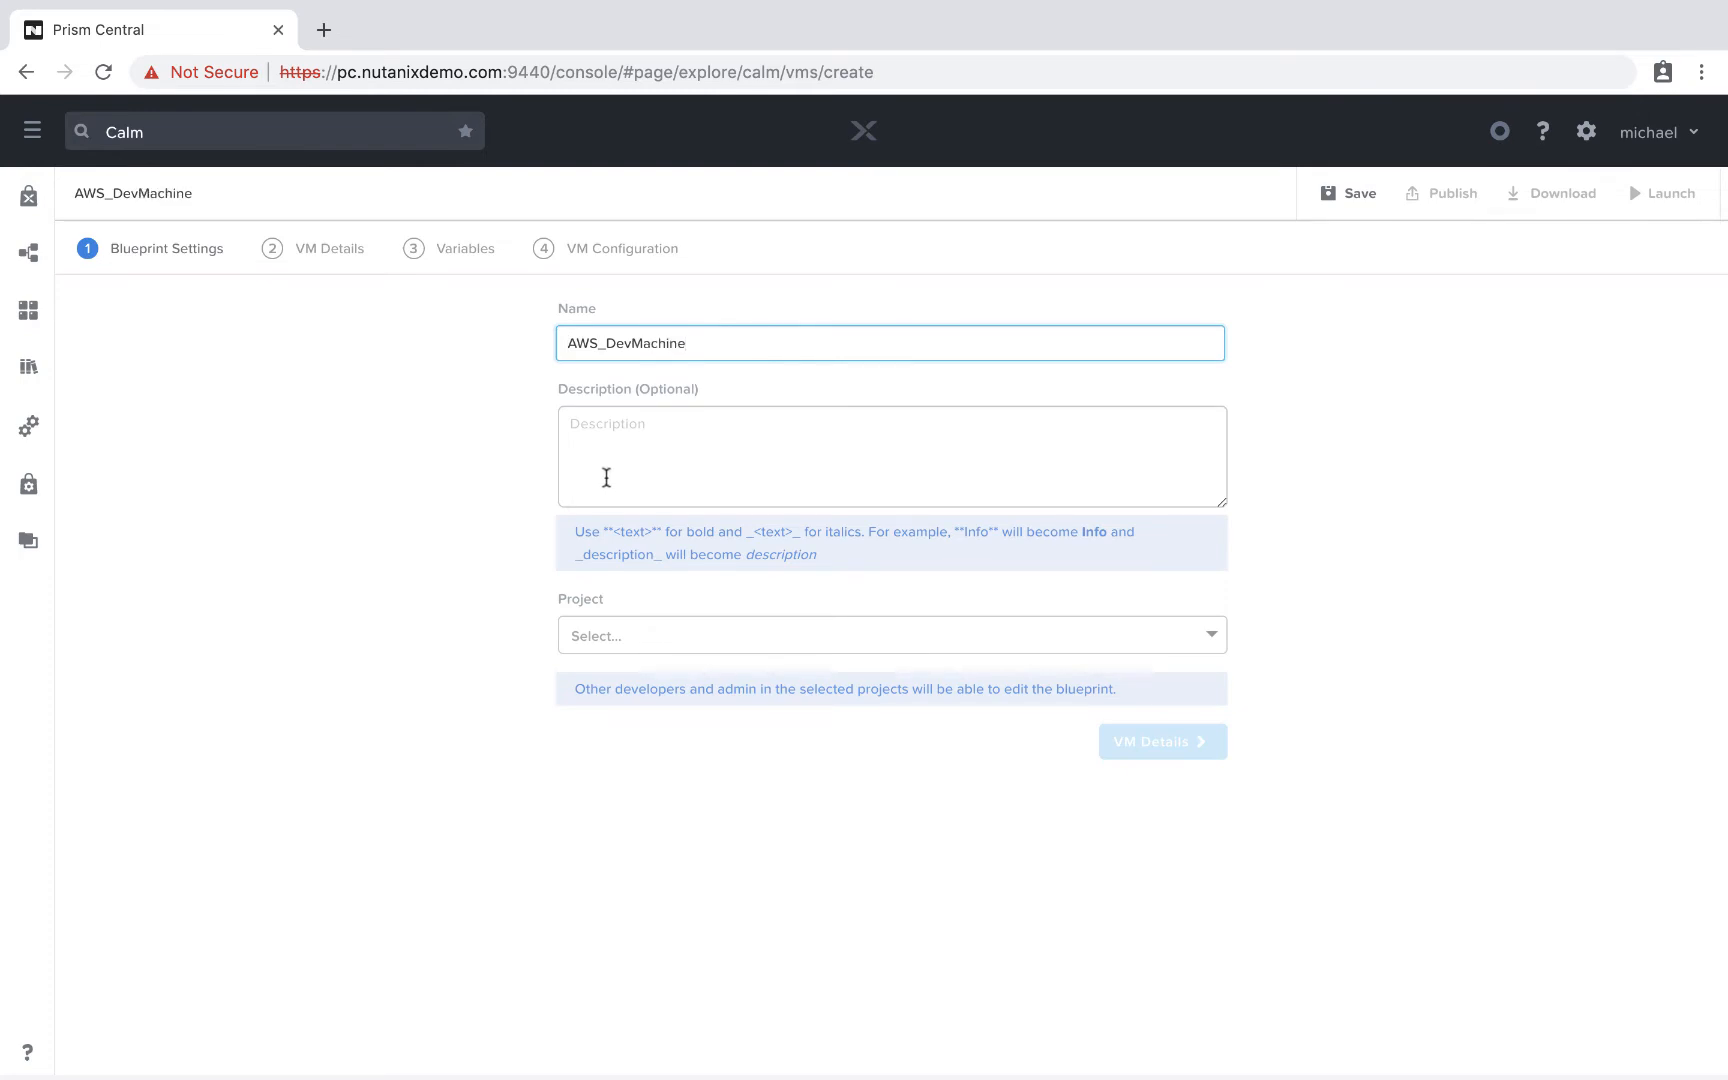
click(889, 635)
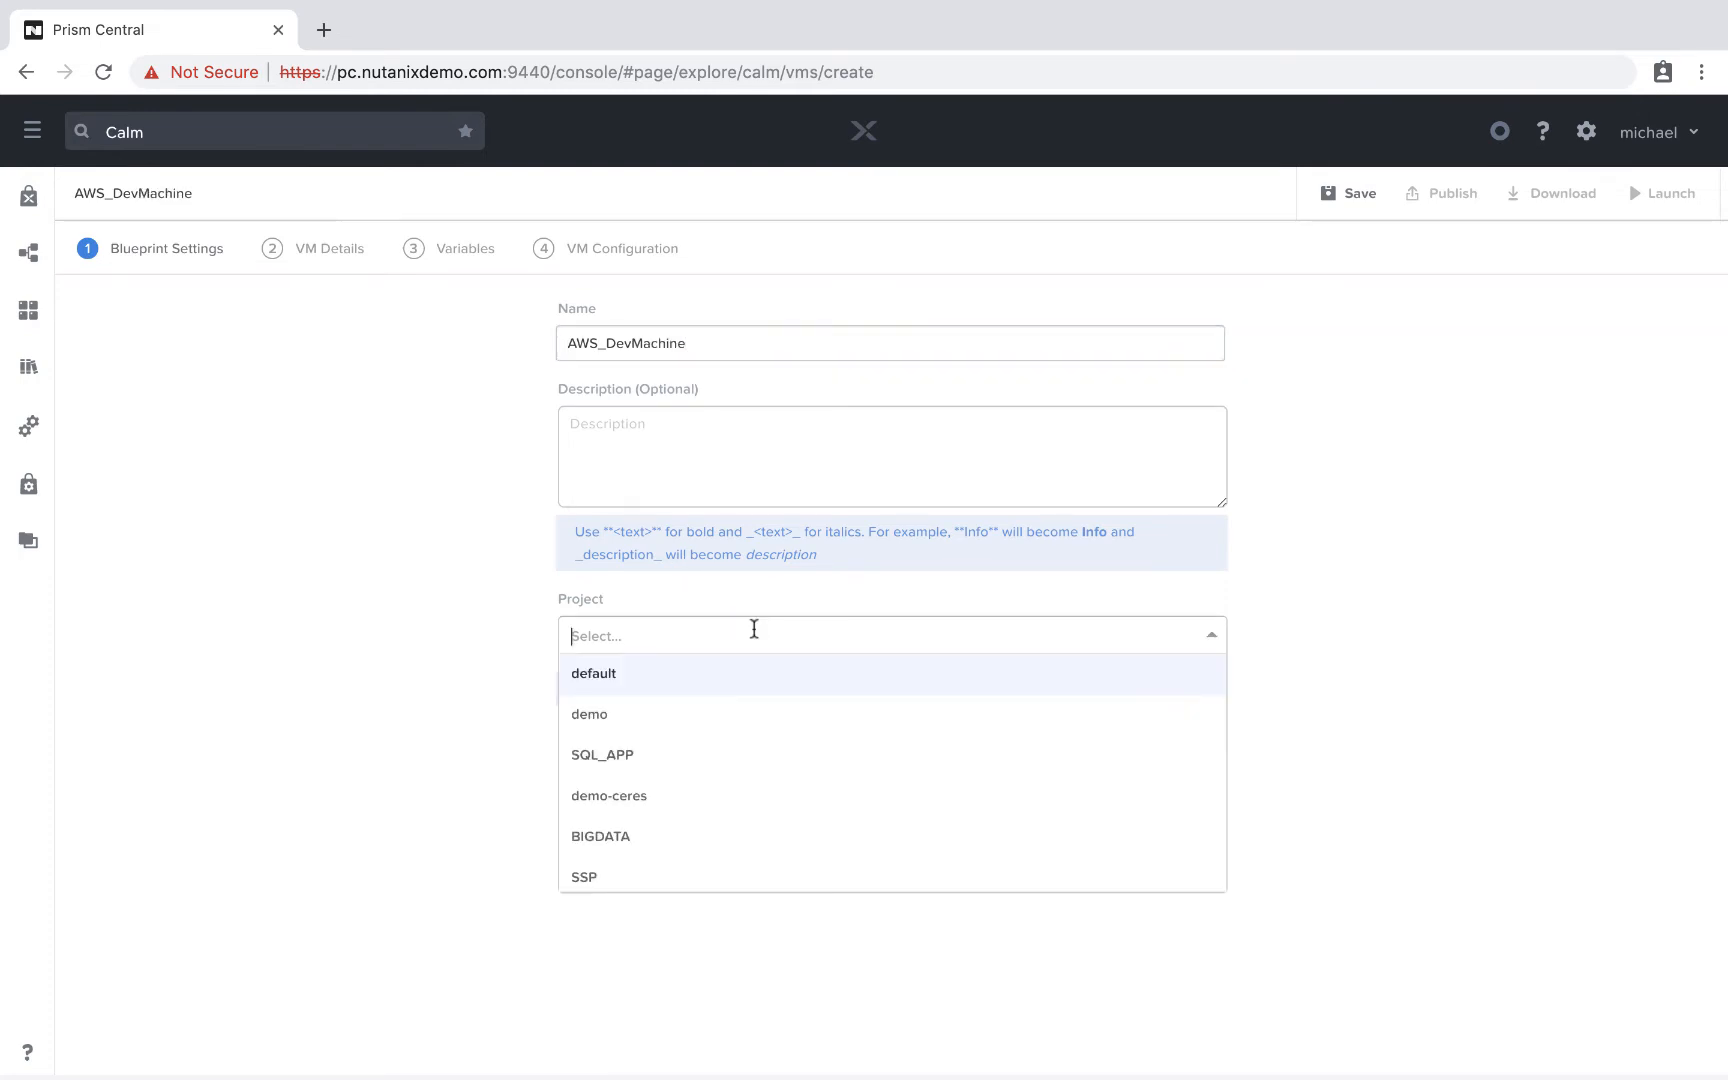
click(590, 714)
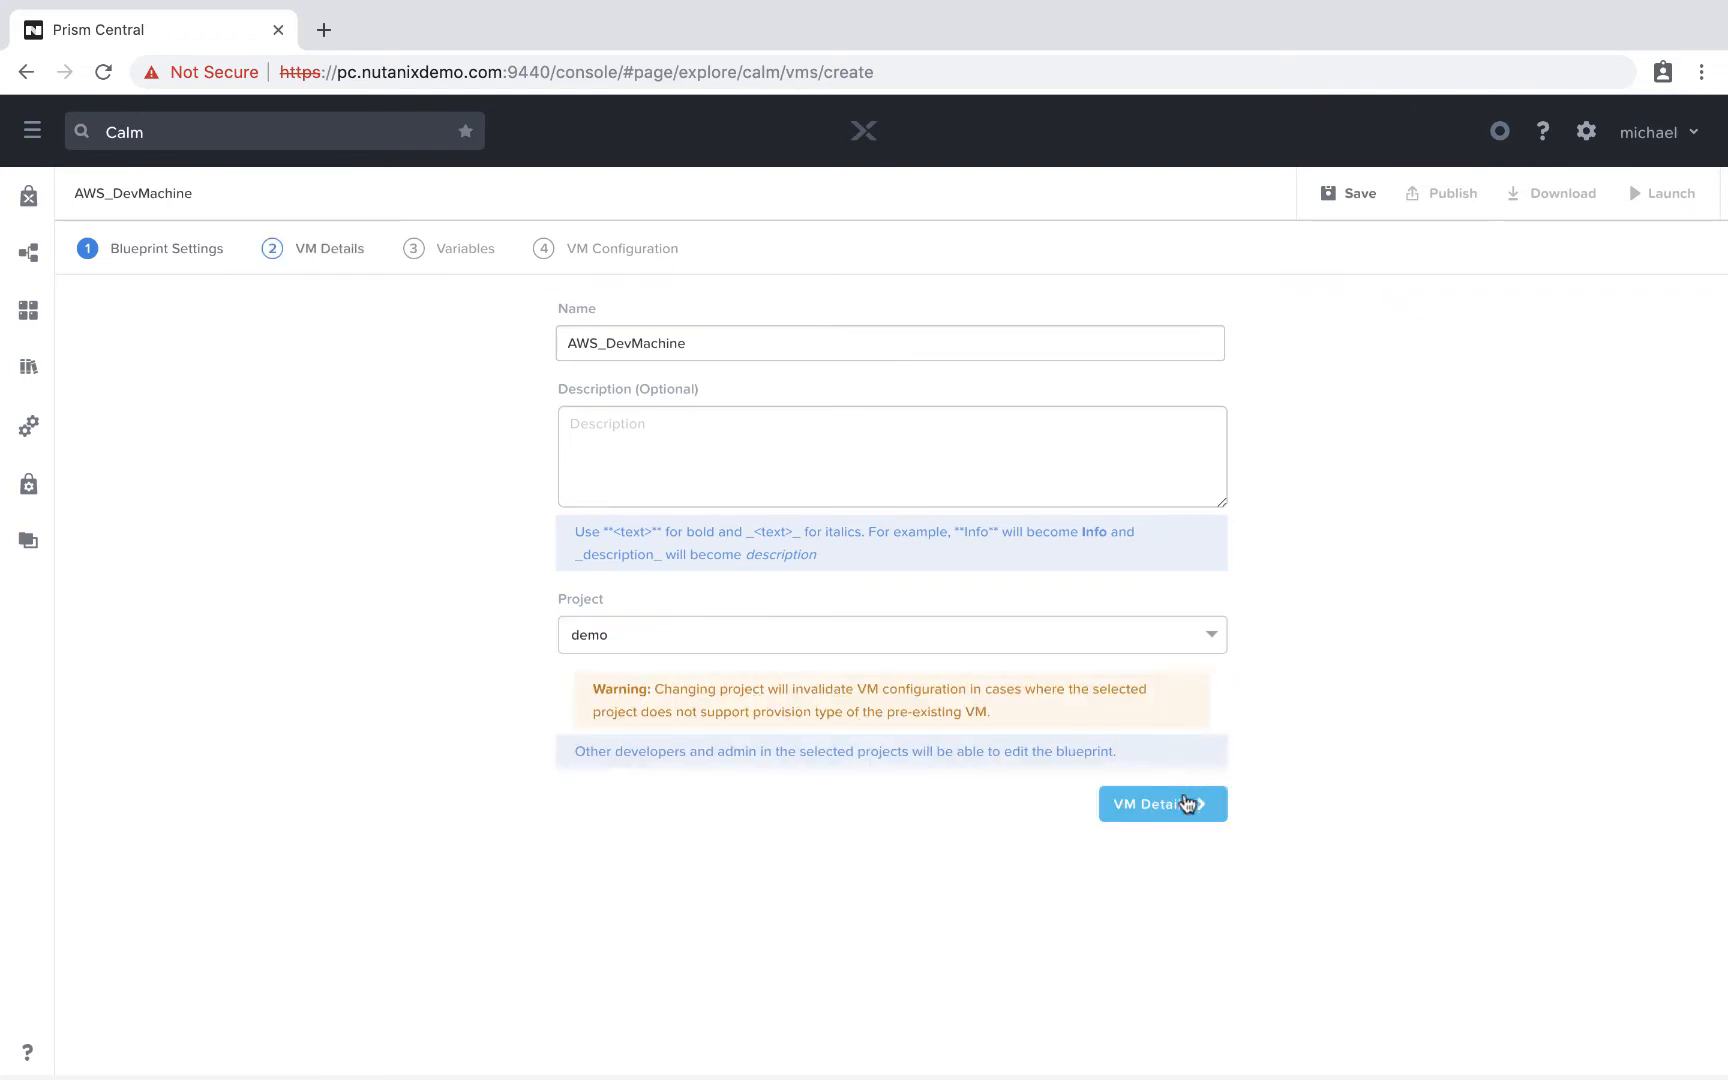
Step: Set VM1 to cloud AWS, account AWS_Expo and OS Linux, then reach Variables
click(1160, 803)
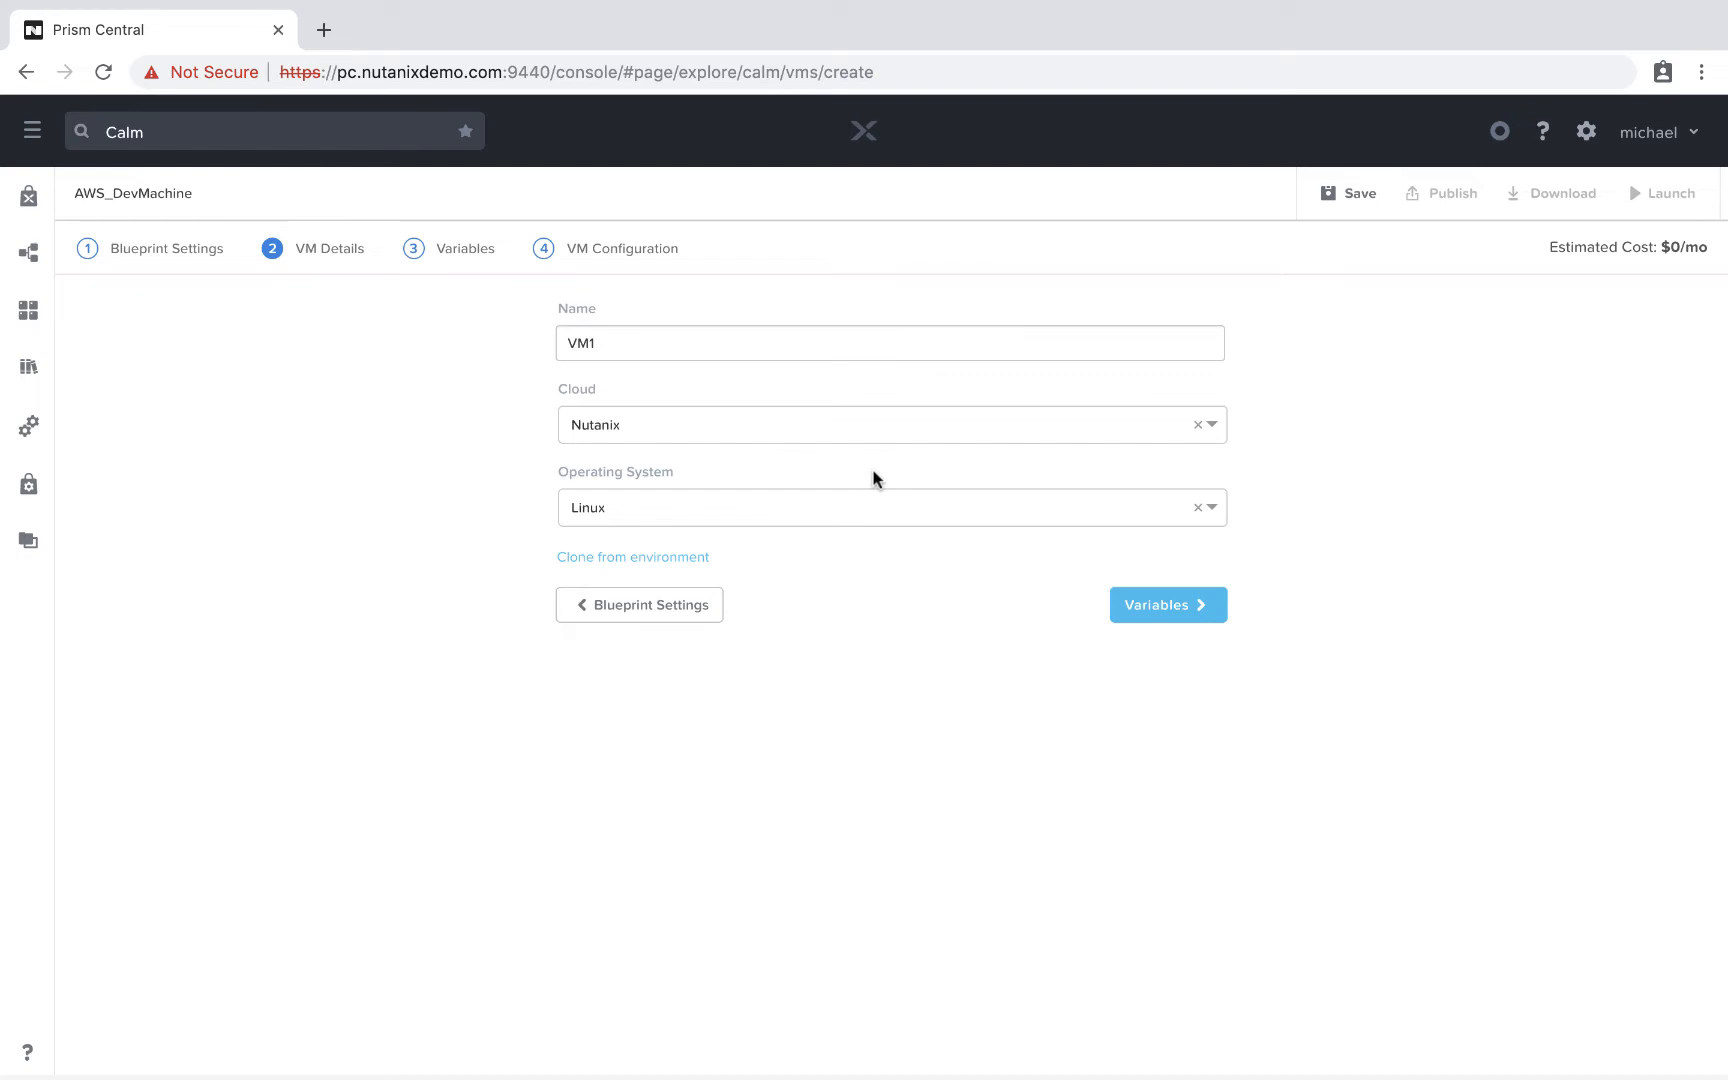
click(890, 424)
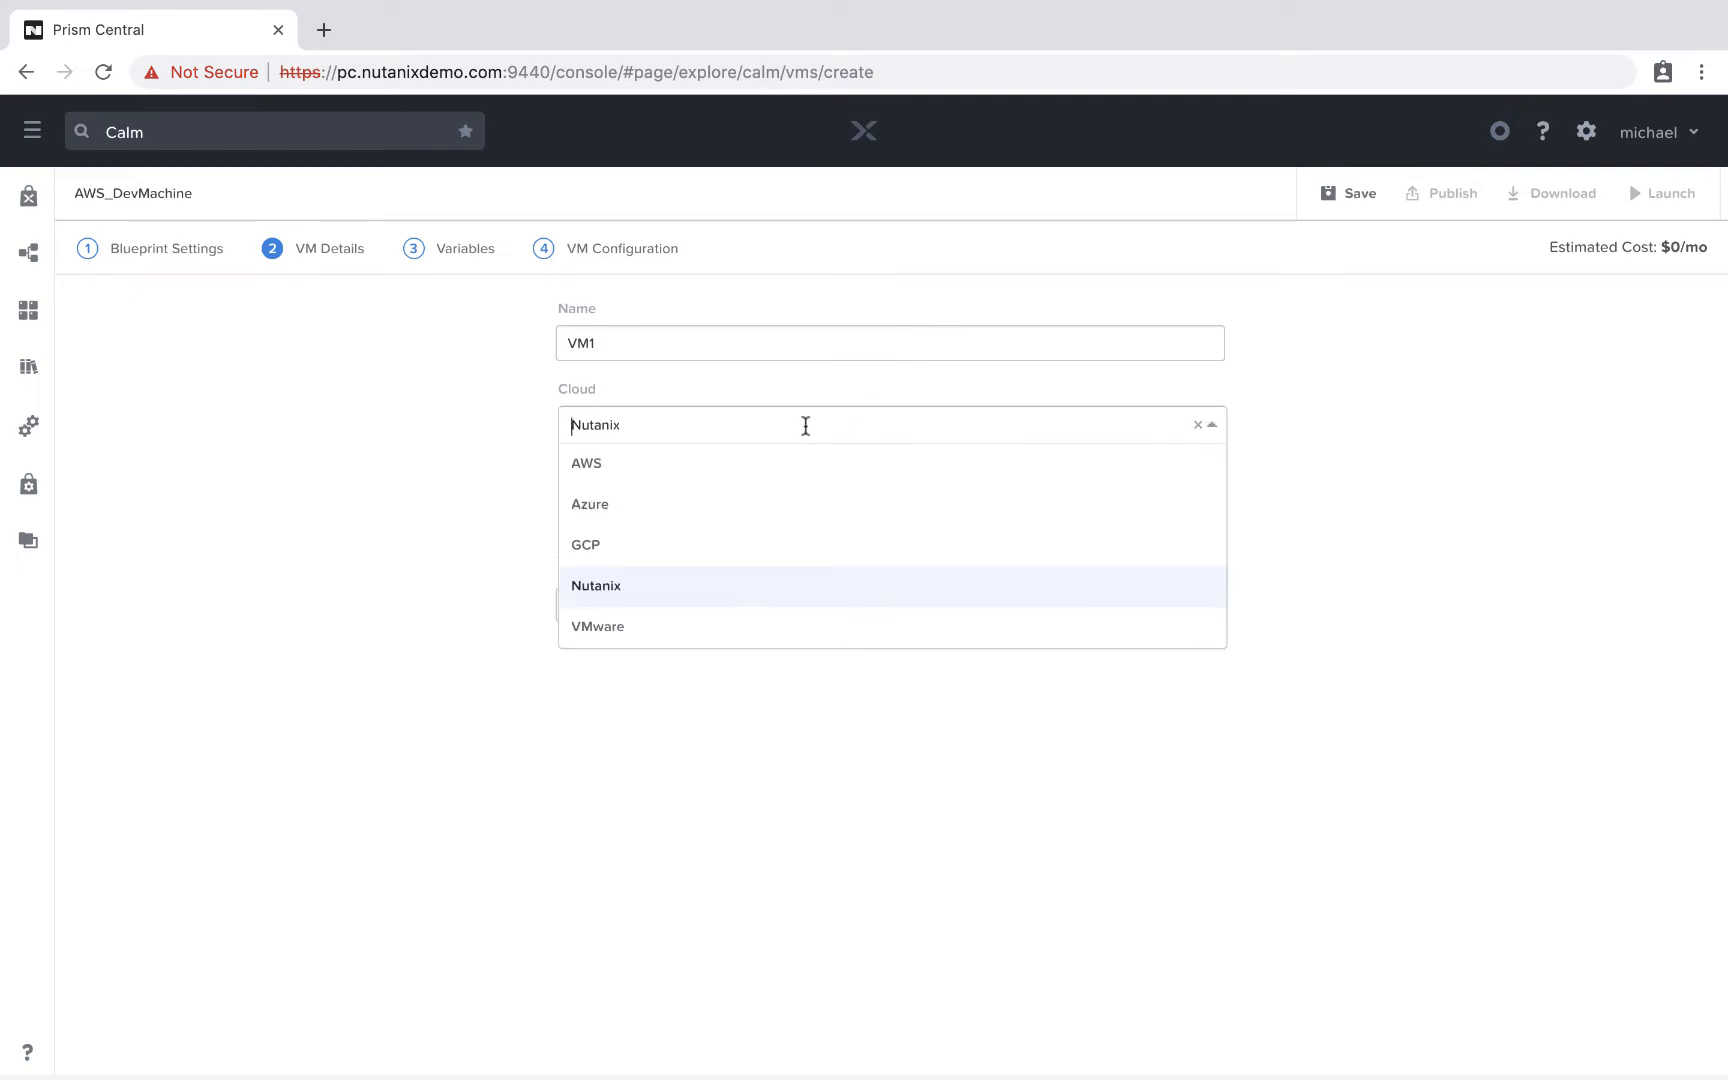
mouse_move(724, 611)
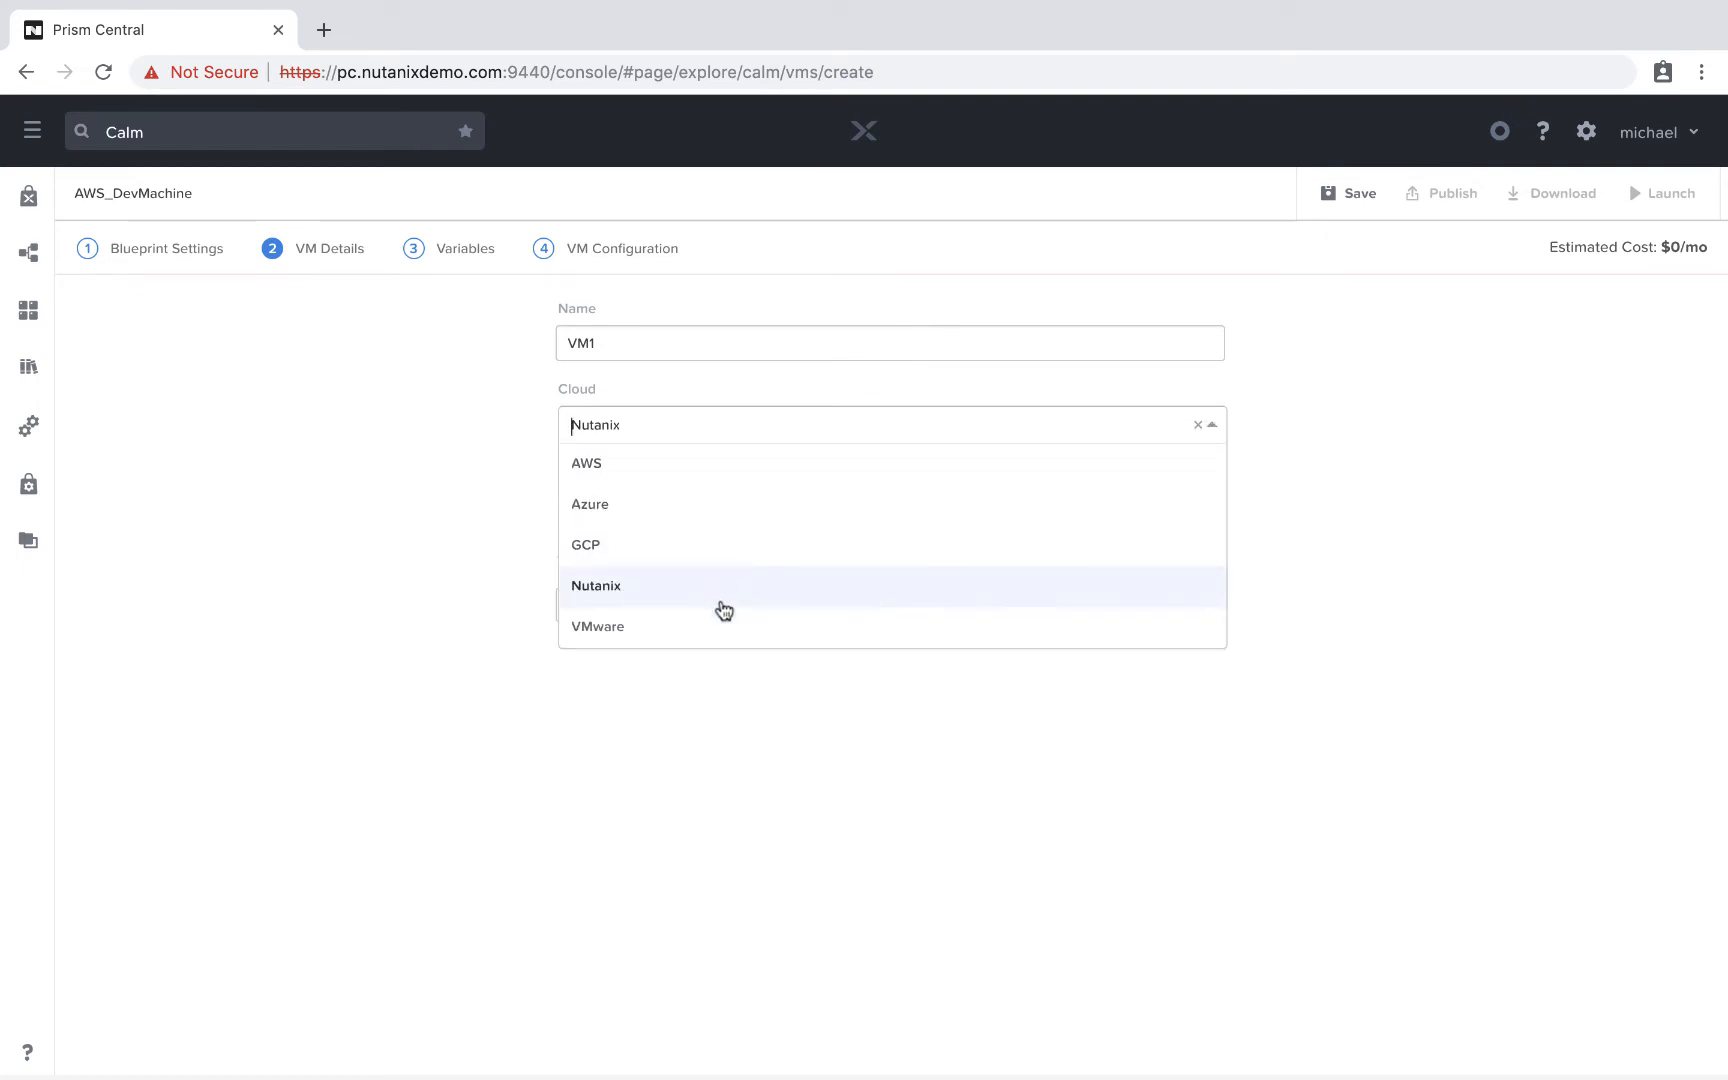
mouse_move(724, 492)
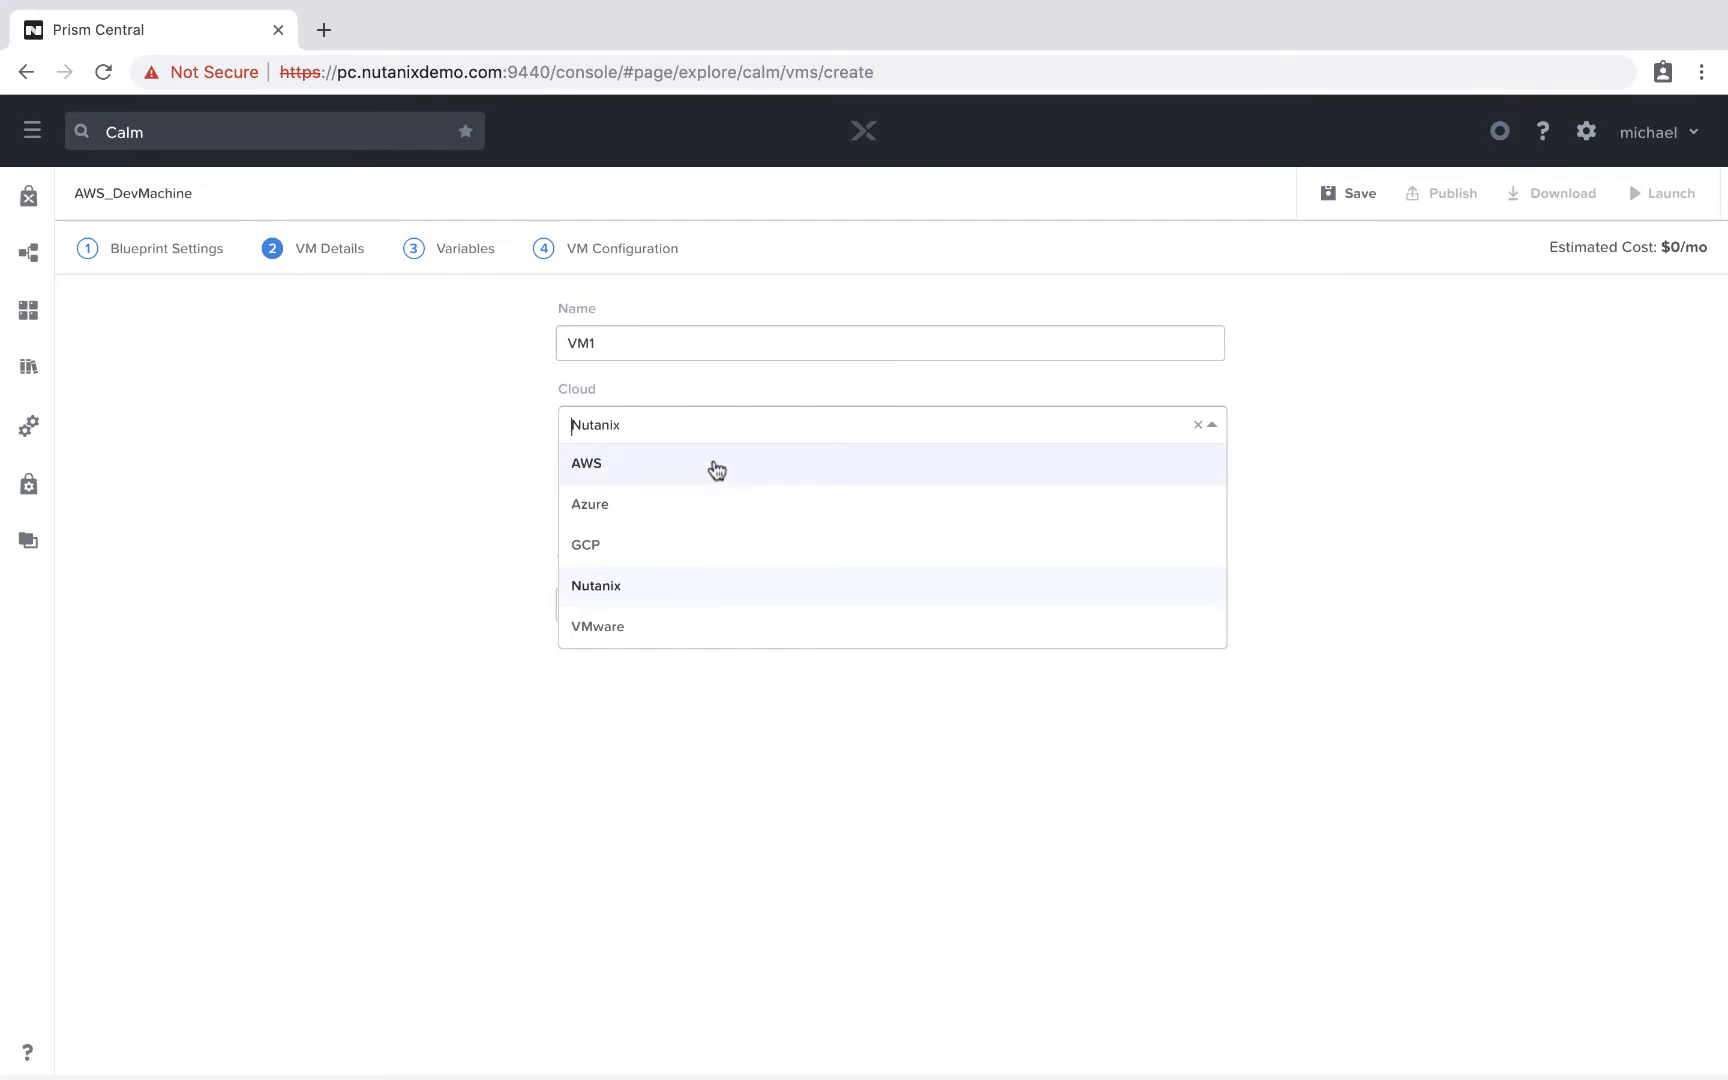
click(586, 463)
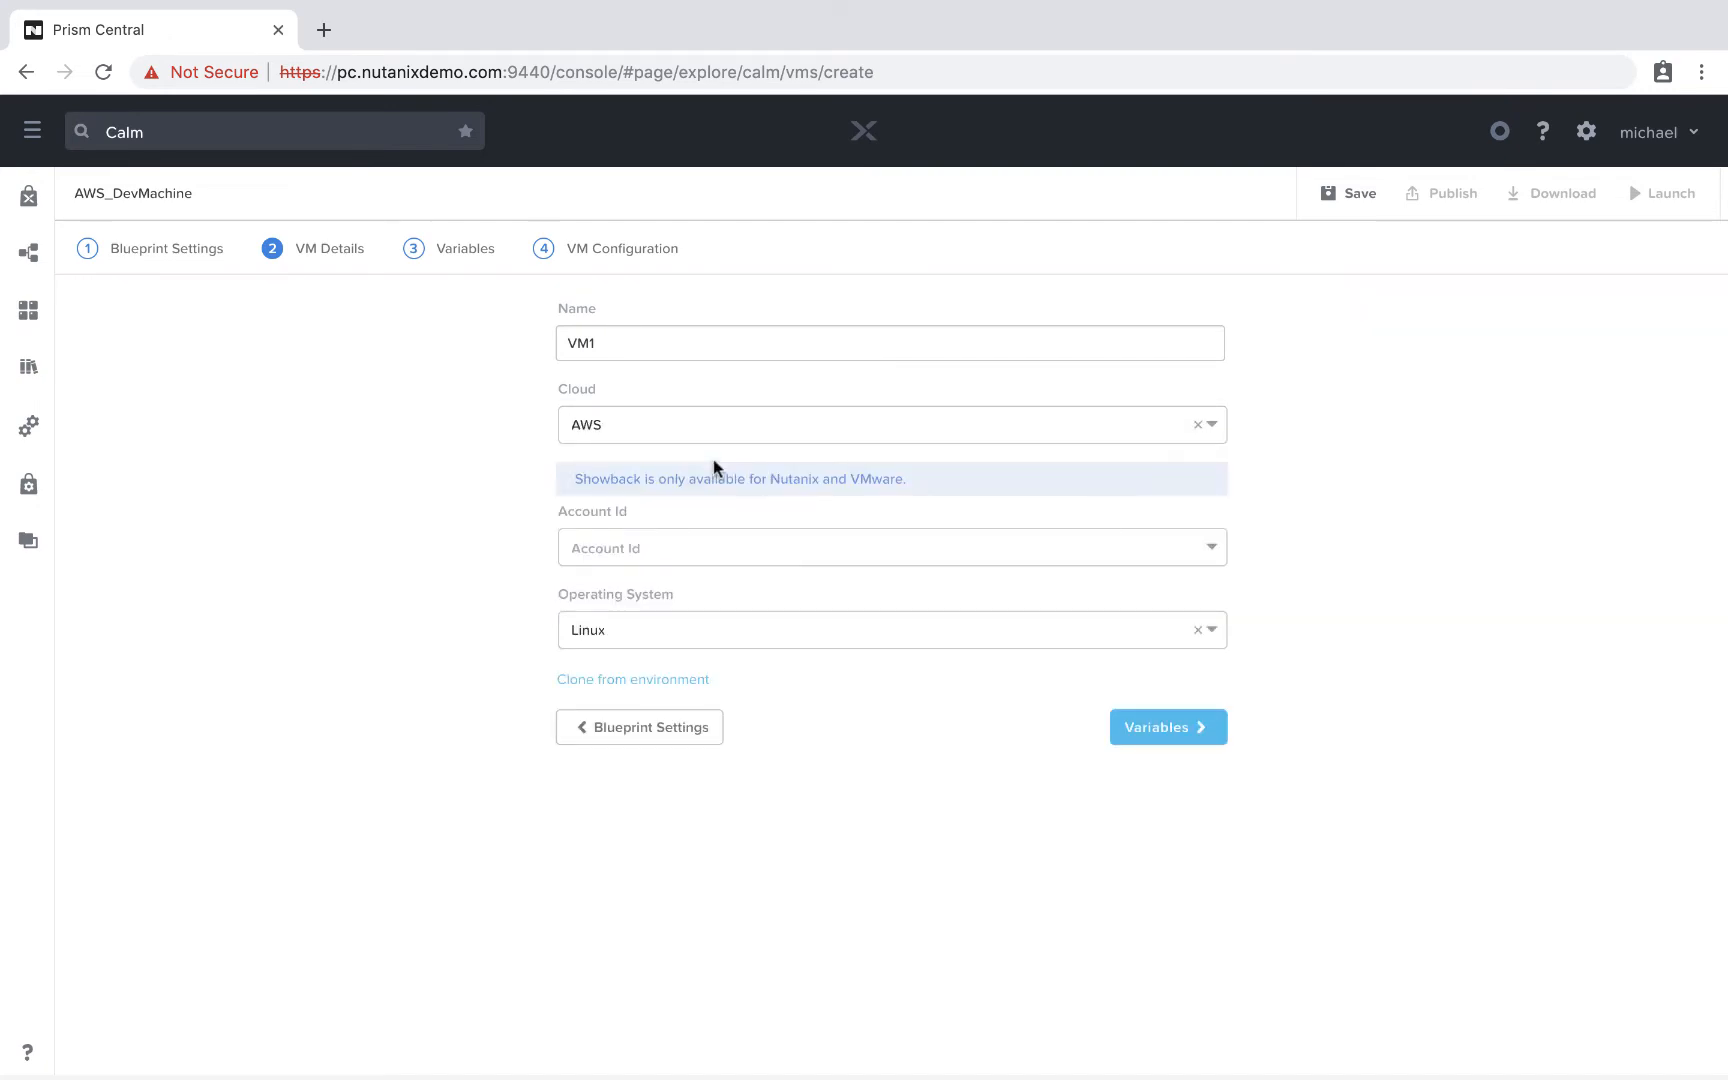
click(888, 548)
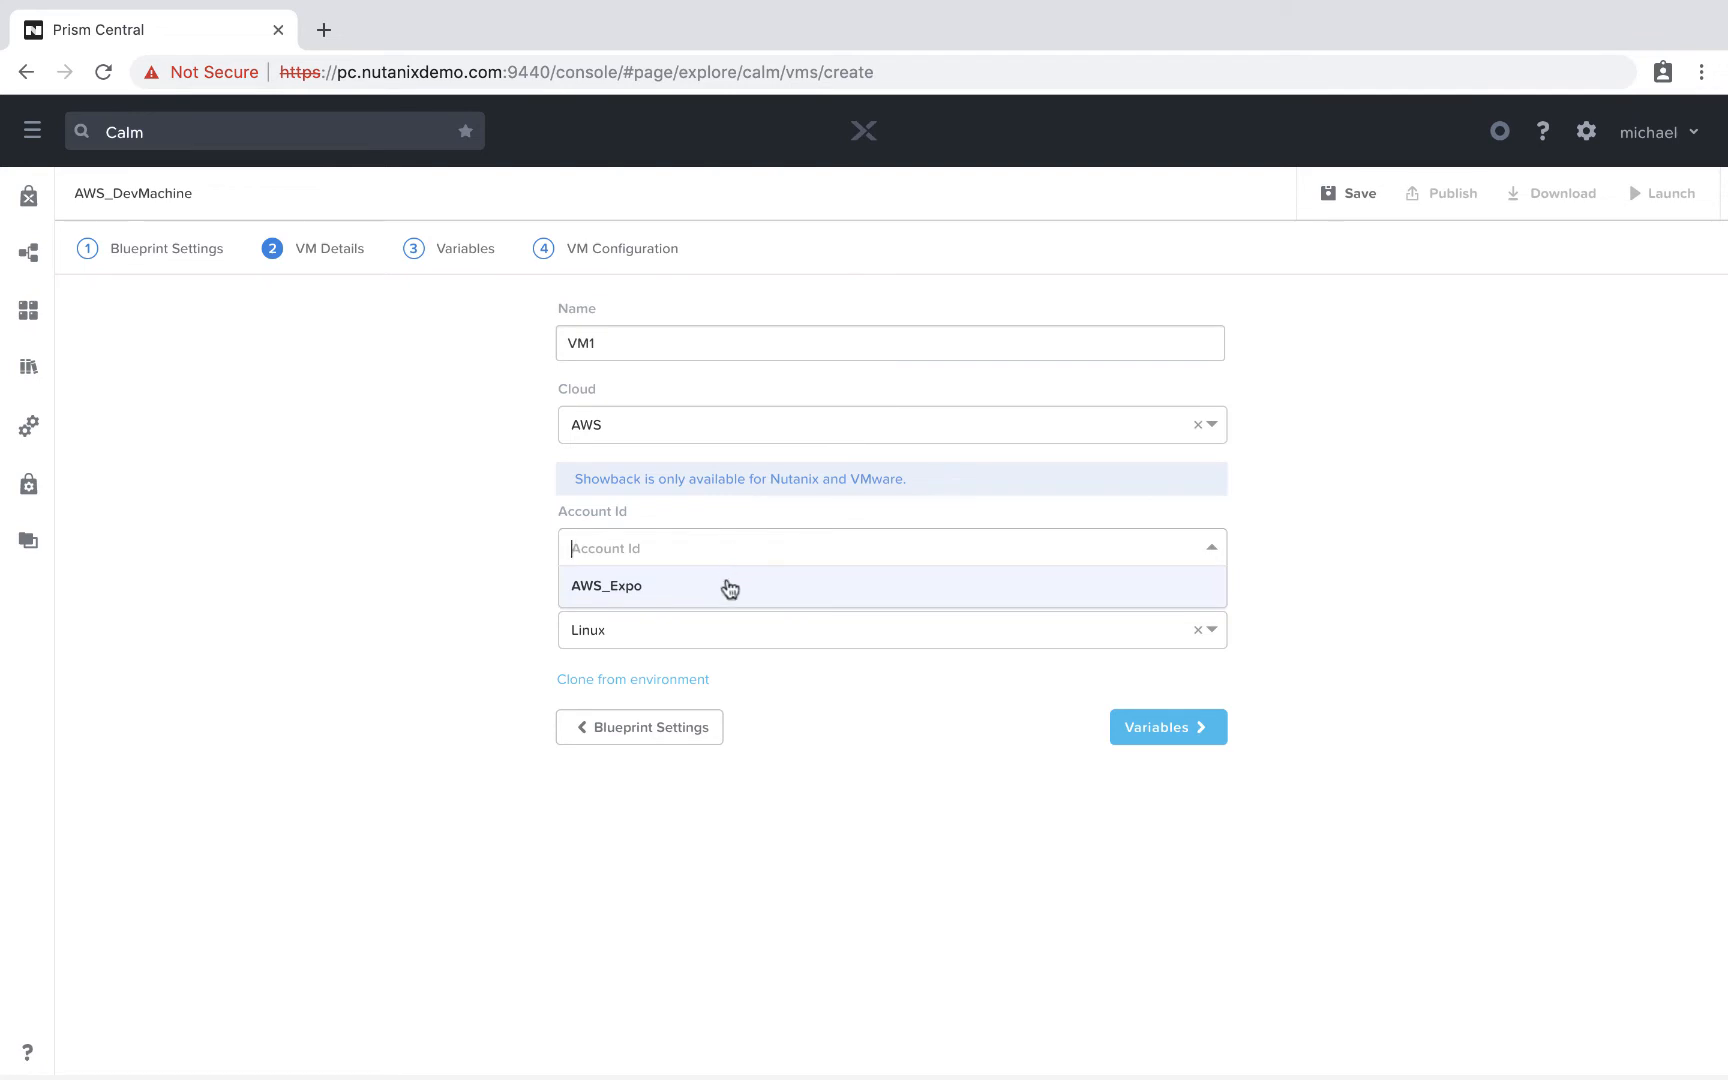
click(606, 585)
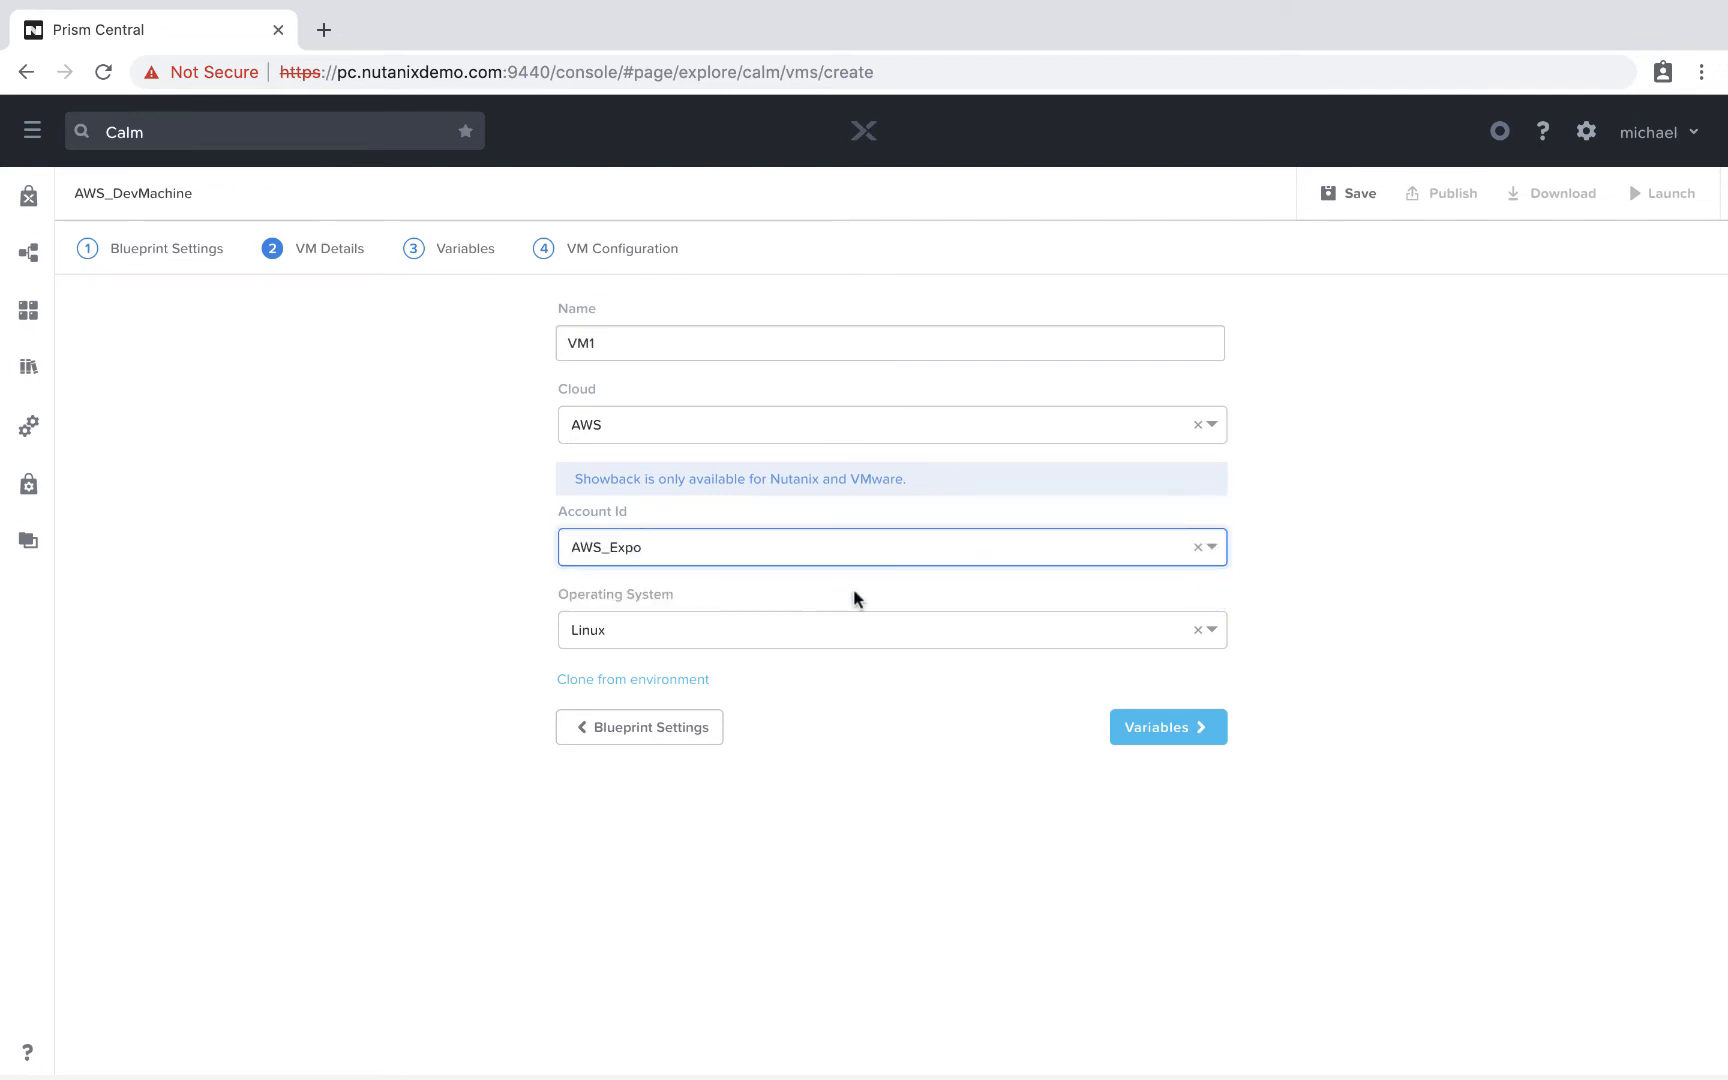
click(889, 629)
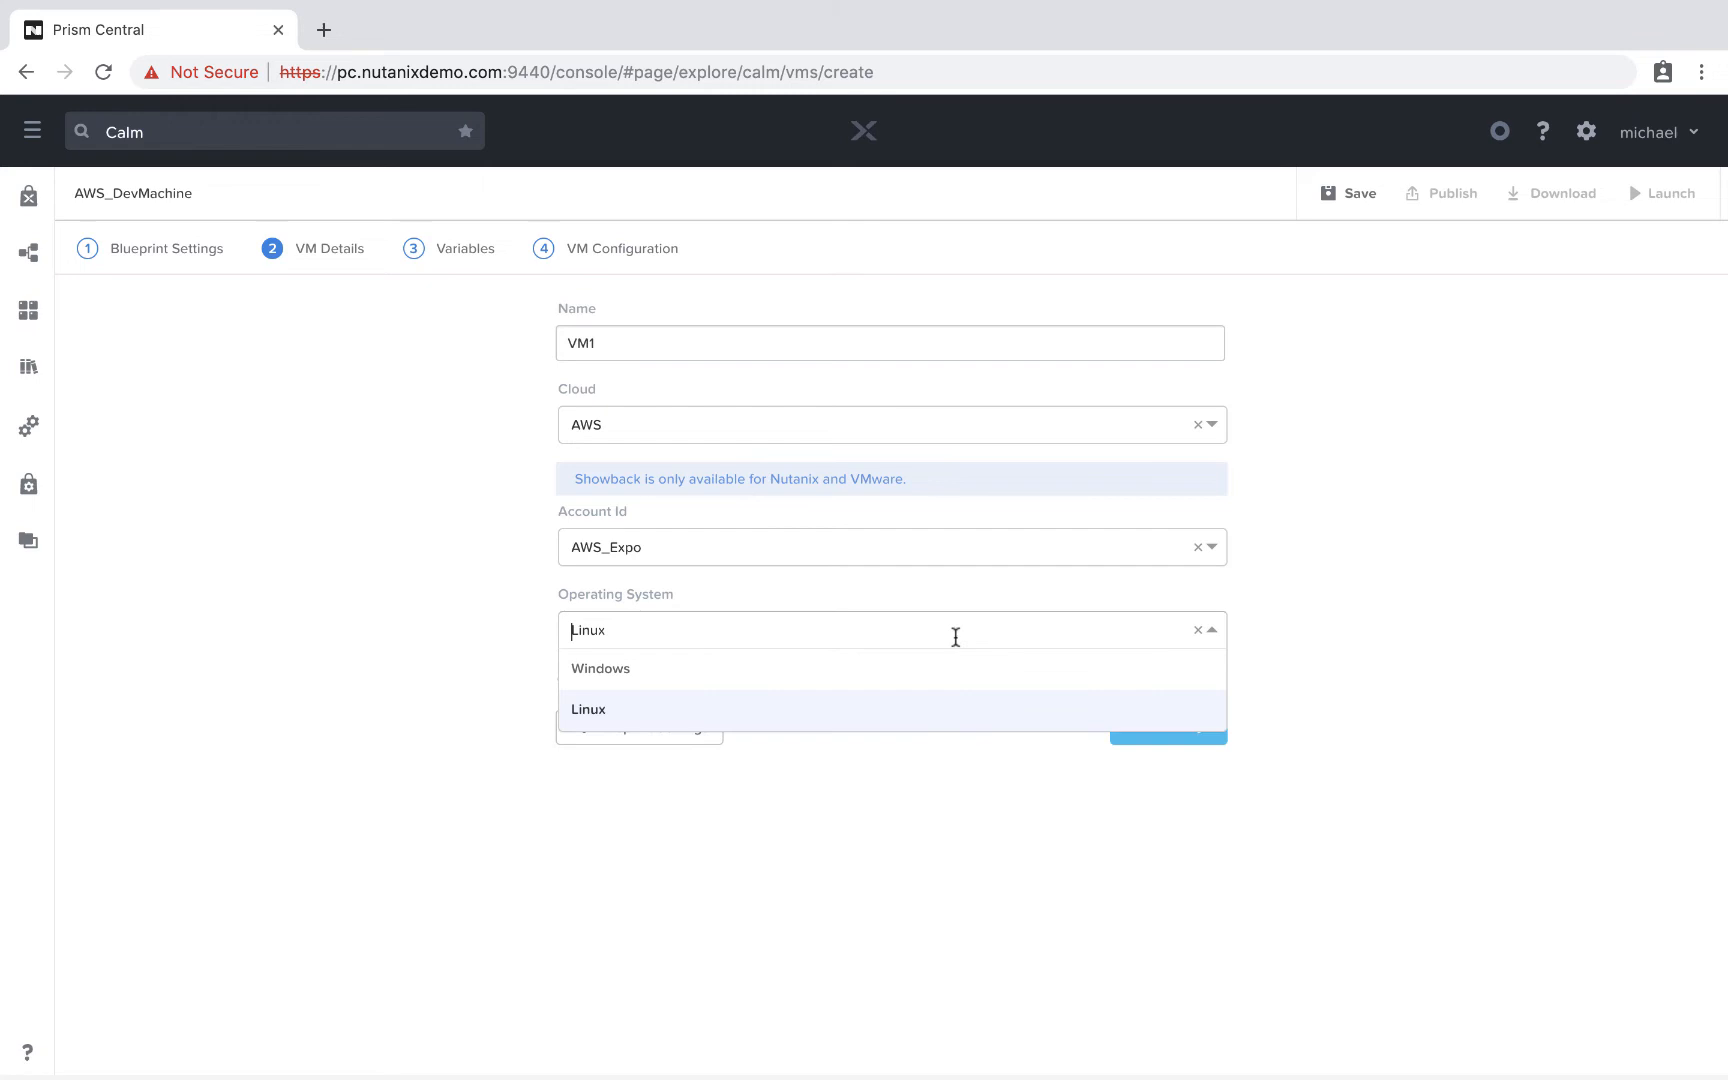
click(588, 709)
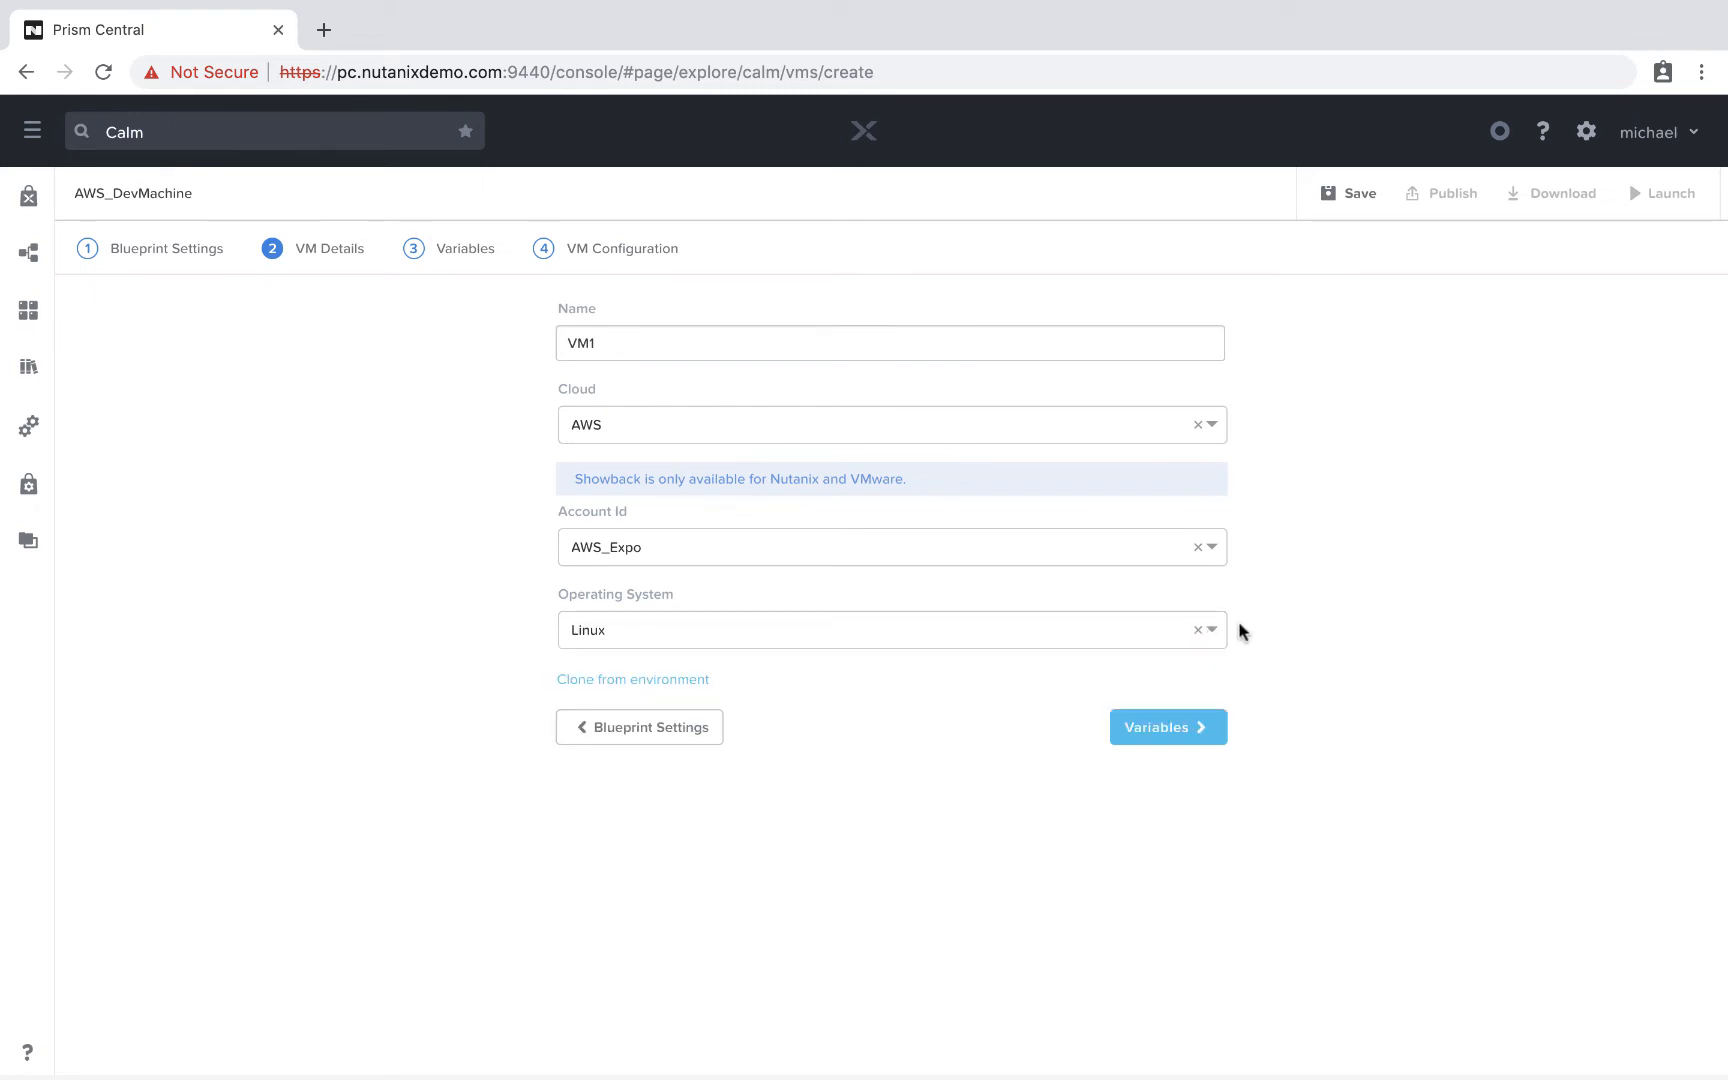
click(1166, 726)
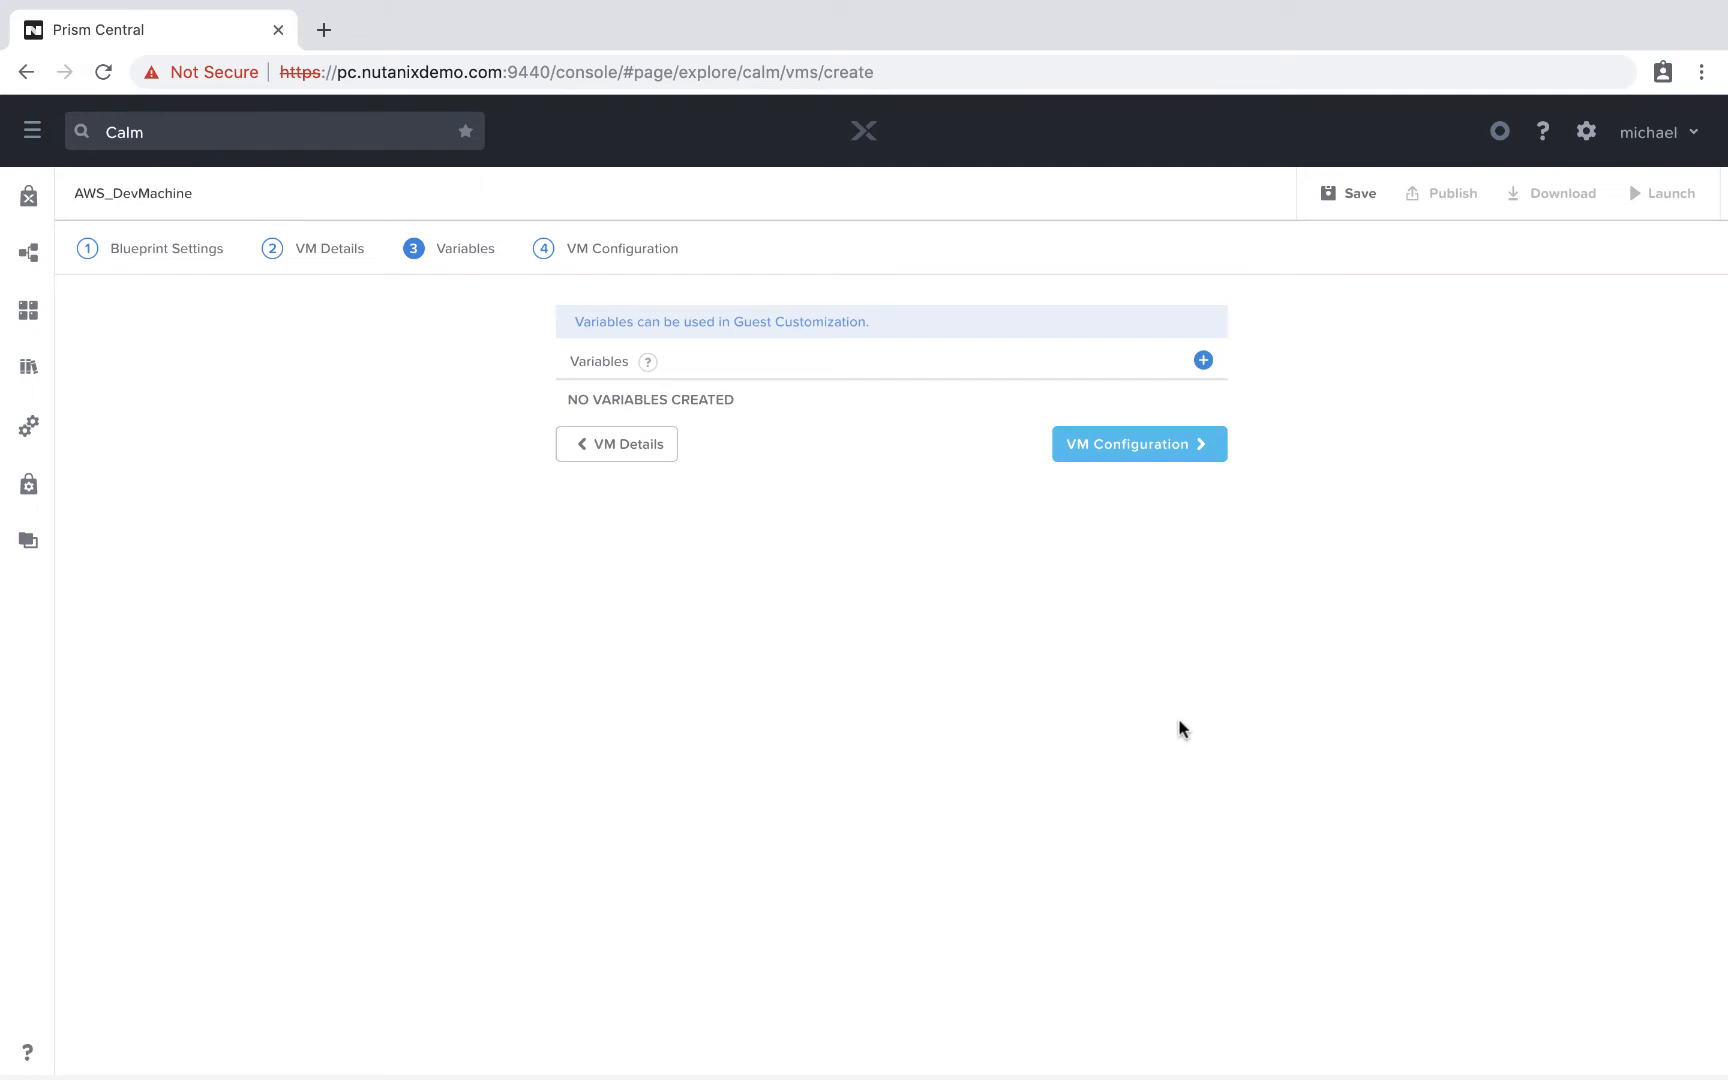
mouse_move(1113, 518)
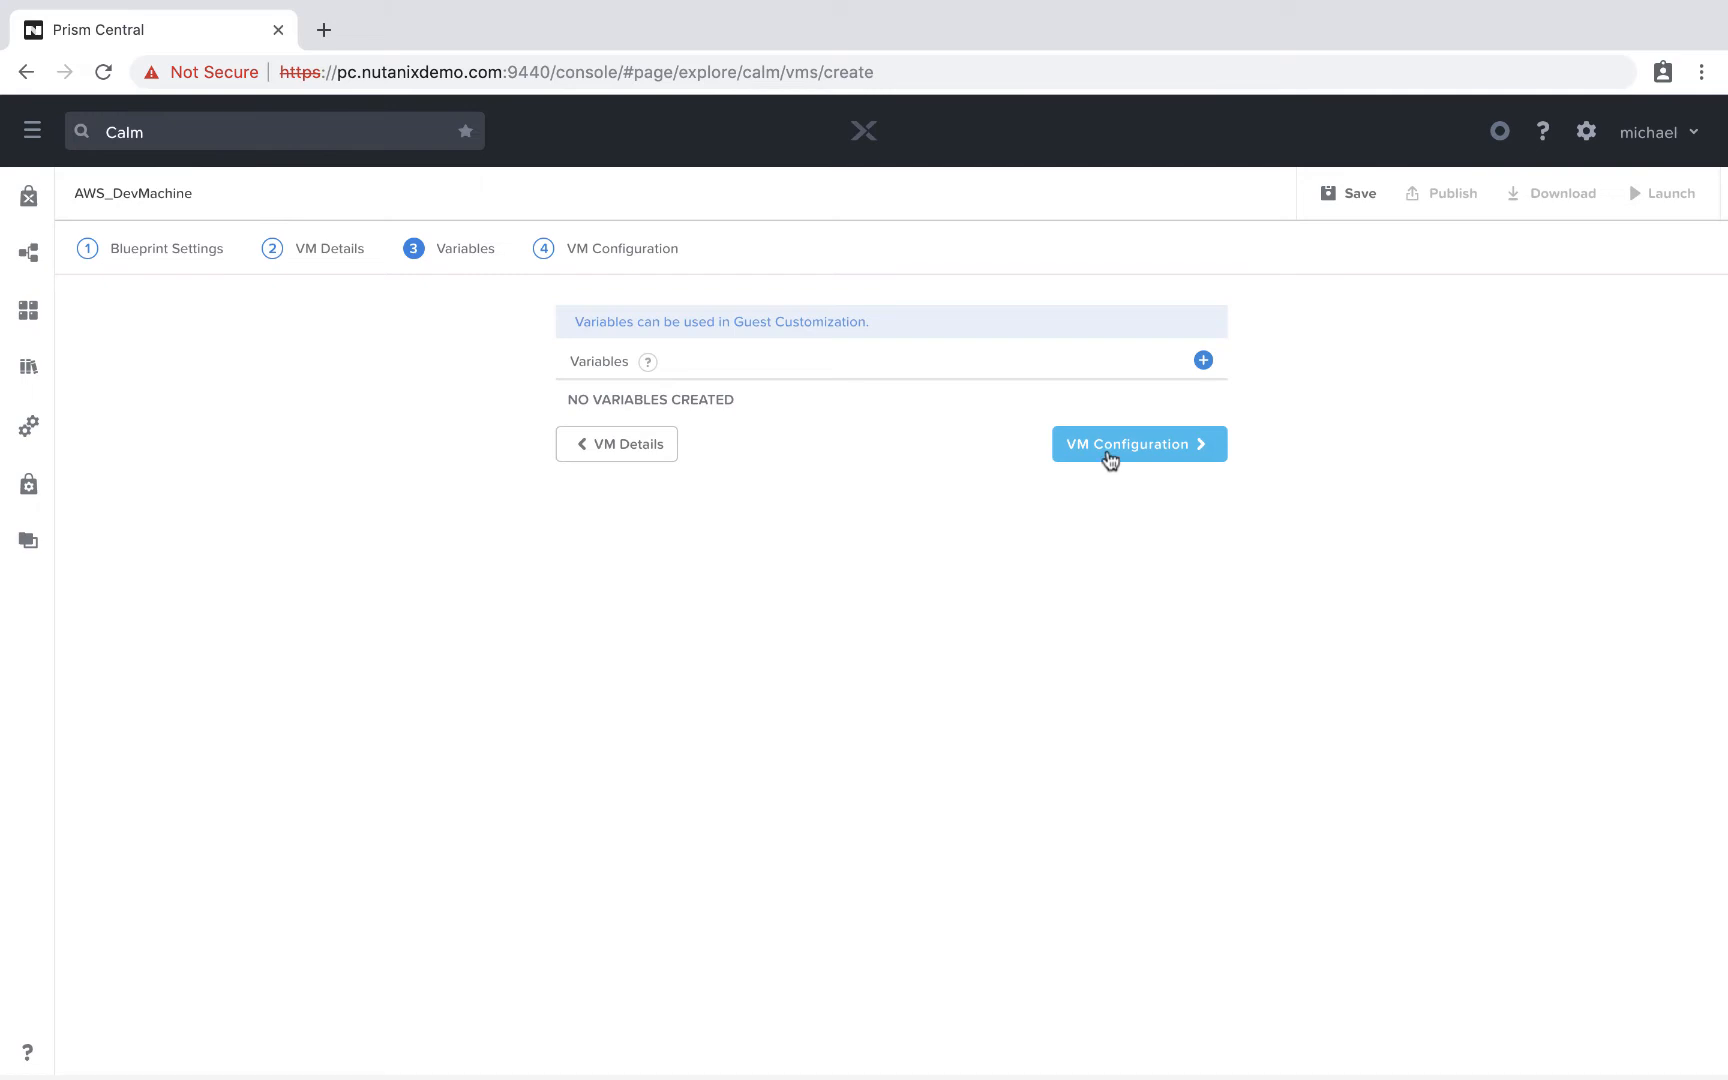
Step: Configure the VM: t2.medium, us-east-1a, CentOS Linux 7 image, Calm_Role, key pair calmkey
click(1136, 444)
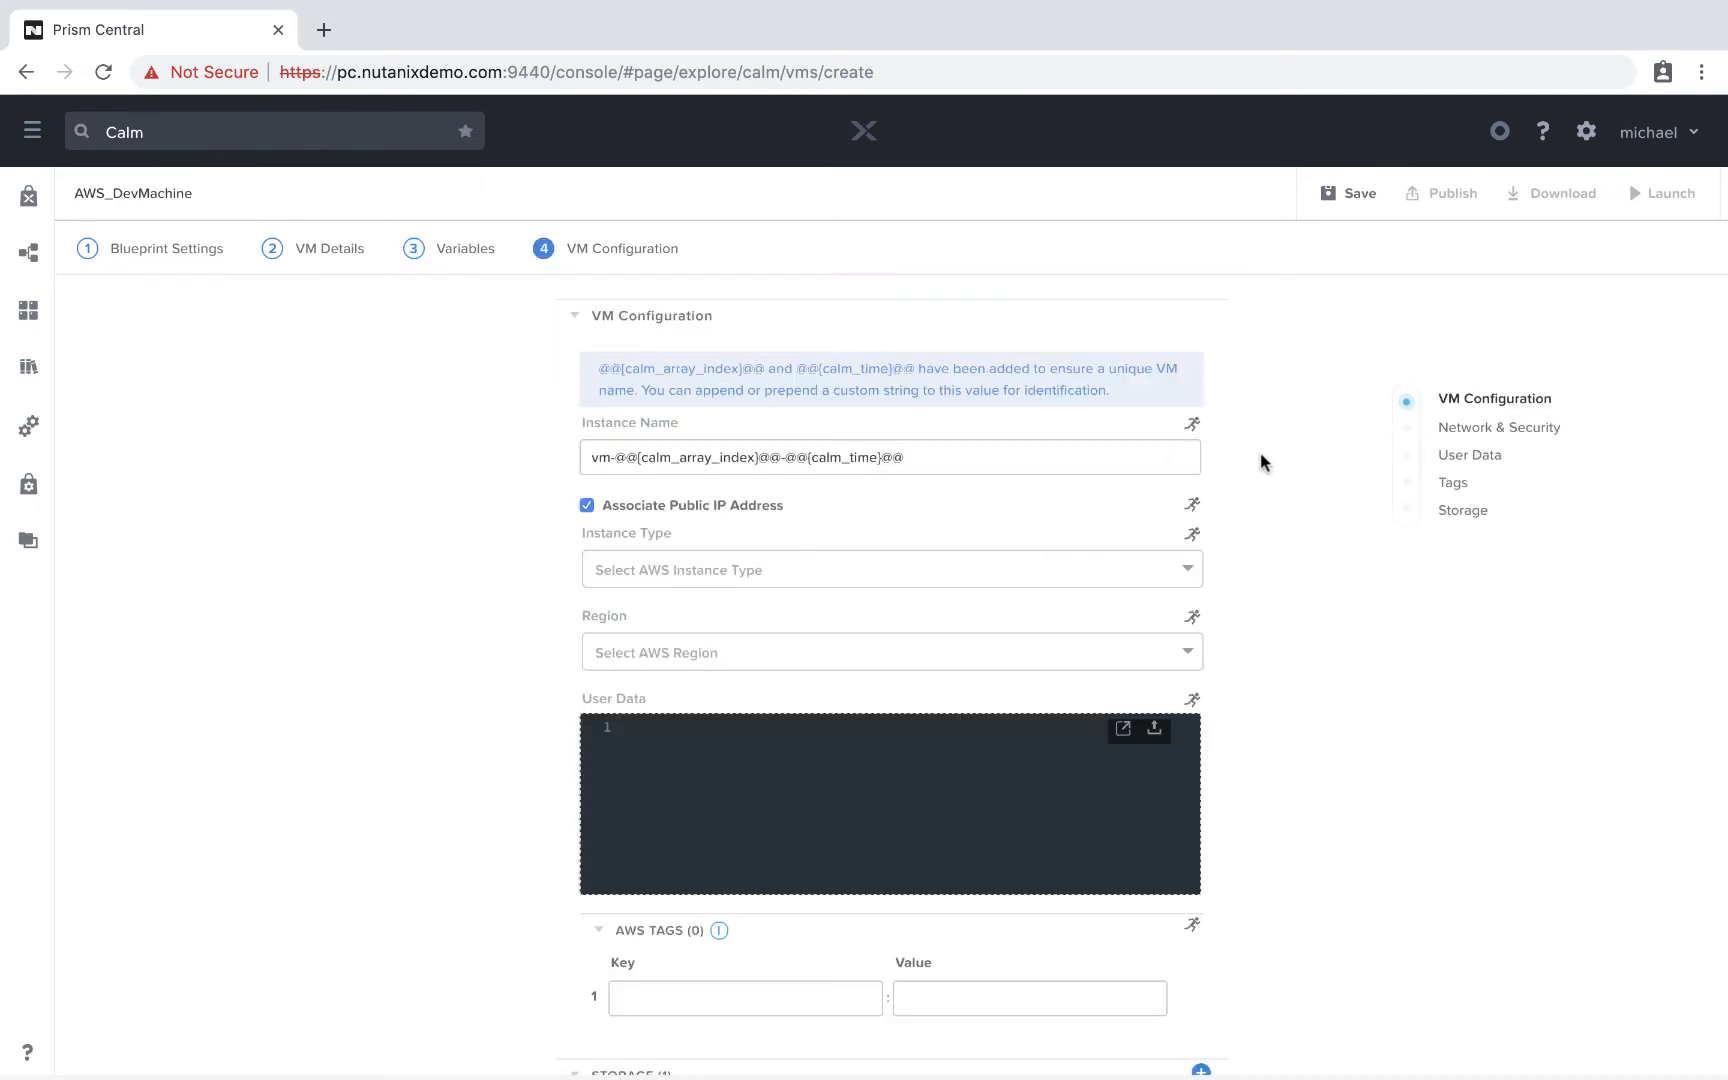
click(888, 570)
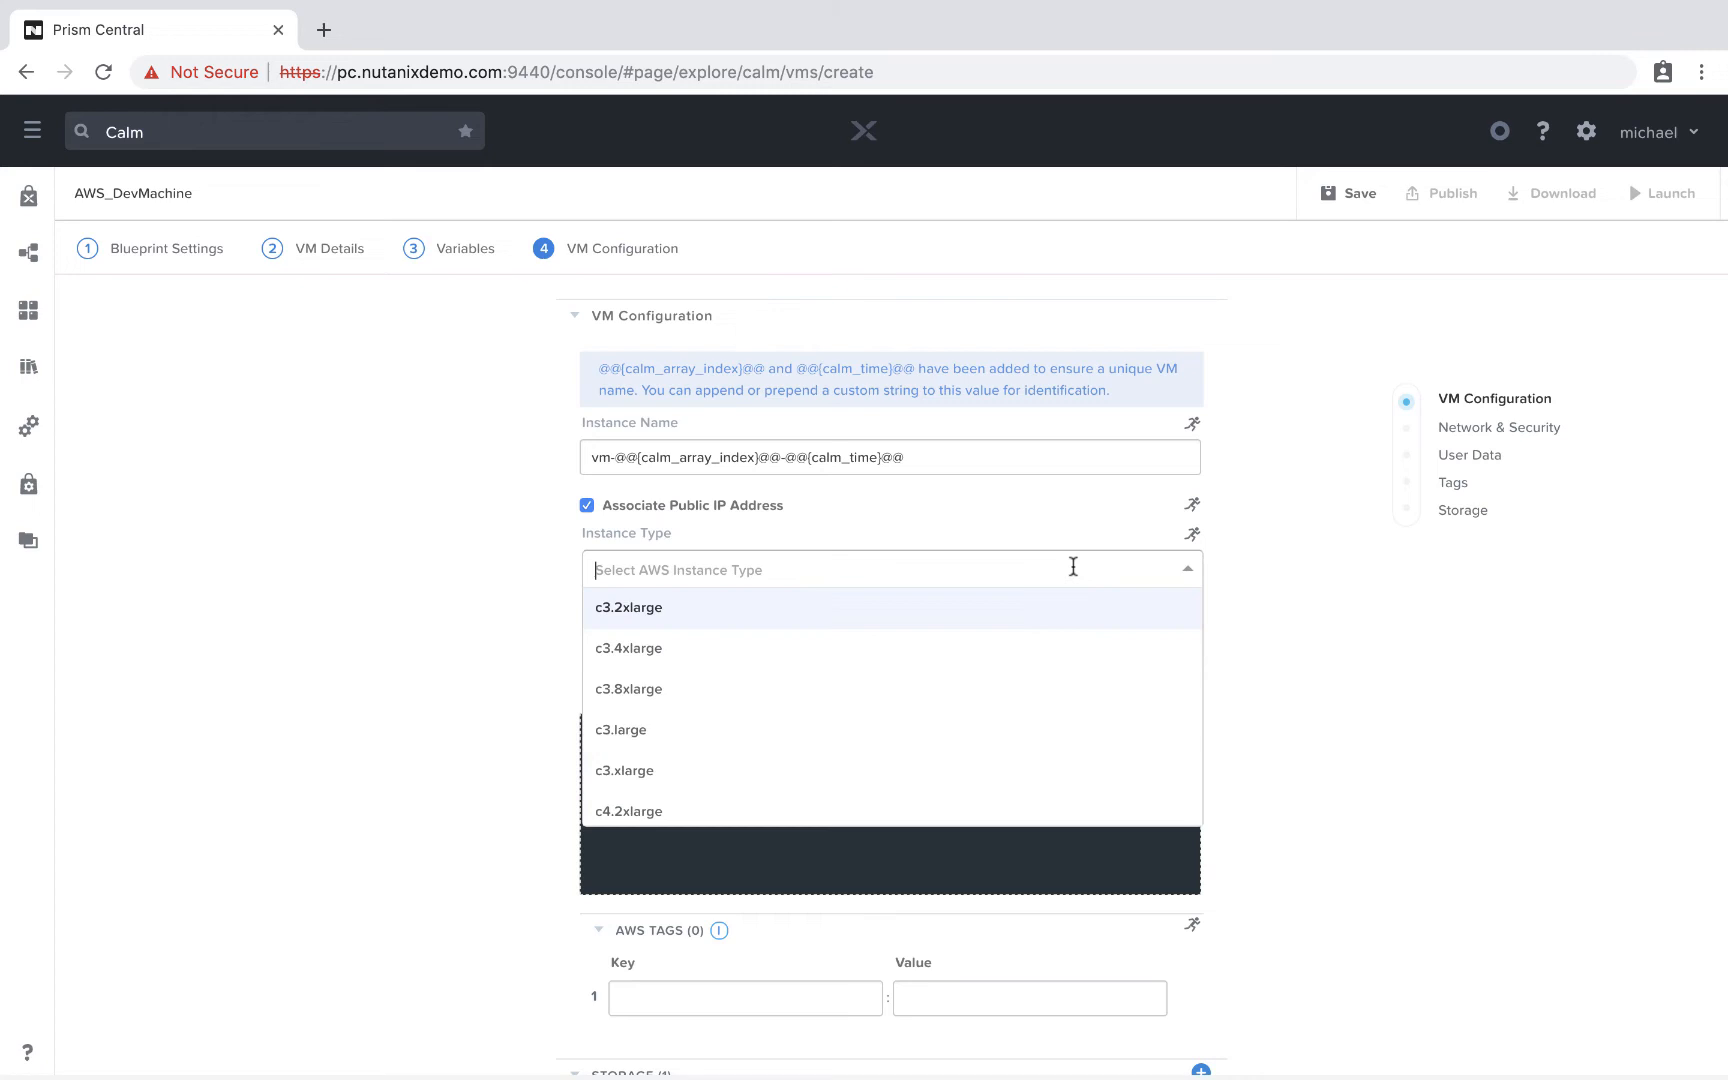
scroll(down, 3)
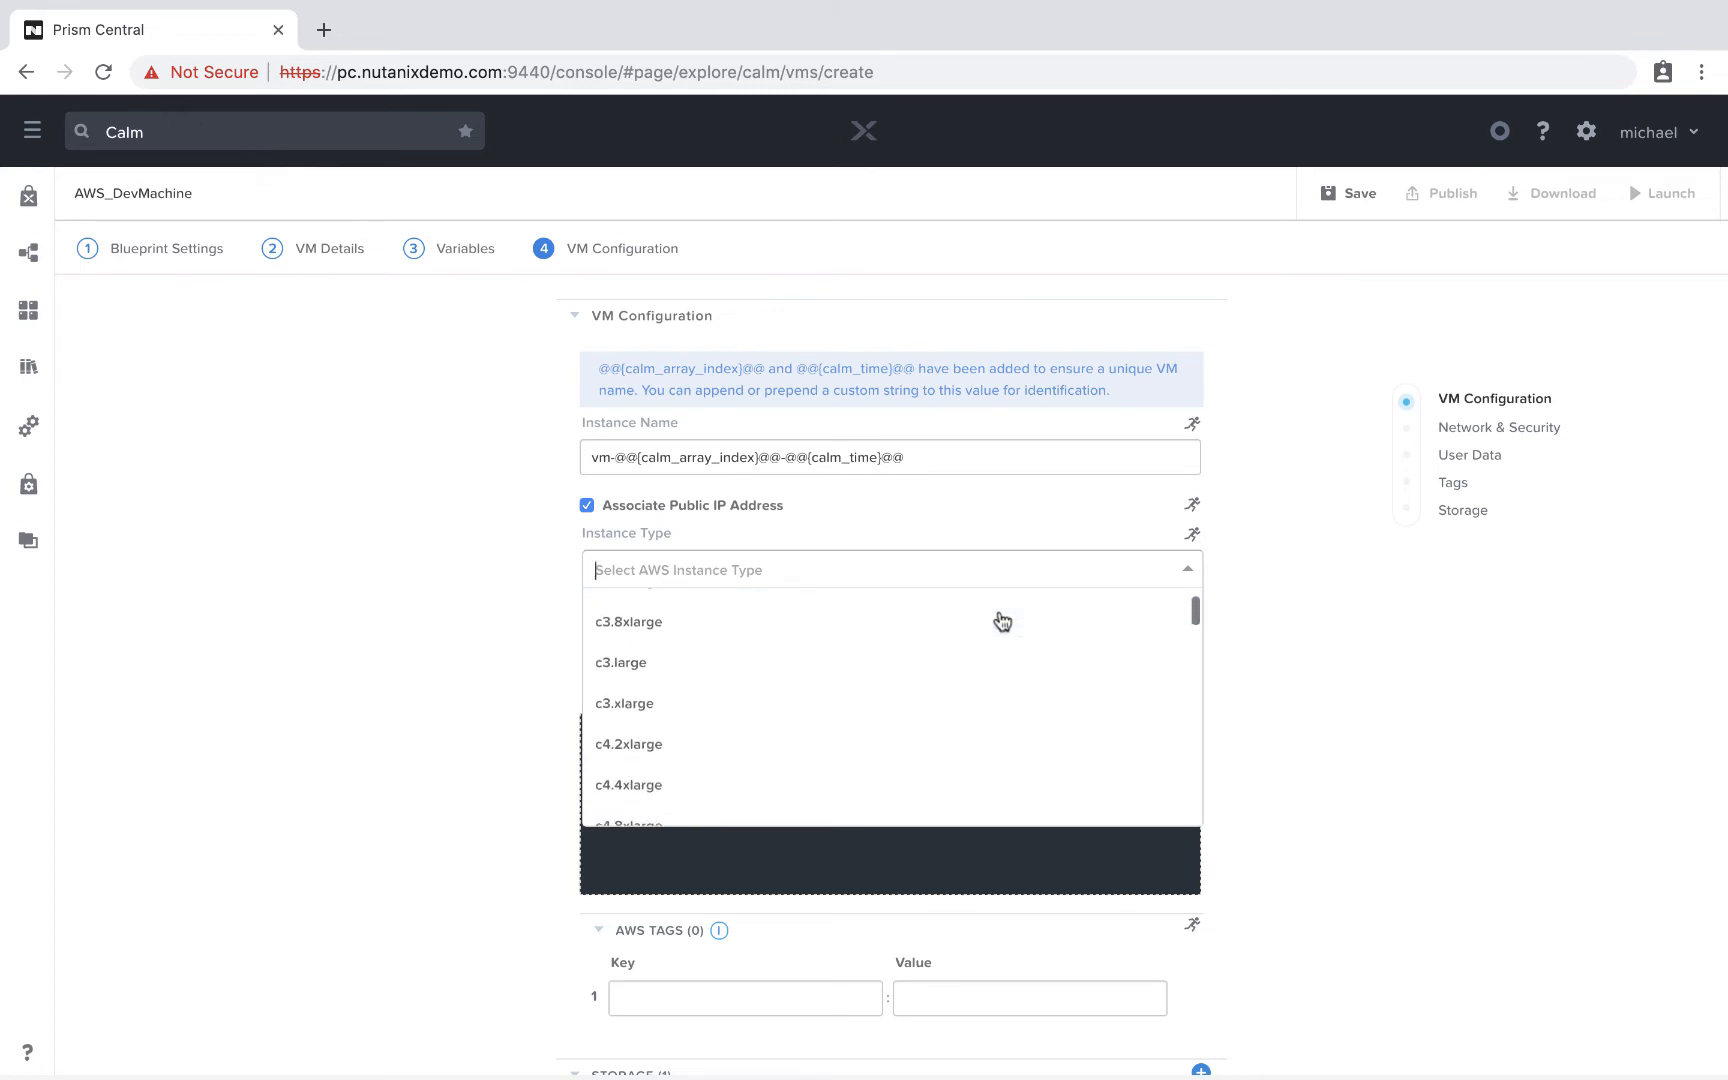
scroll(down, 3)
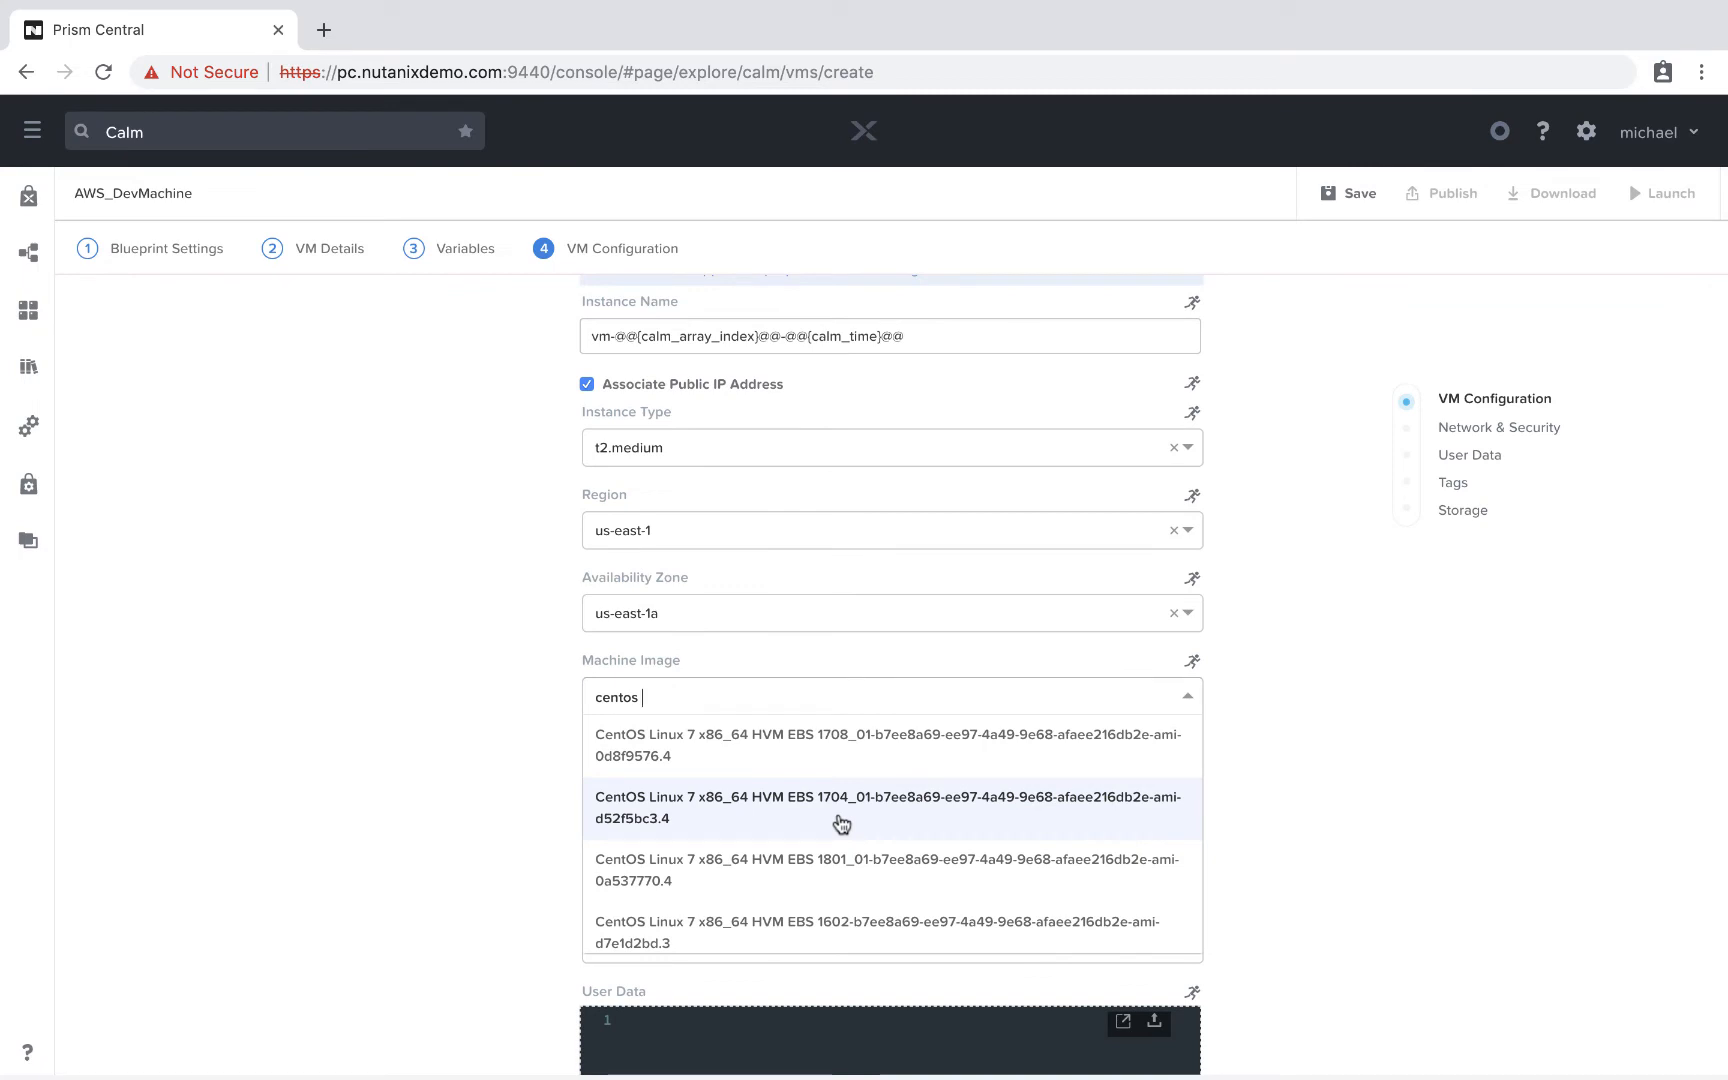
click(886, 870)
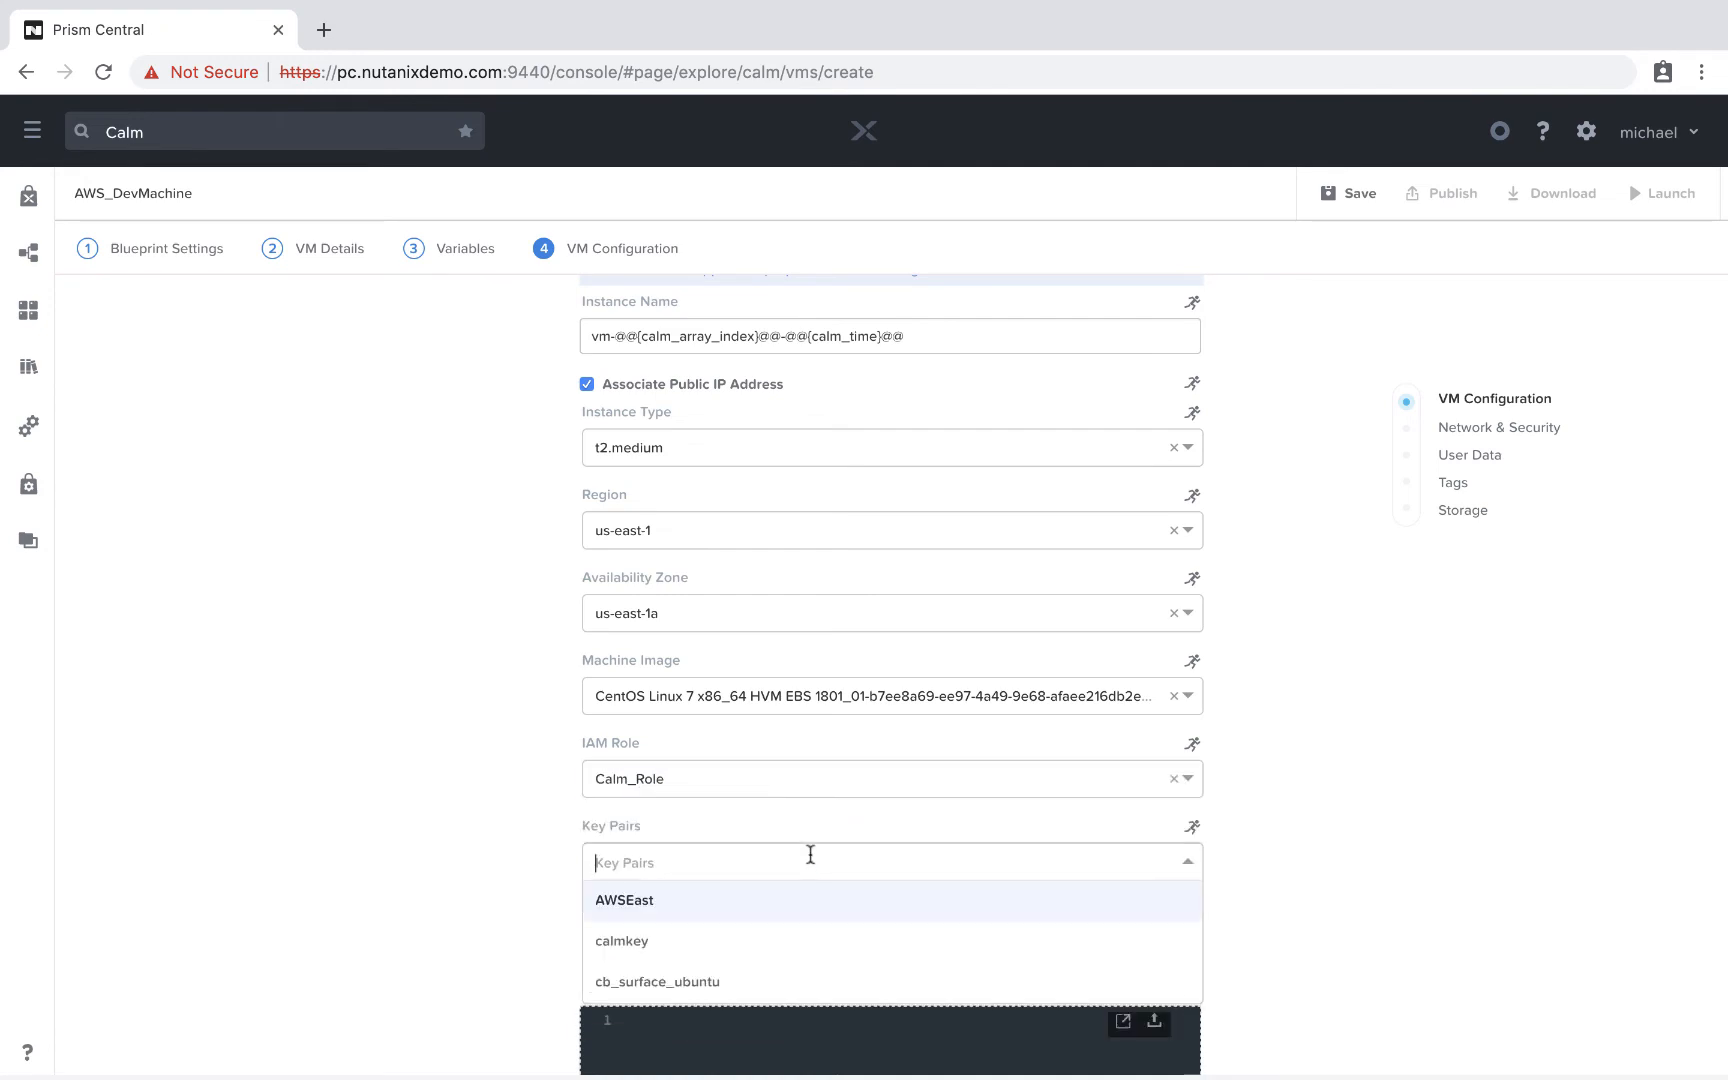
click(622, 941)
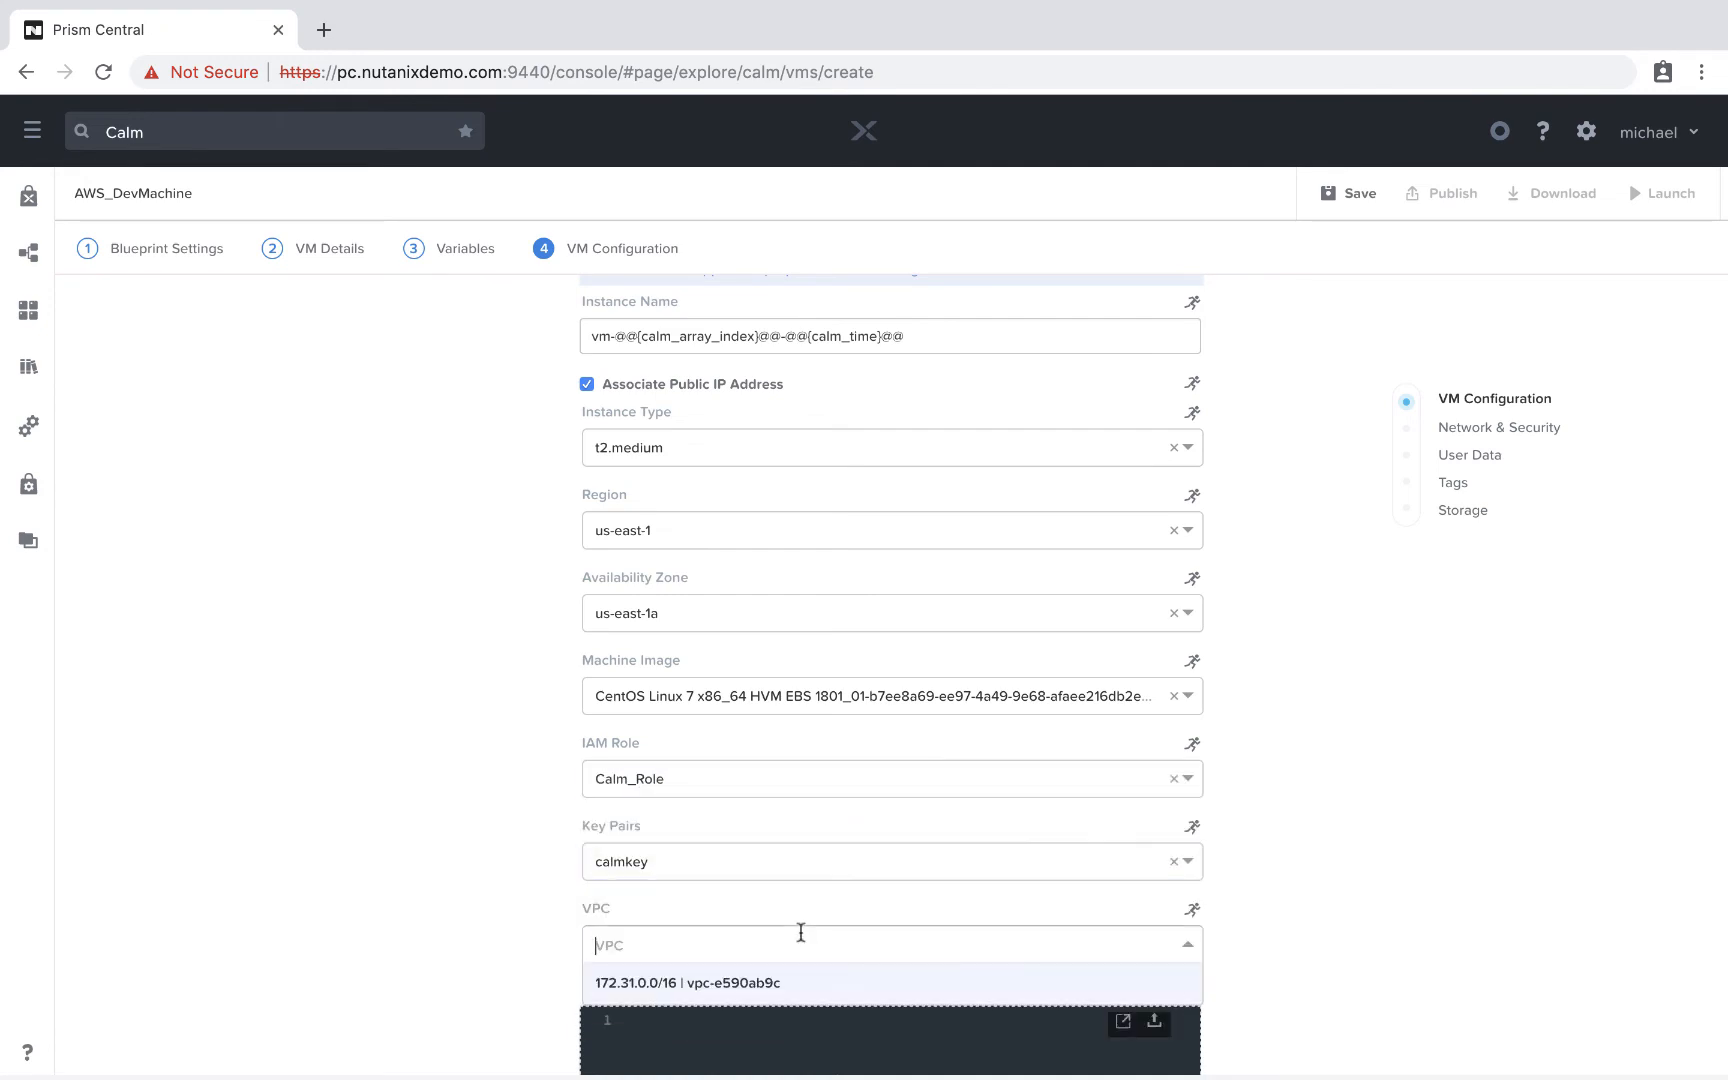
Step: Place the VM in VPC 172.31.0.0/16, default security group, and subnet-db0cdebf
click(688, 983)
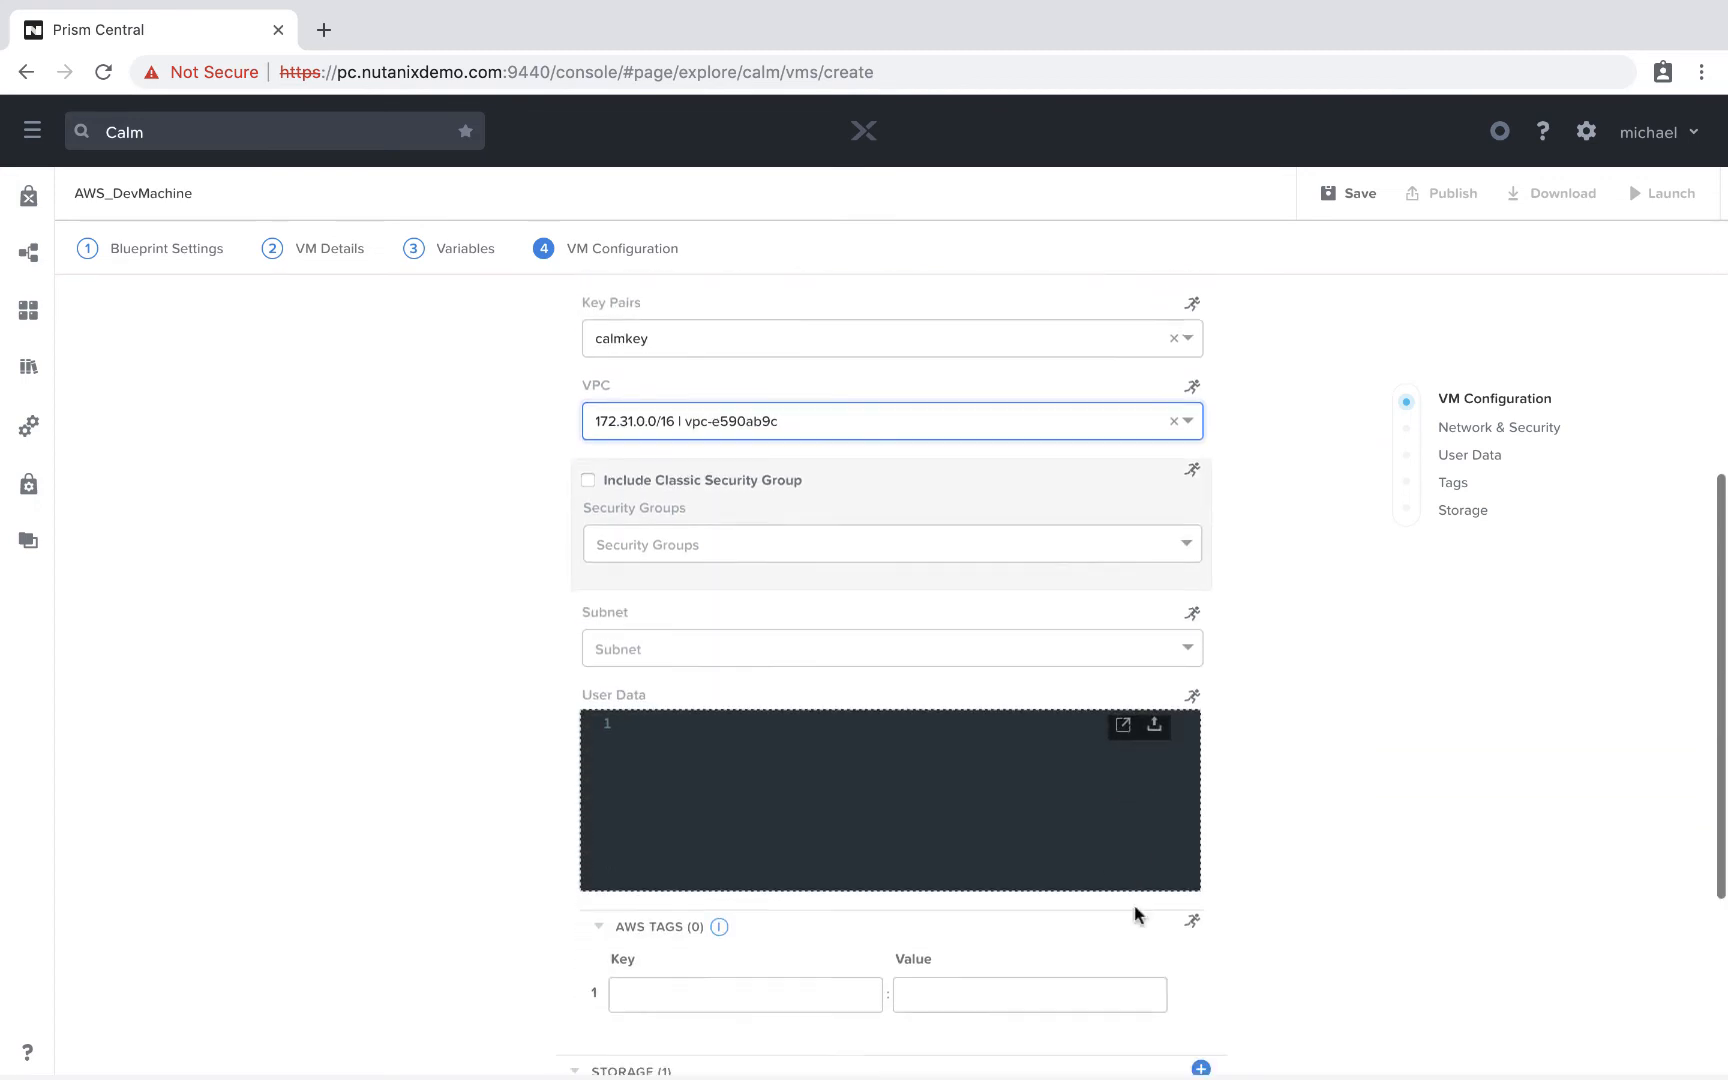
click(889, 544)
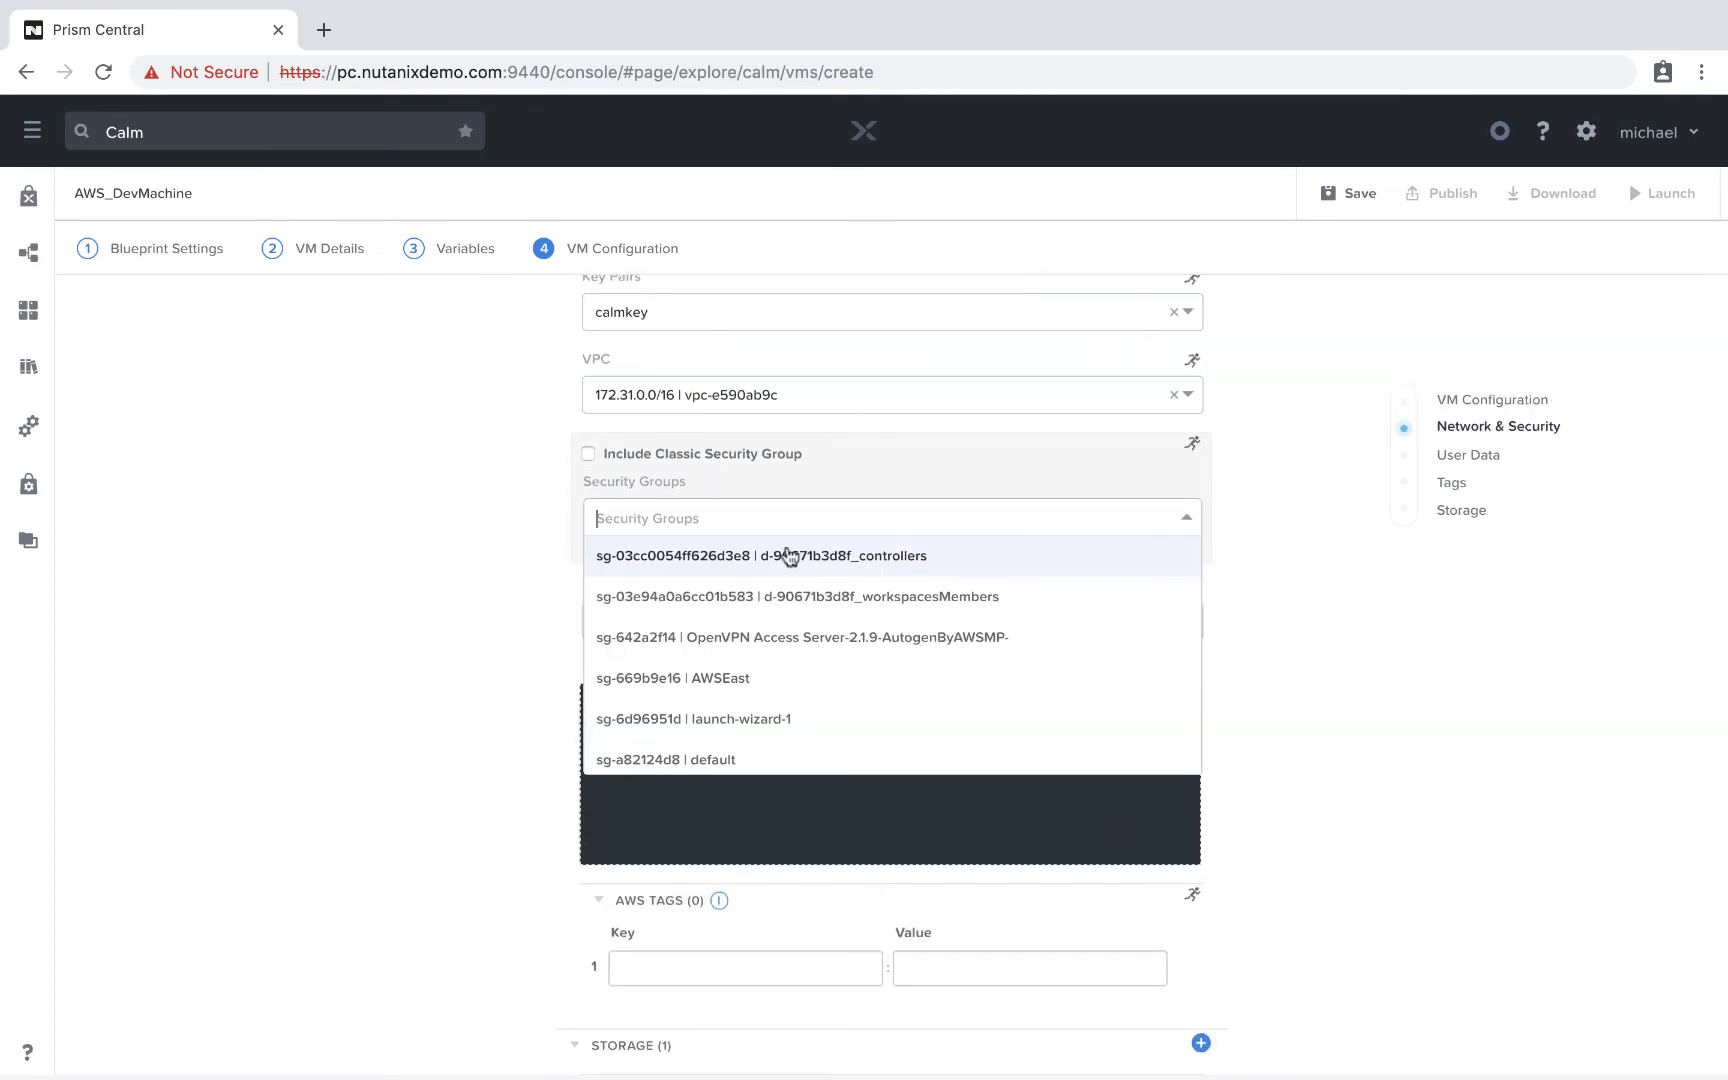
click(666, 759)
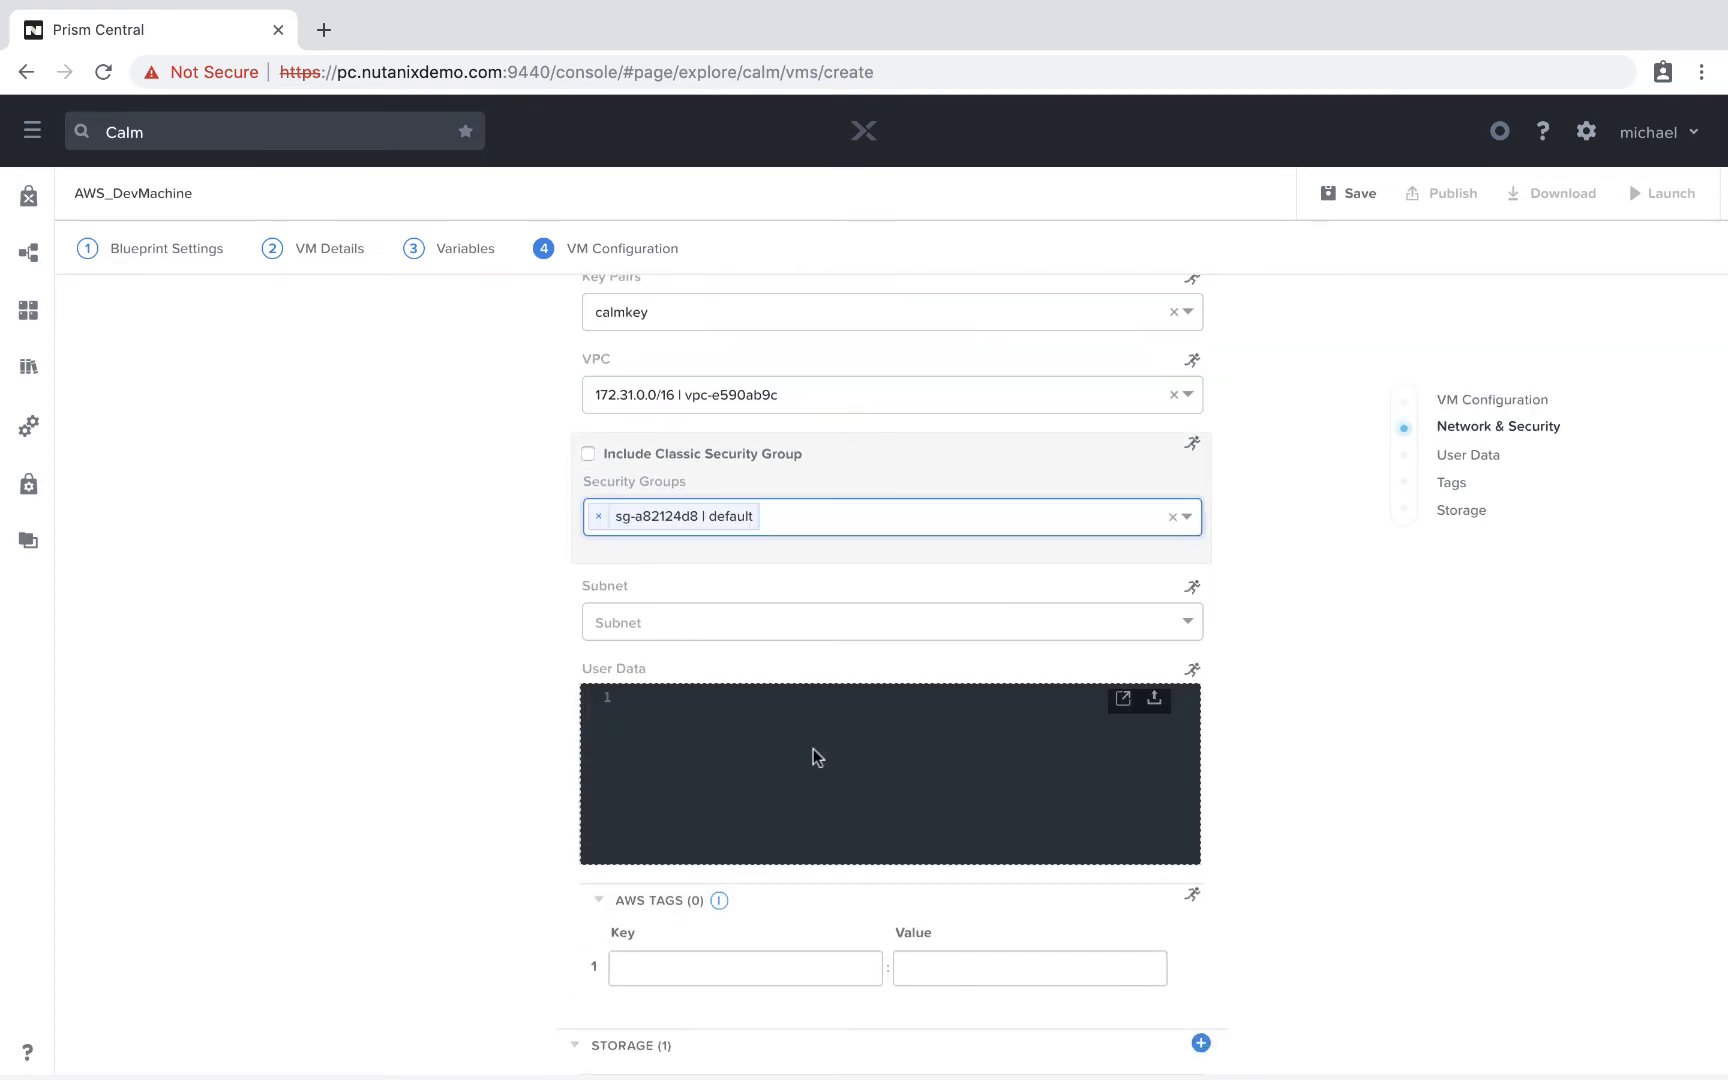
click(889, 622)
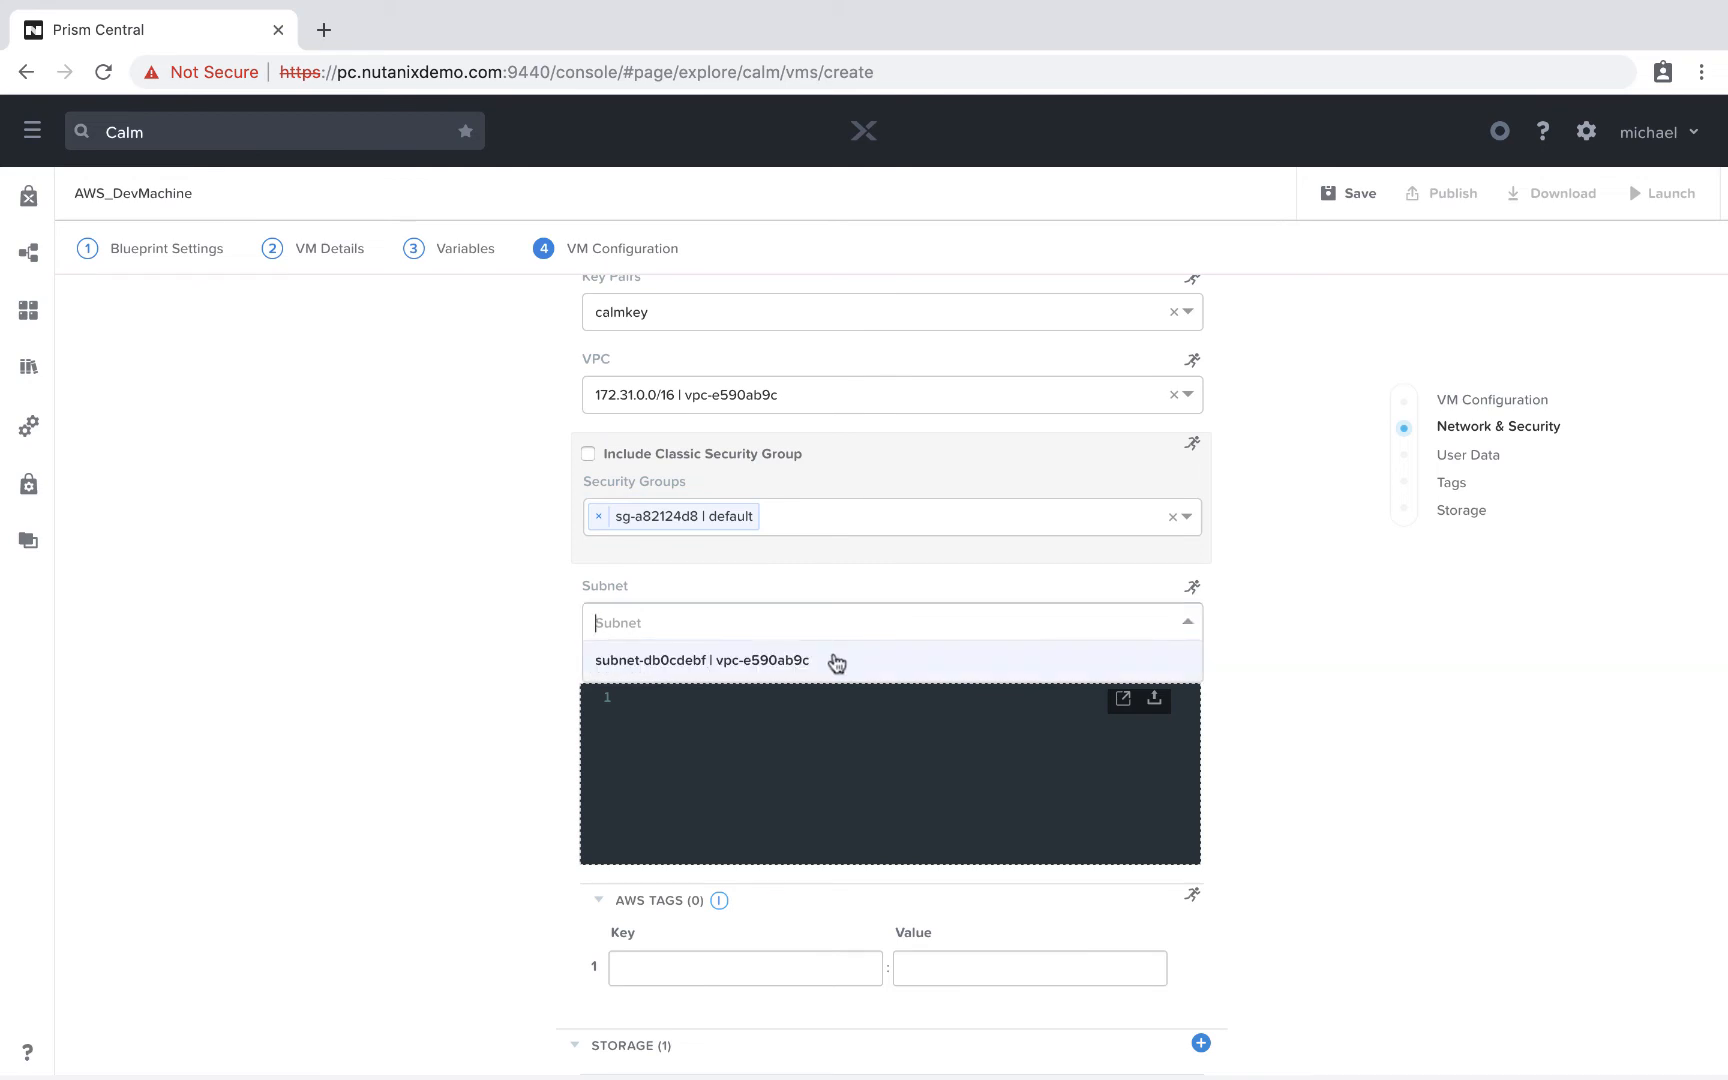
click(702, 660)
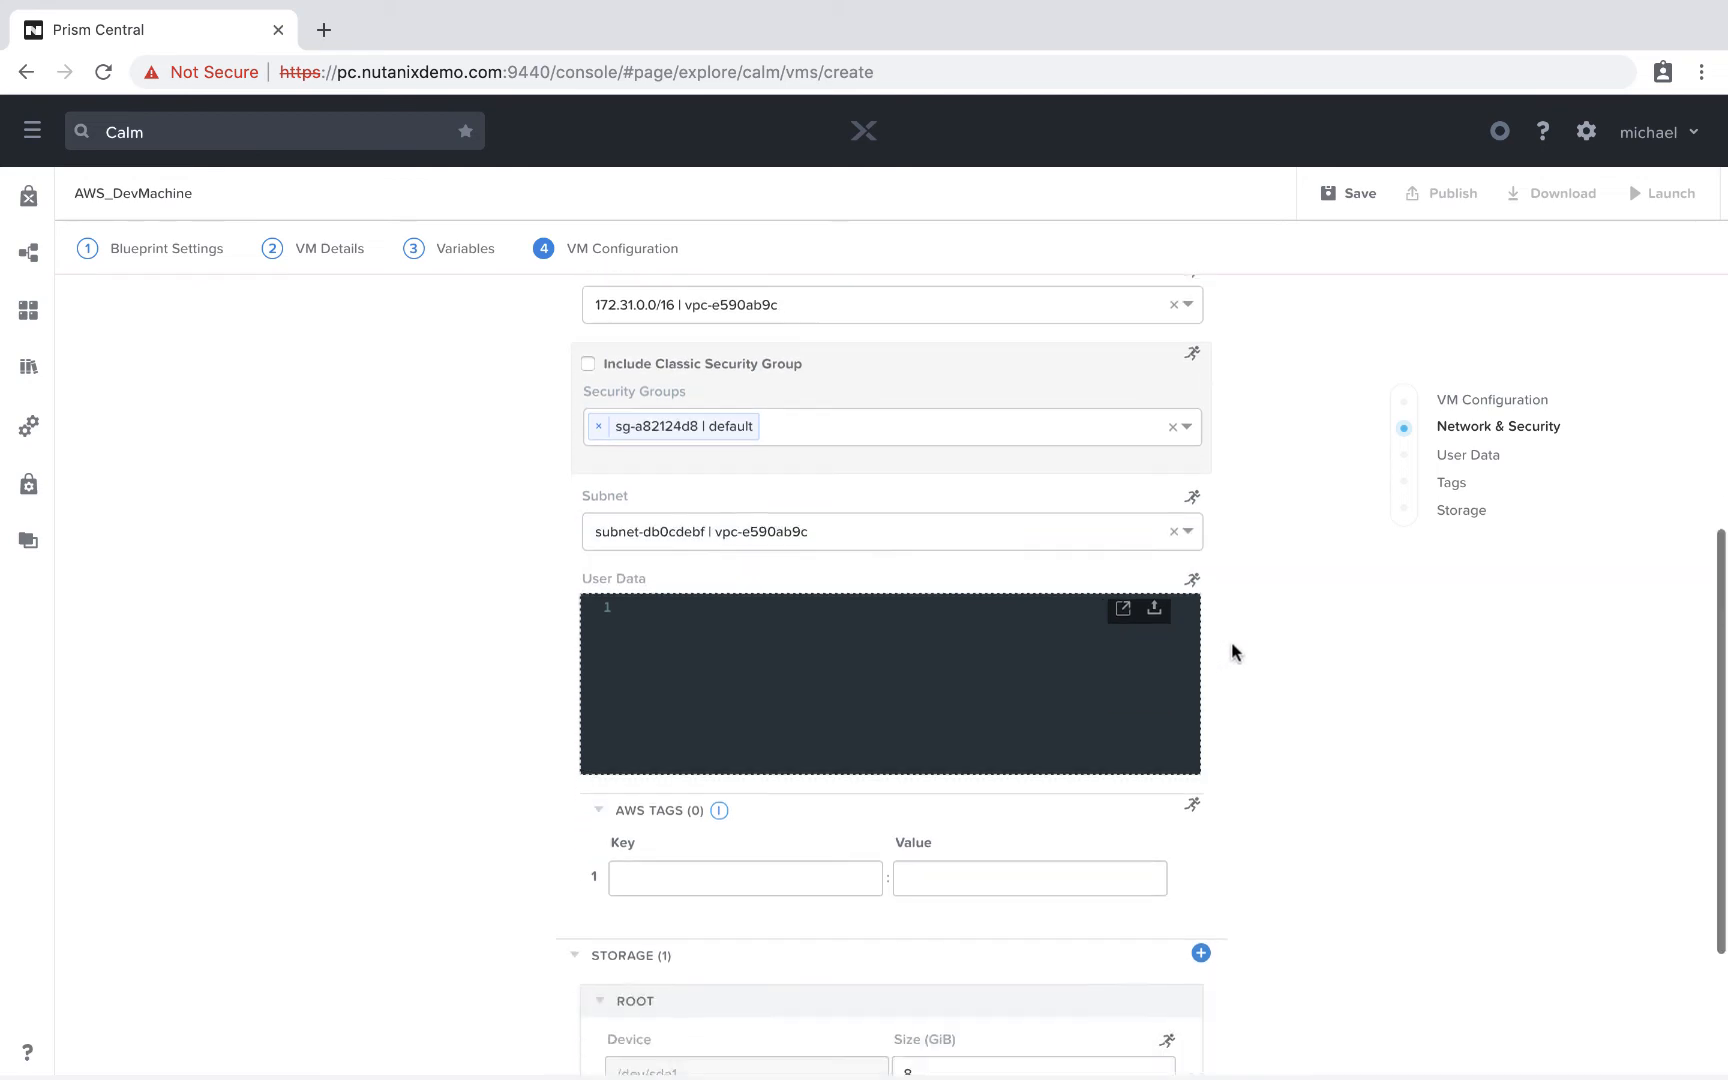
Step: Save the AWS_DevMachine blueprint and open its launch form
scroll(down, 3)
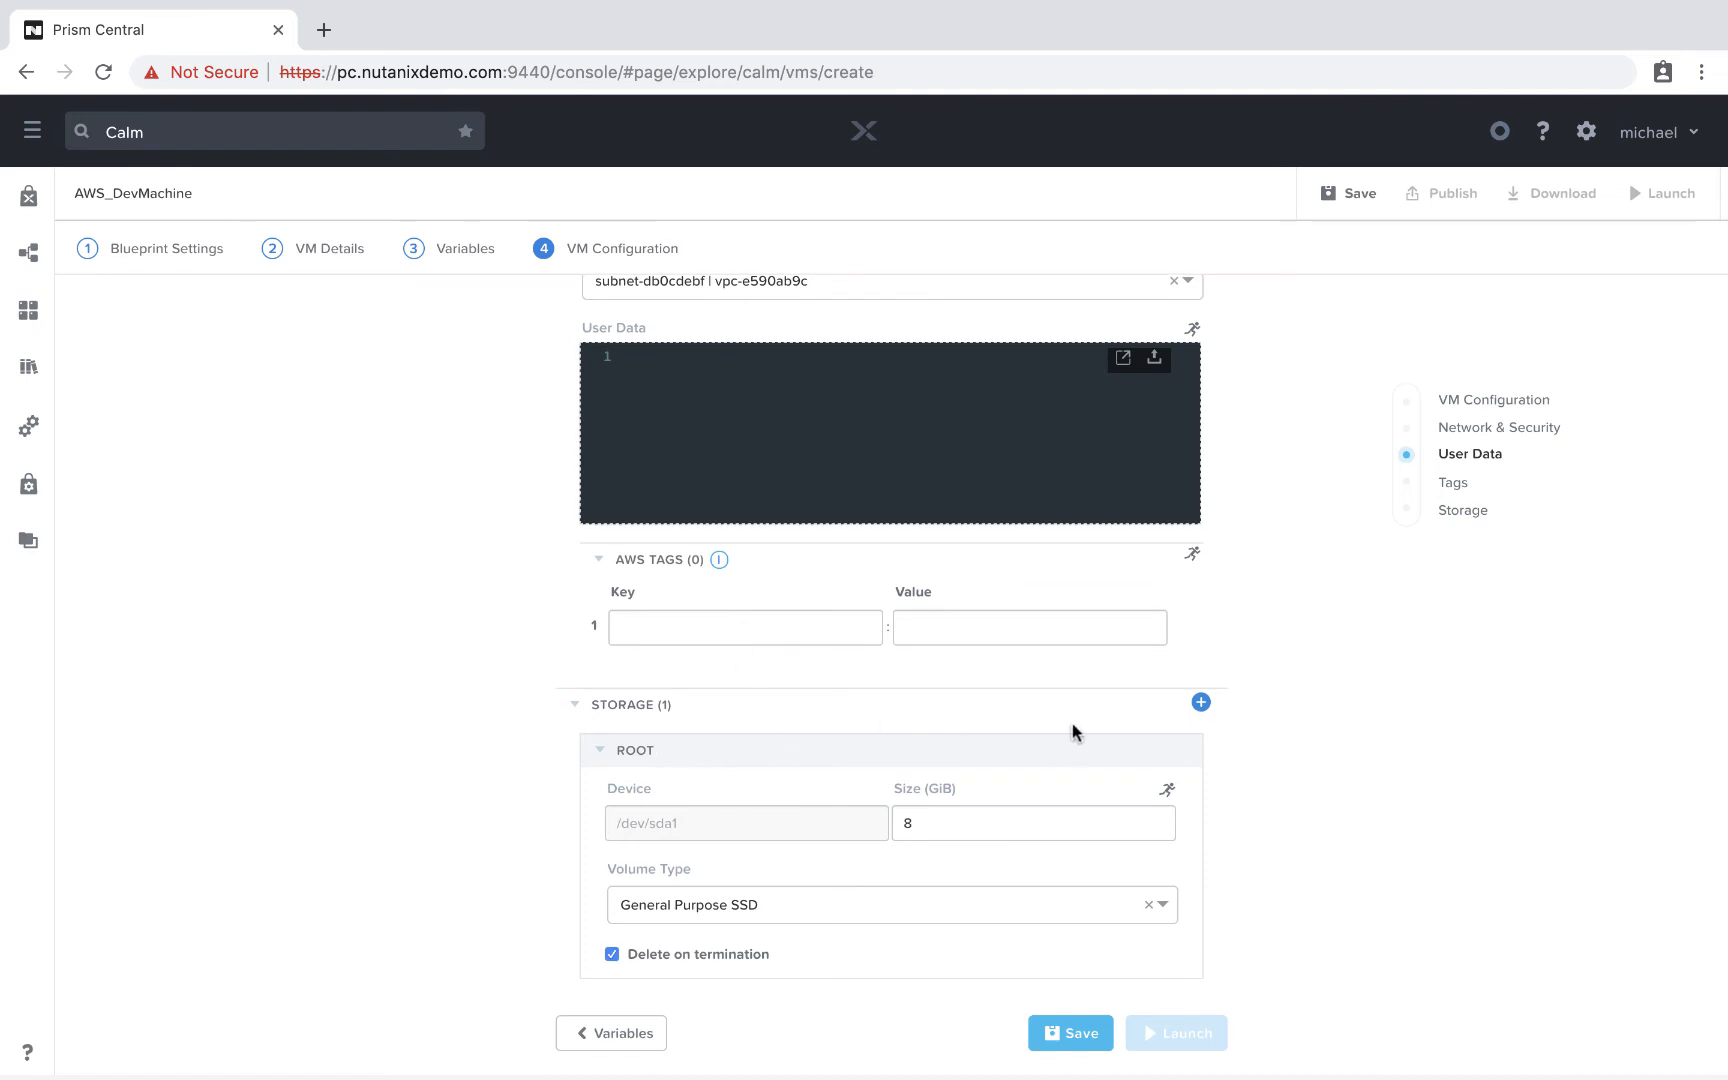
mouse_move(1212, 747)
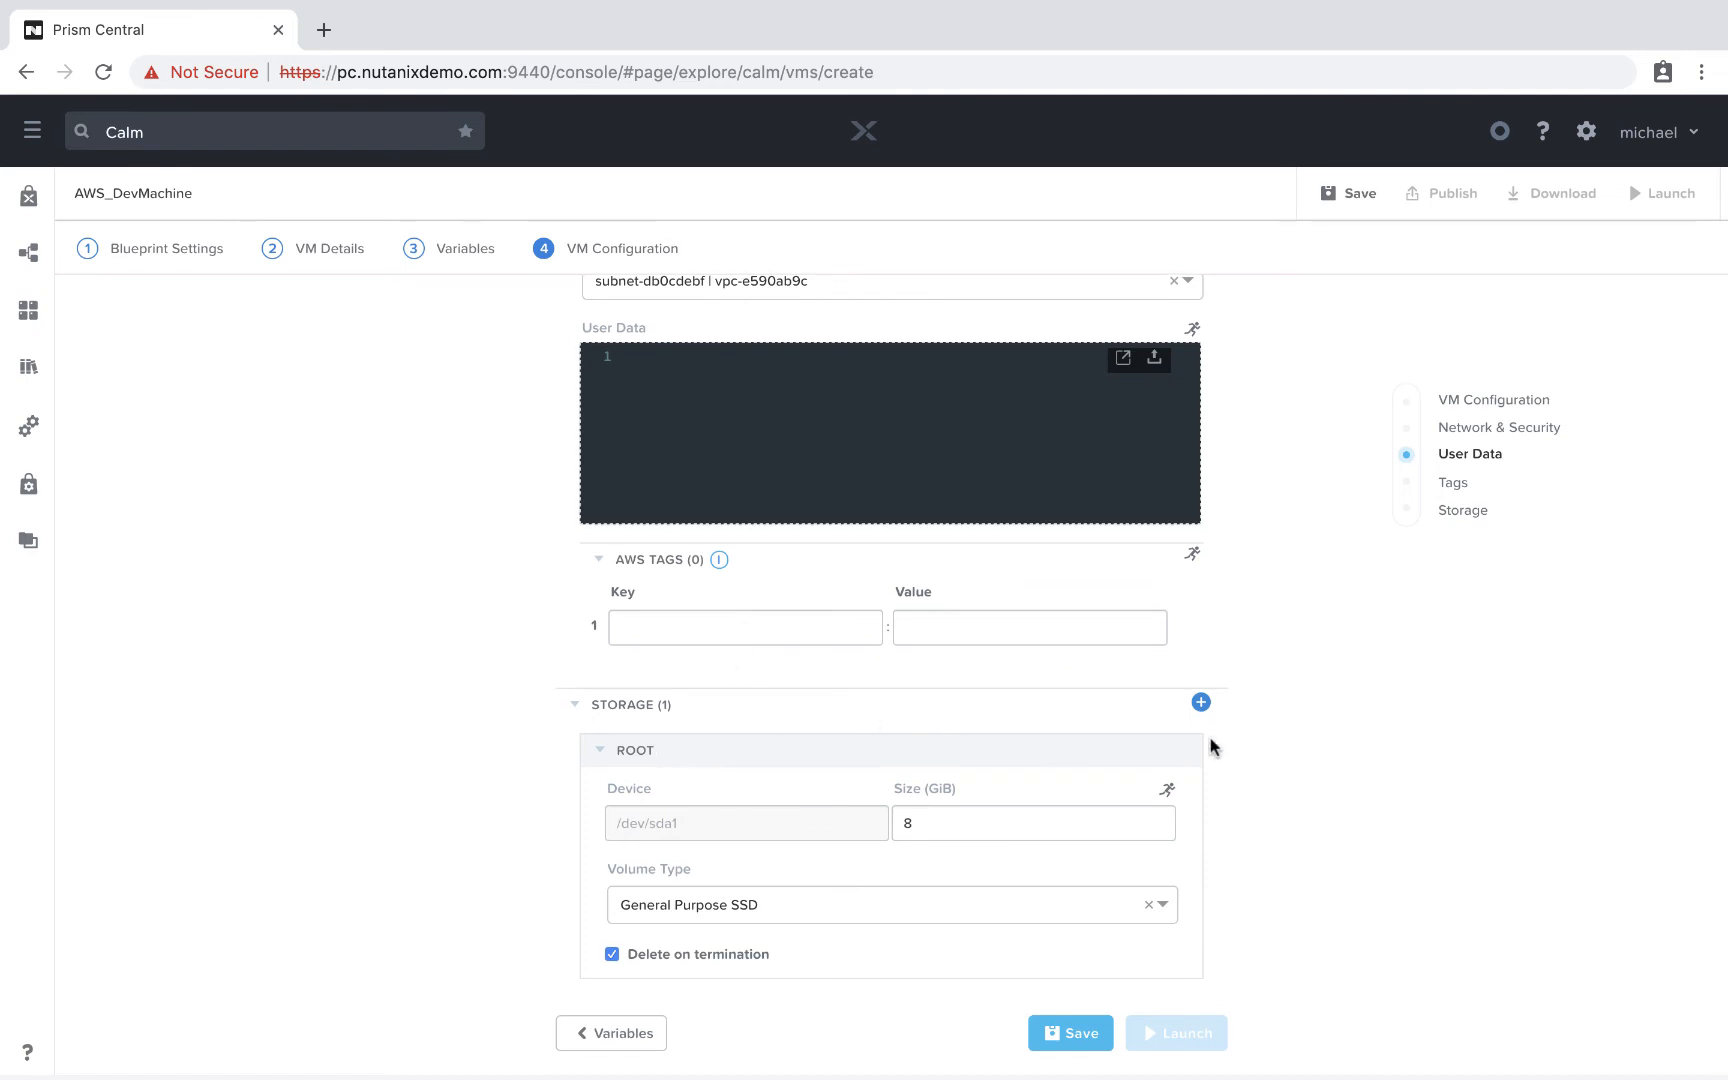
click(1068, 1033)
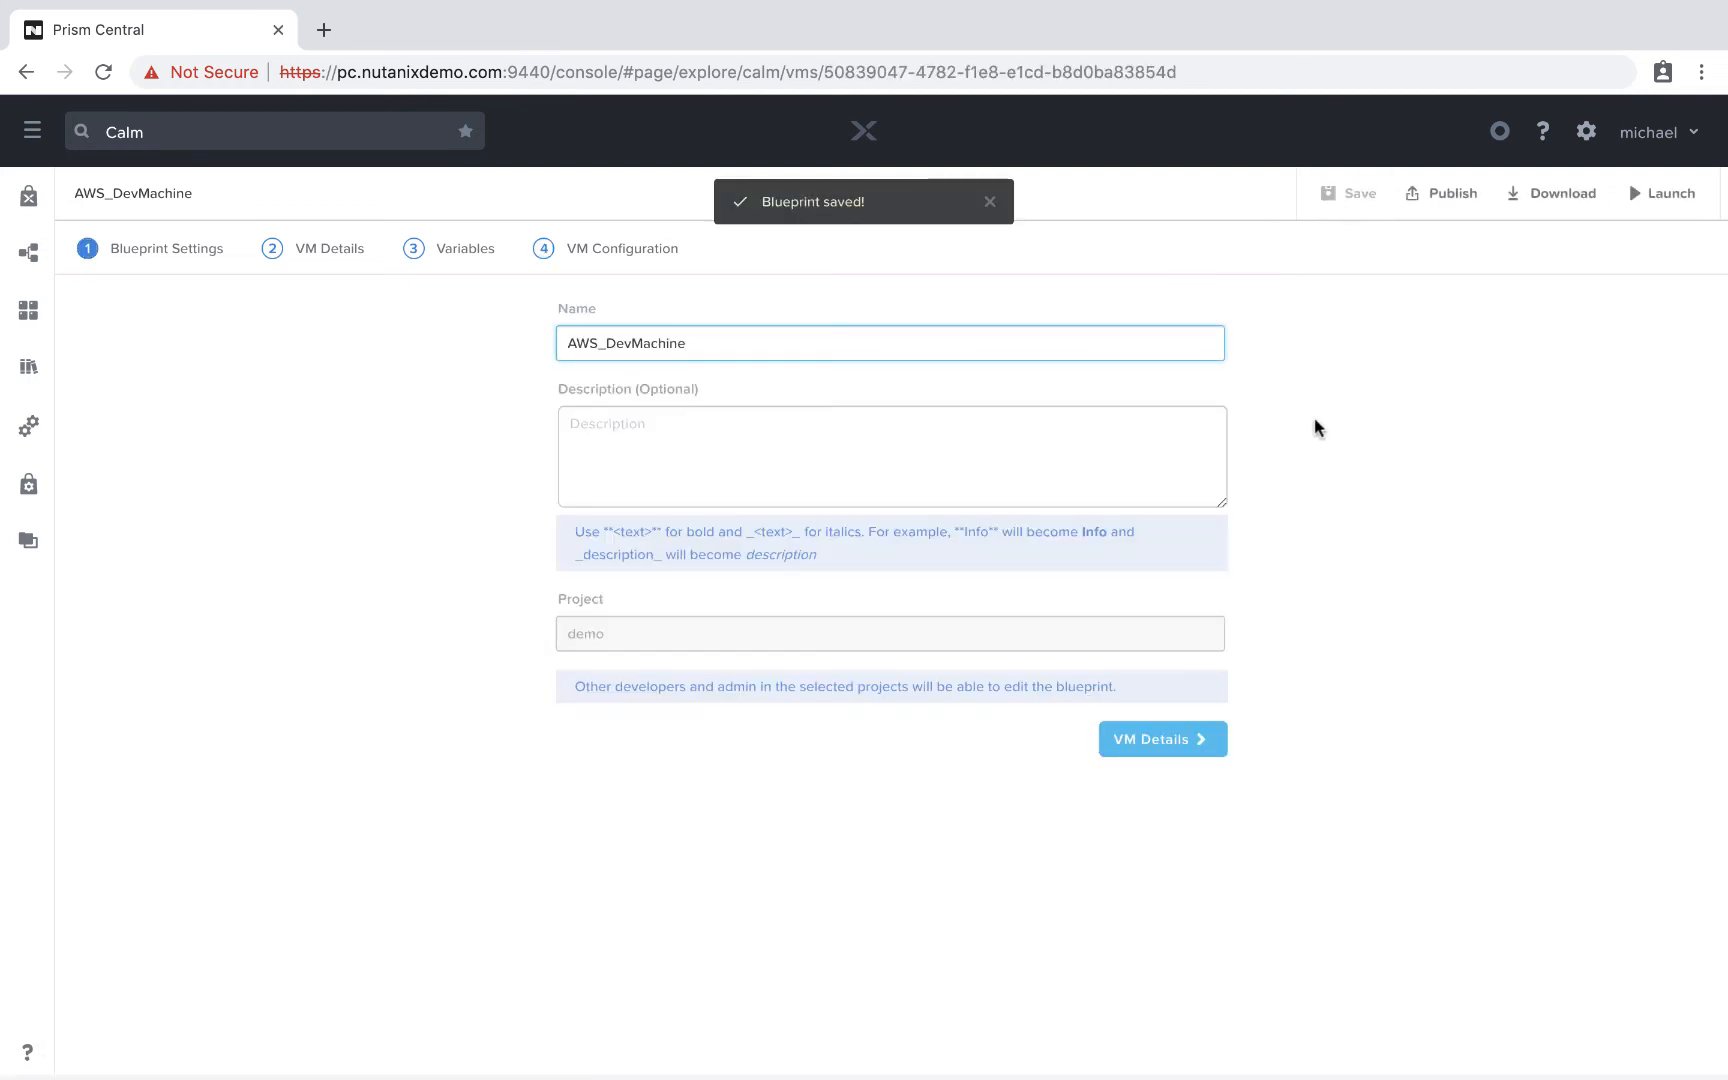
click(1666, 193)
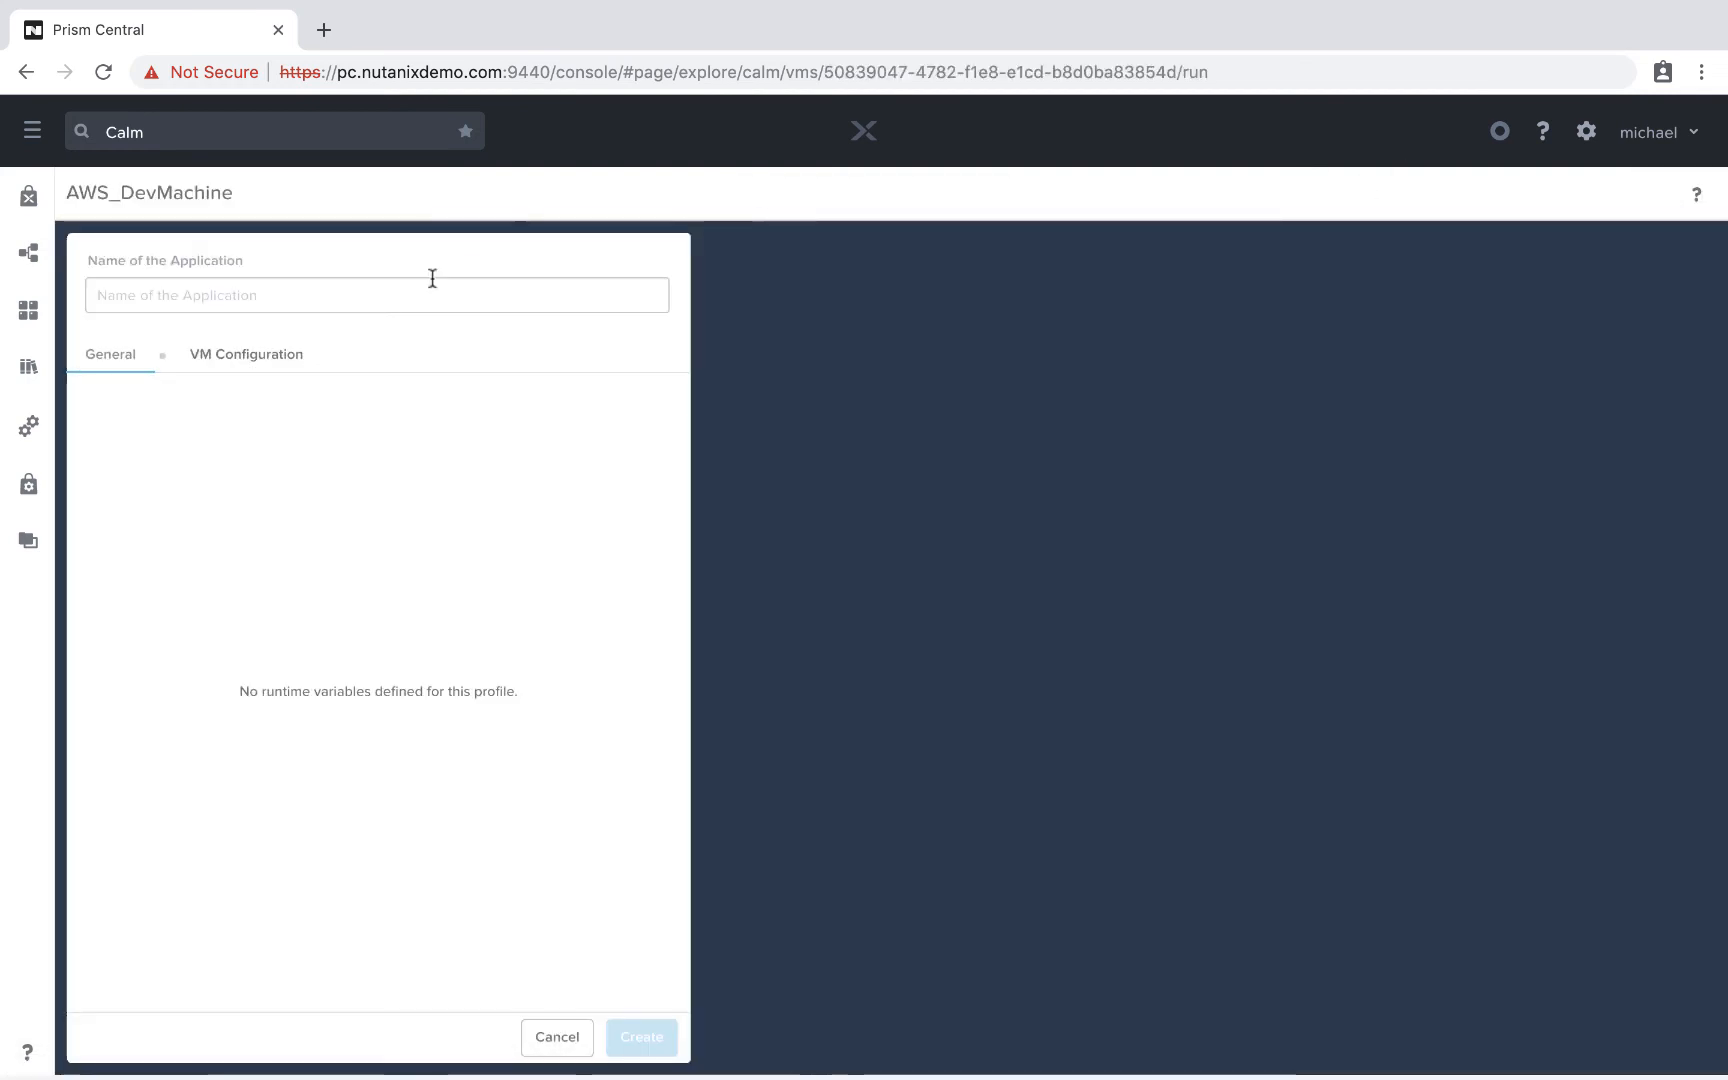
Step: Launch the app as Haigh_AWS_DevMachine and copy the VM's IP 3.80.7.76
text(Haigh_AWS_Dev)
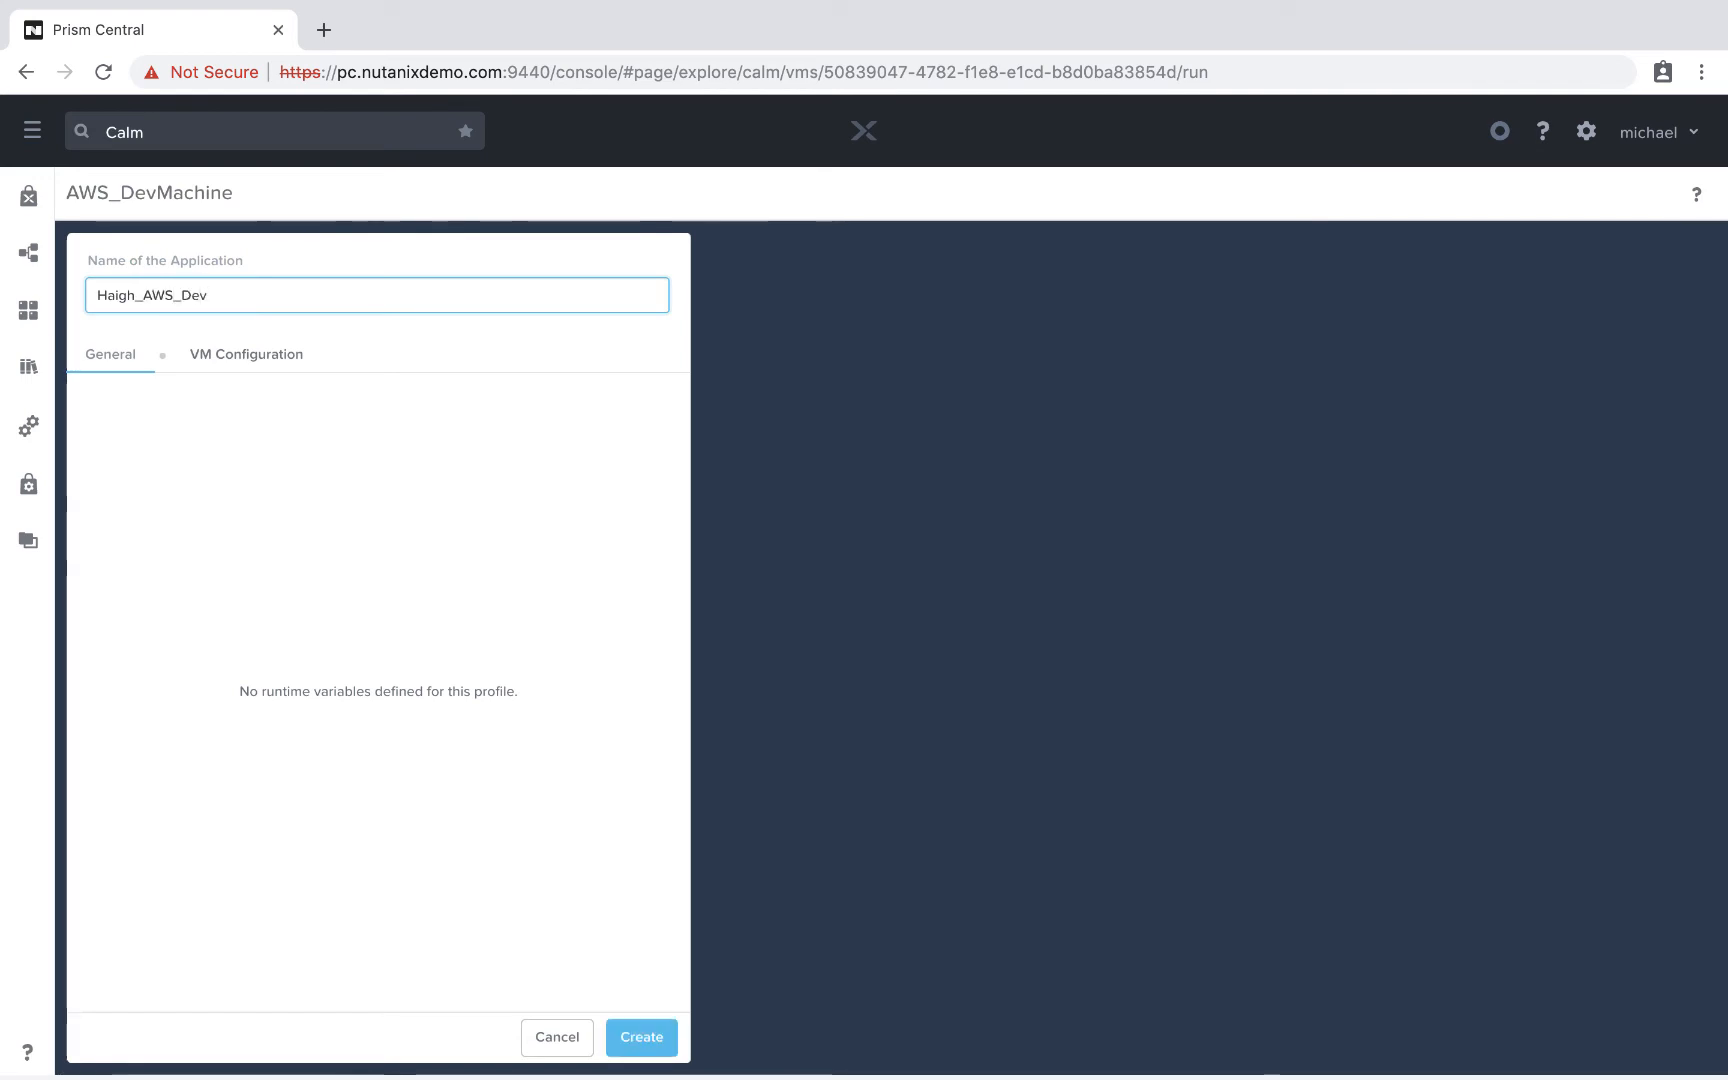
click(640, 1037)
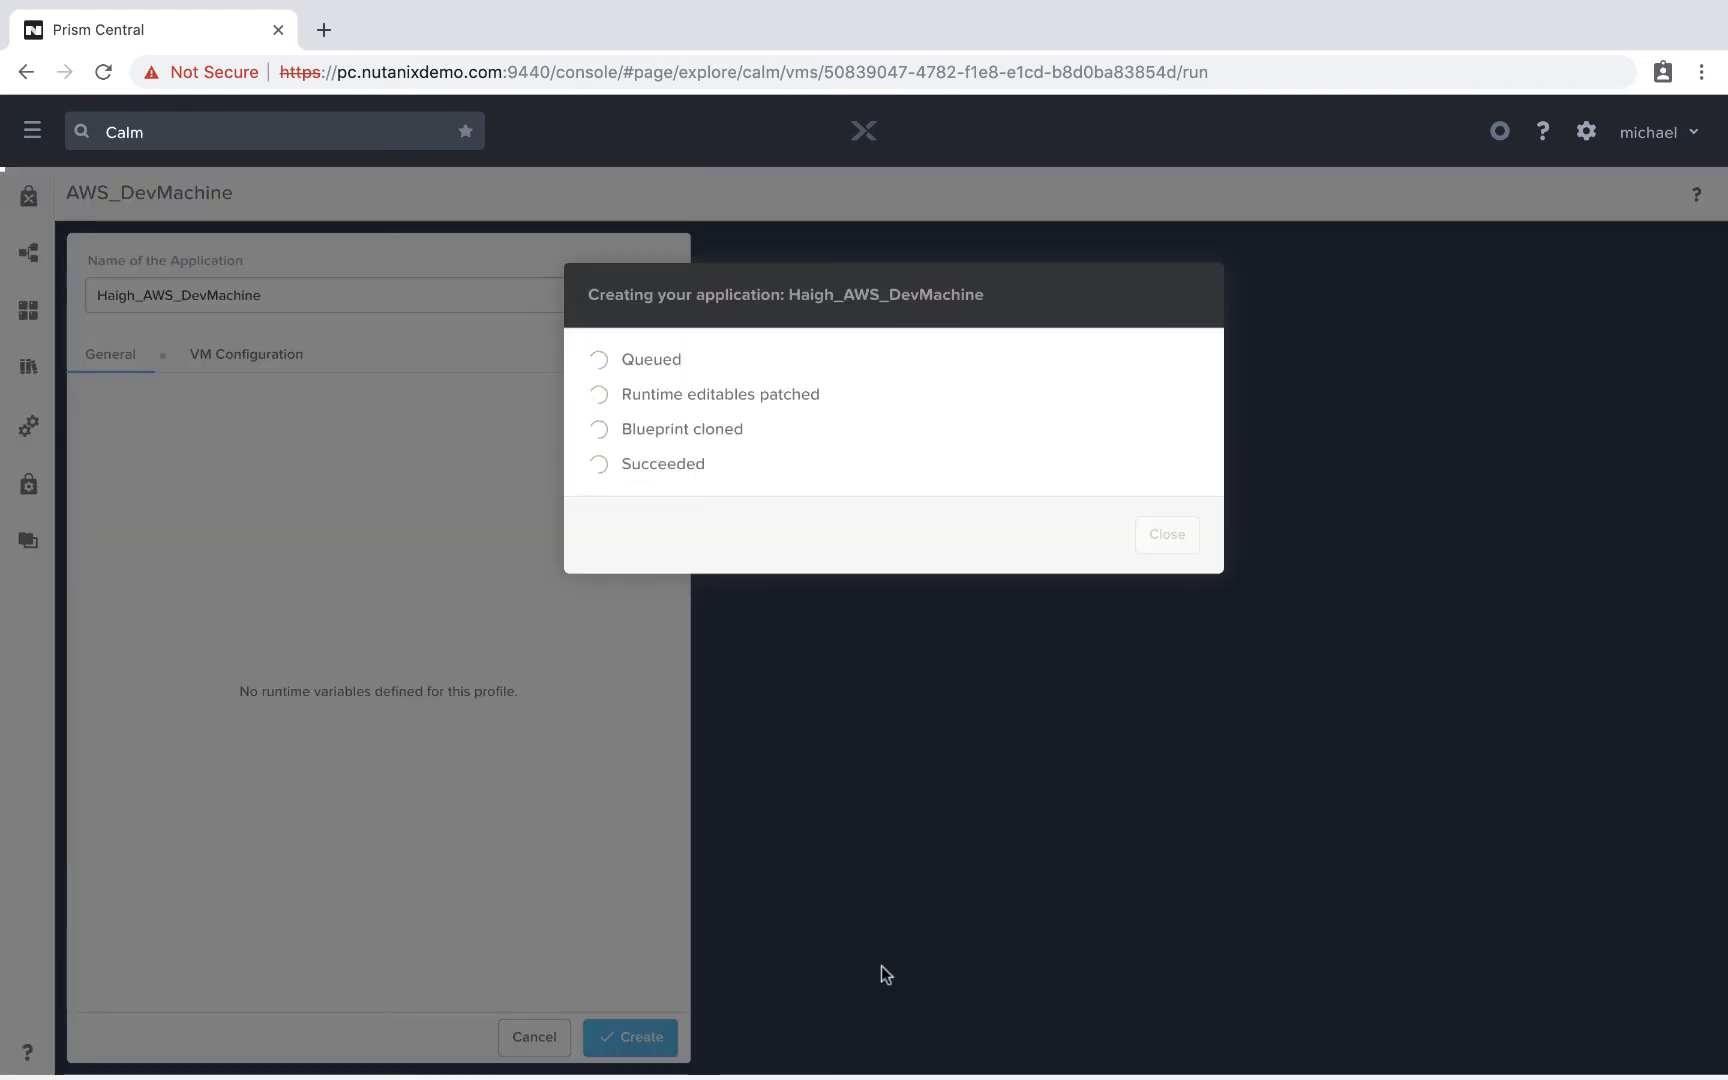
click(1165, 534)
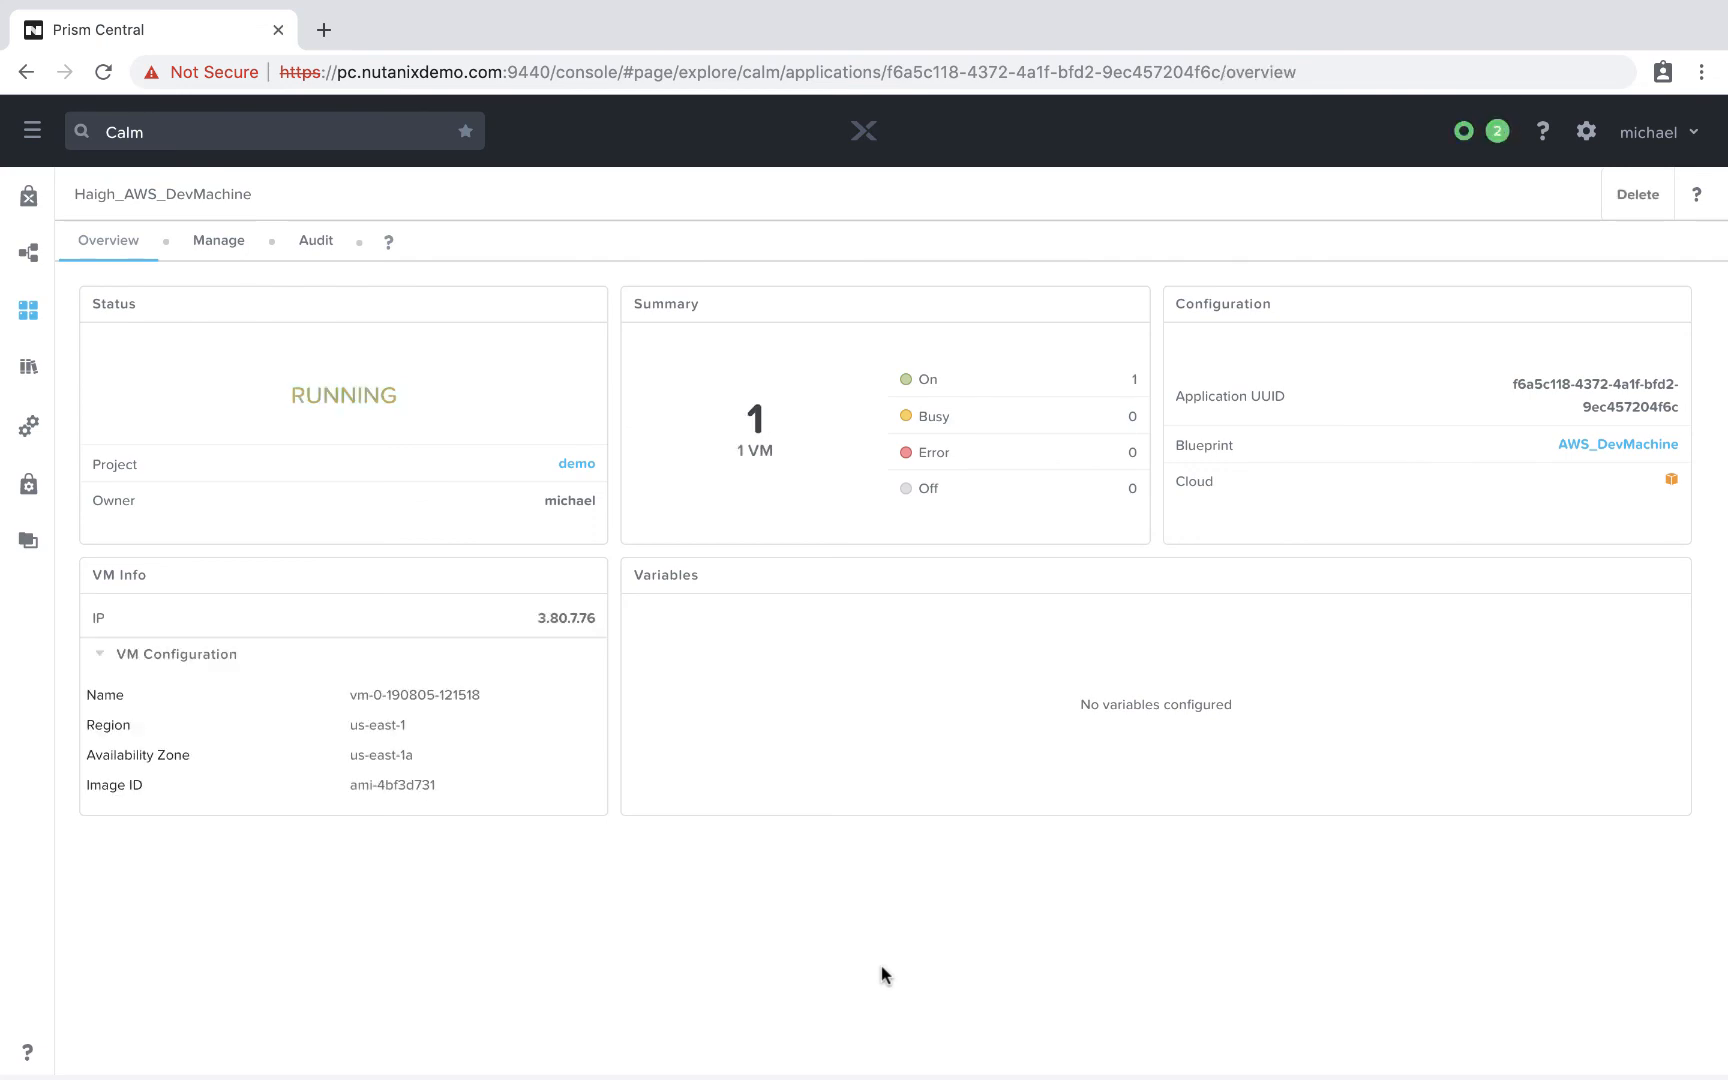
mouse_move(551, 639)
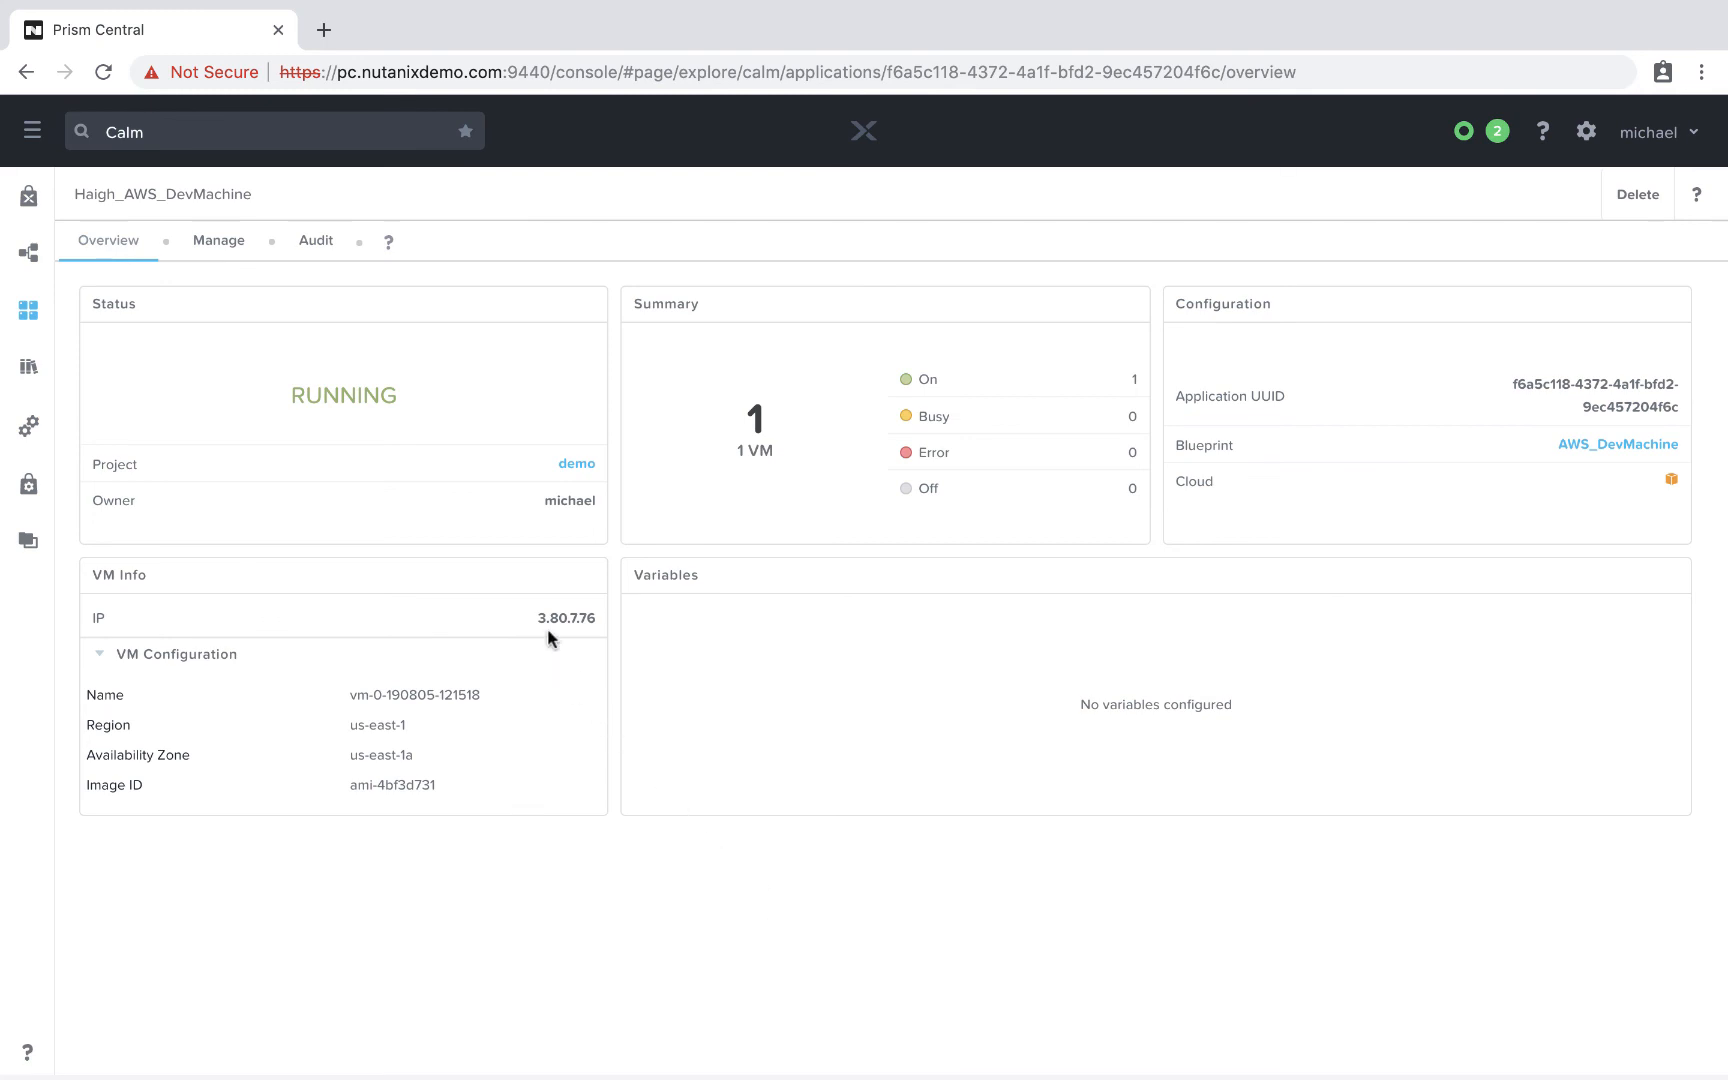
double_click(565, 617)
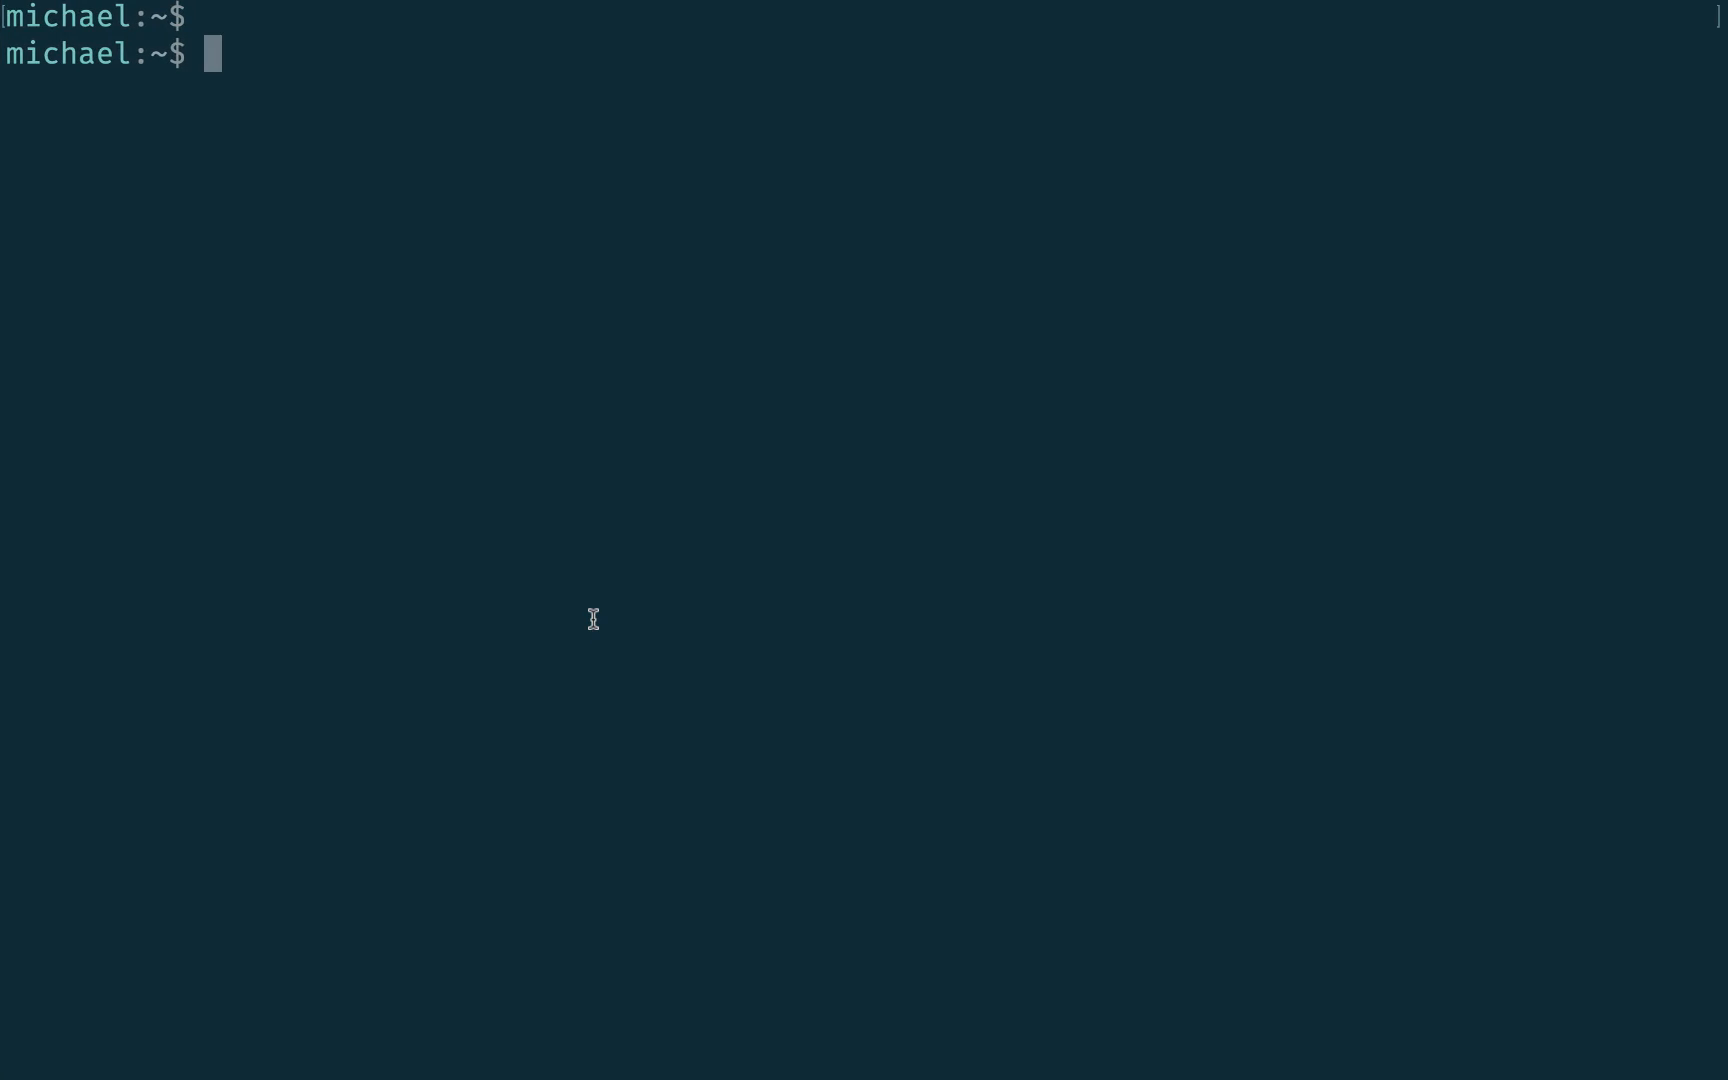
text(ssh -i calmkey centos@3.80.7.76)
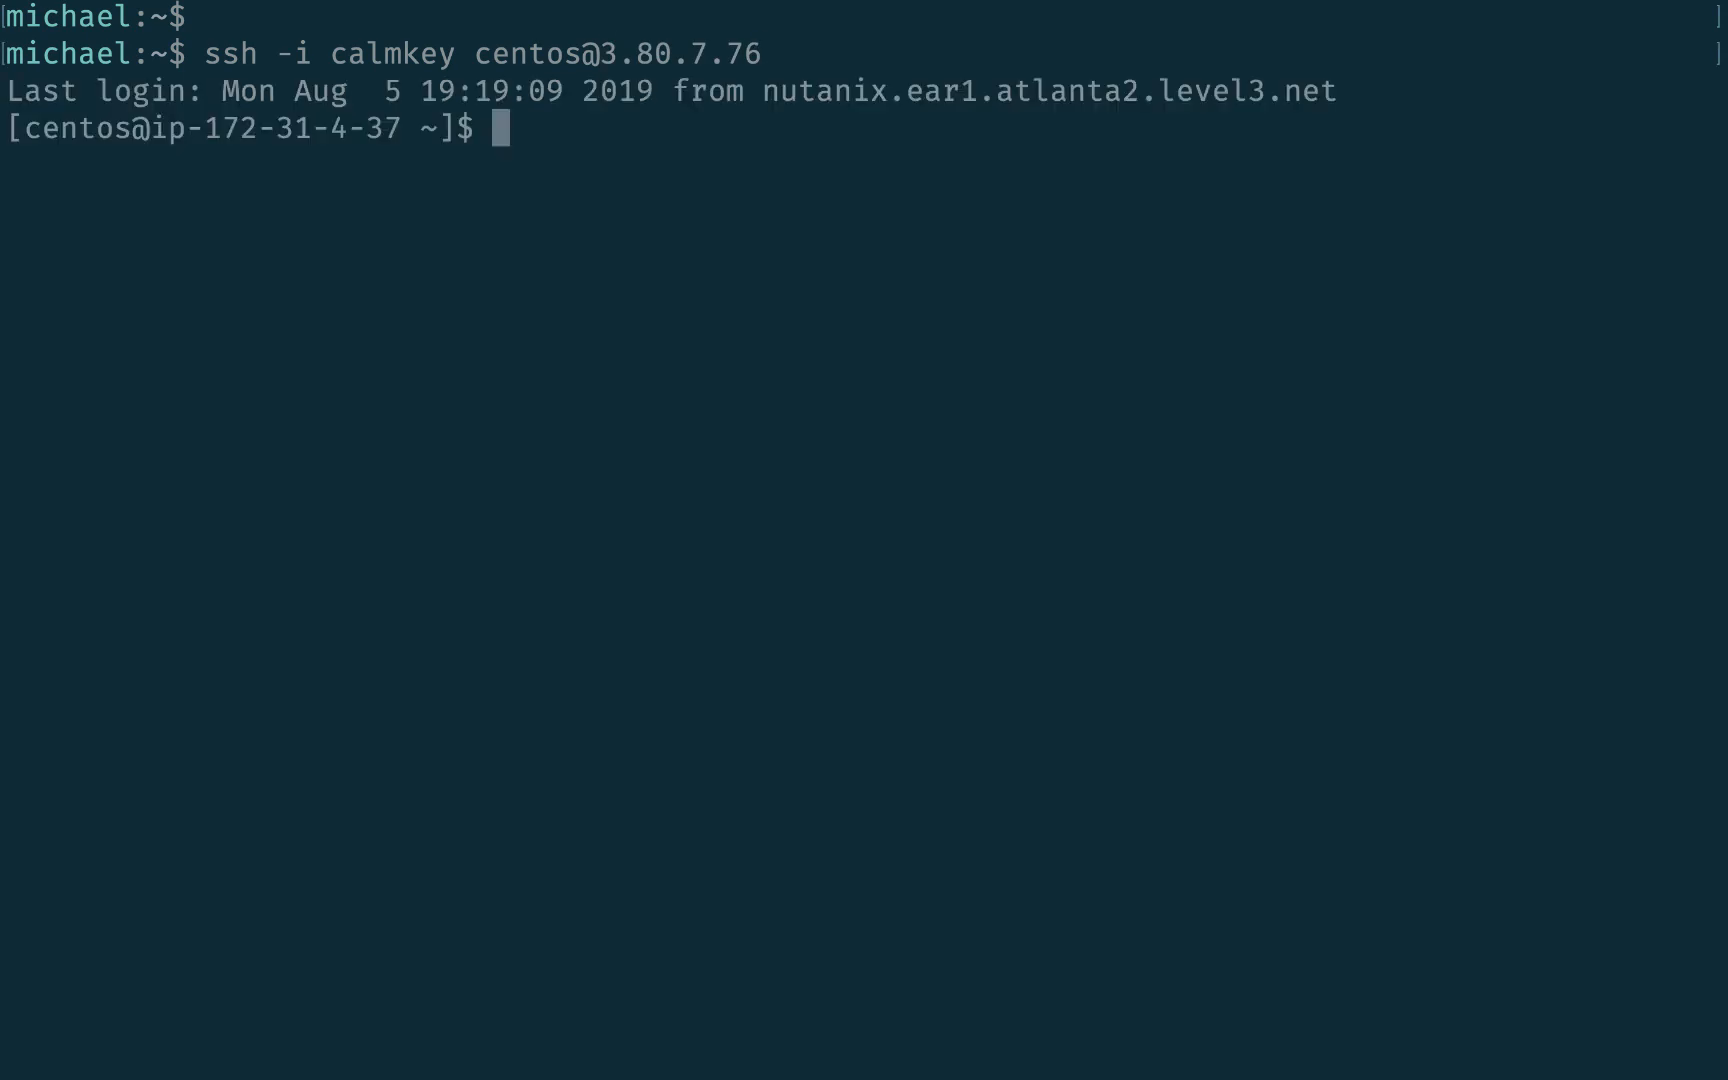
text(echo "hello AWS S)
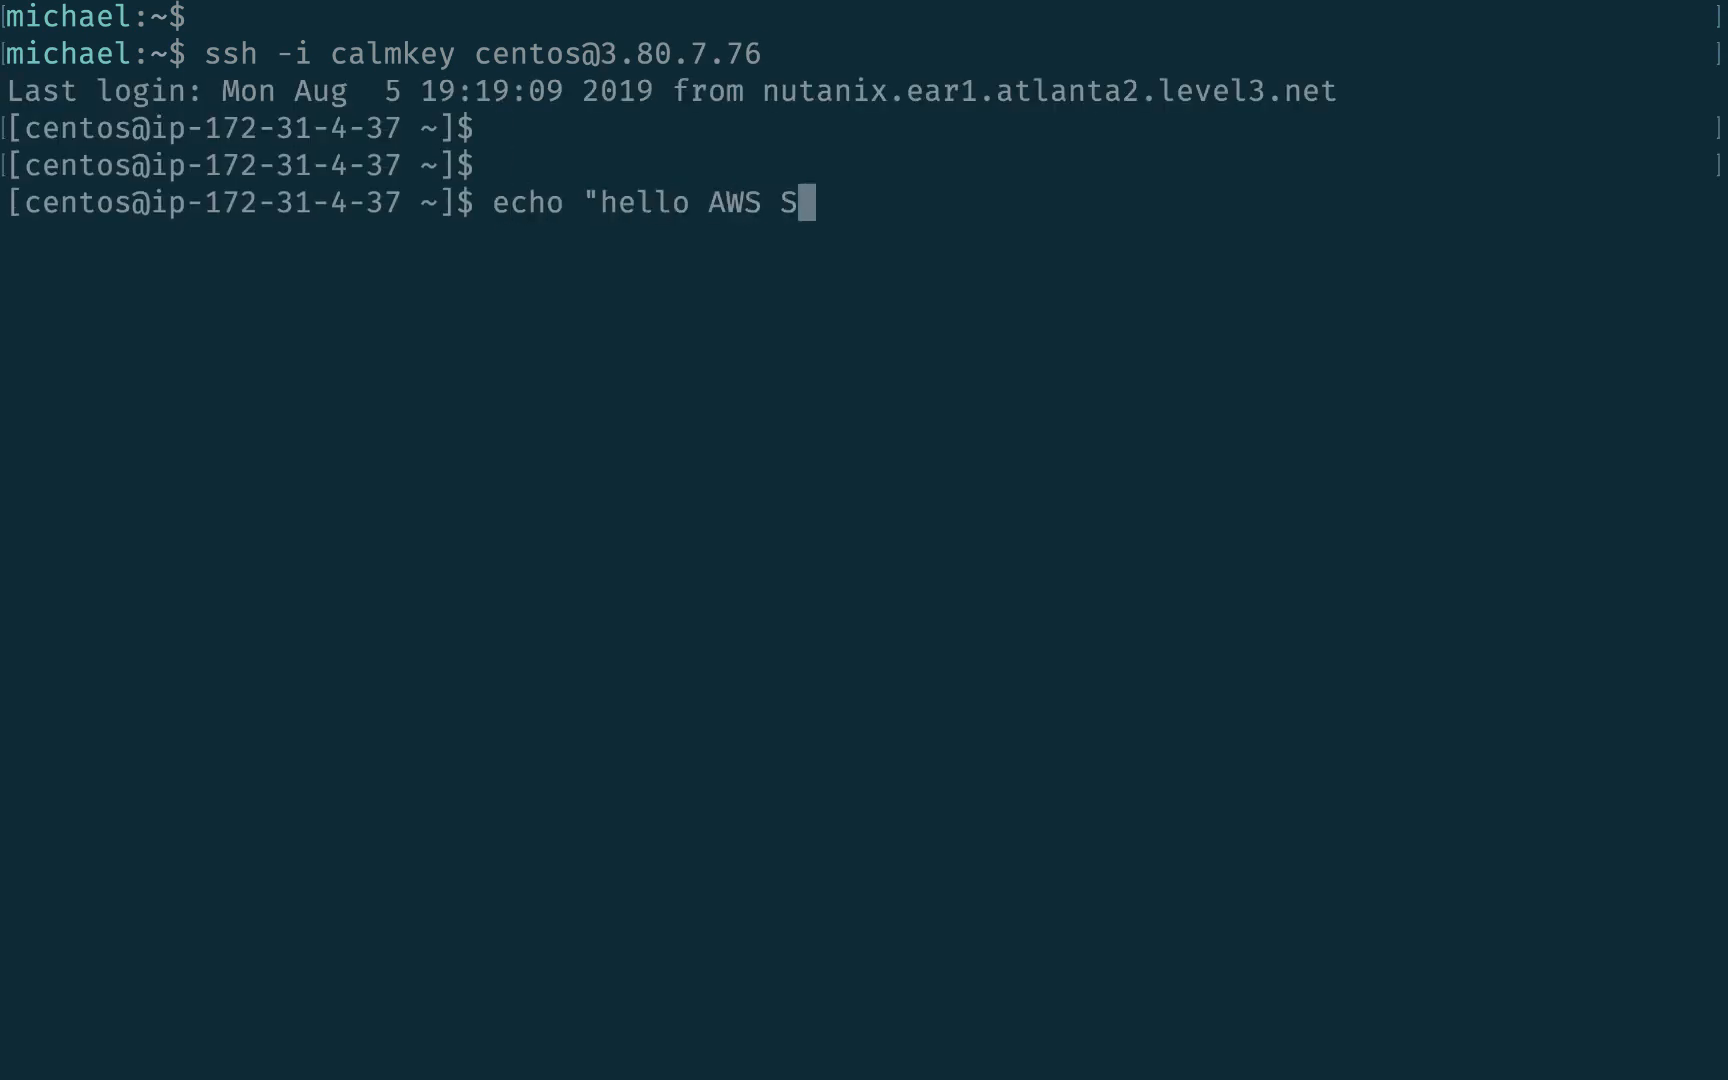
key(Return)
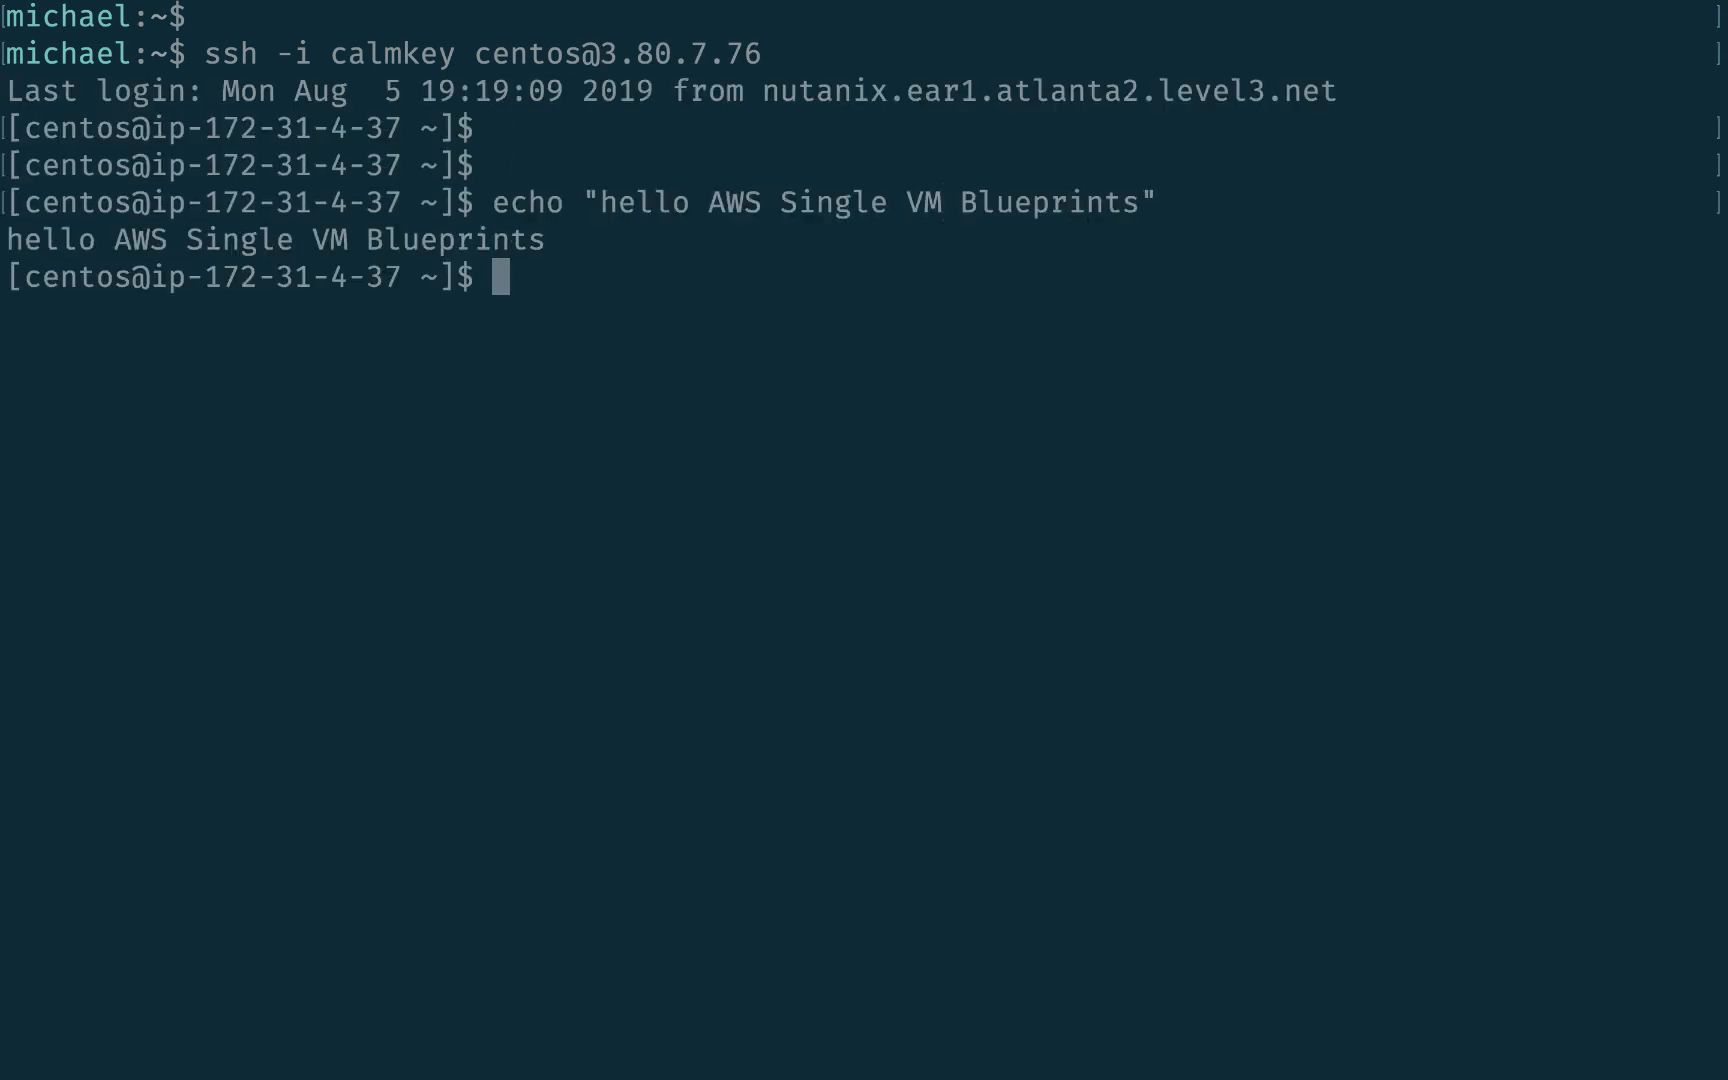